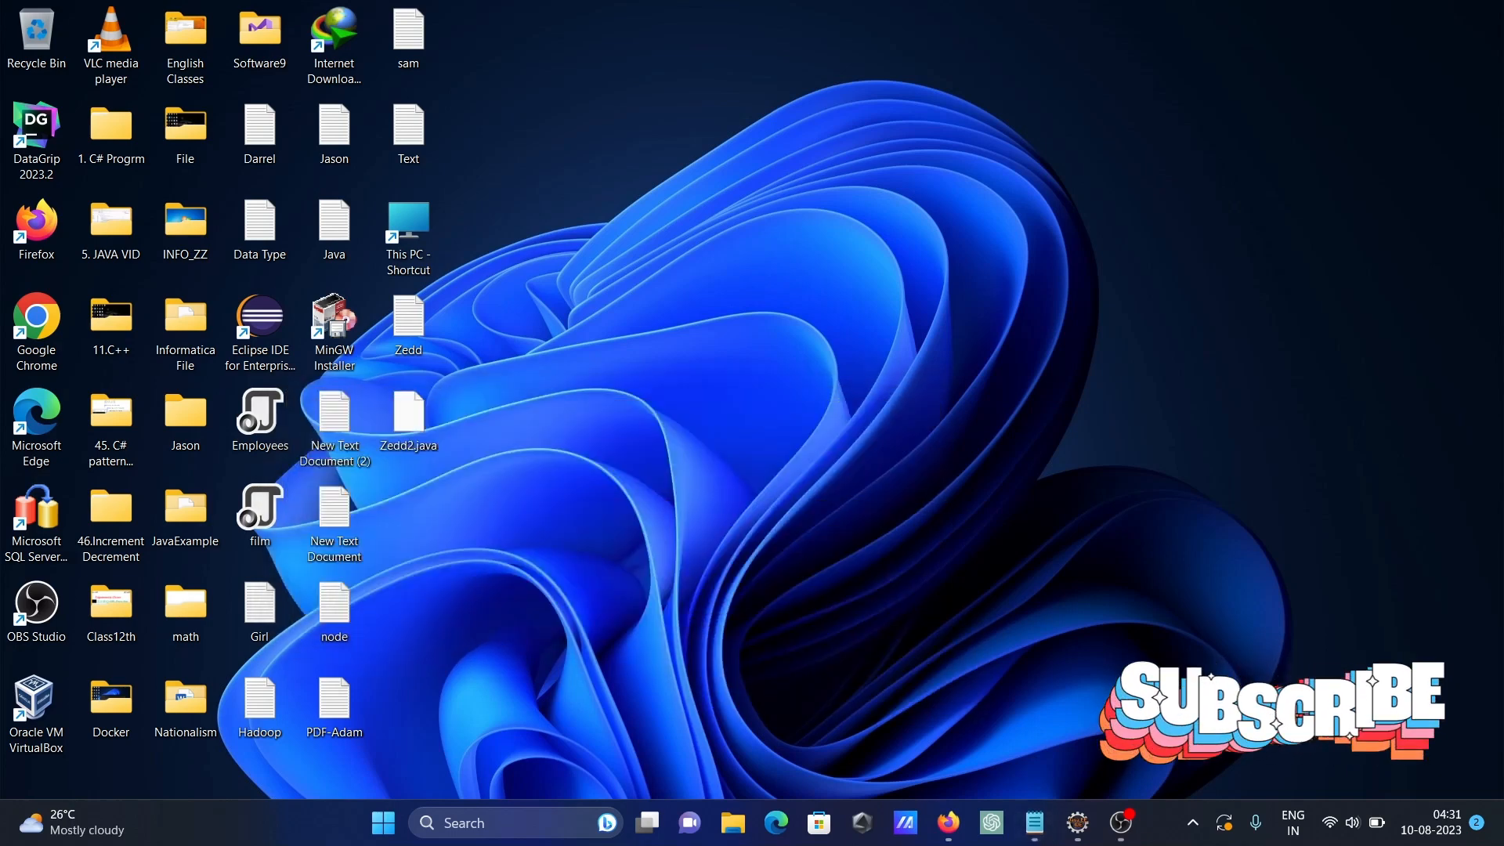
Step: Launch Eclipse IDE on the empty workspace and show the Help menu
left_click(1077, 822)
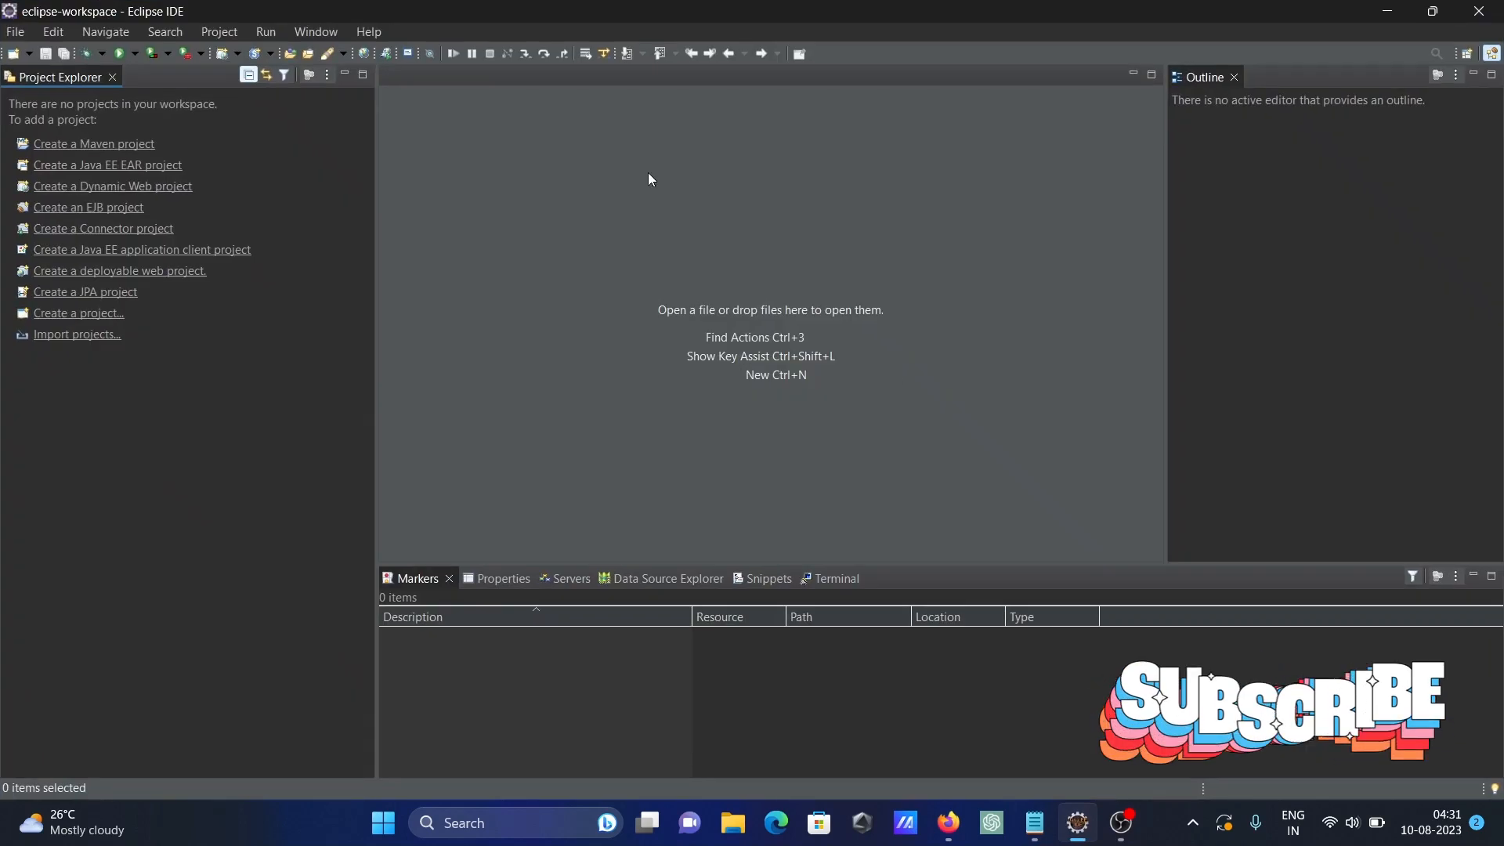
left_click(369, 32)
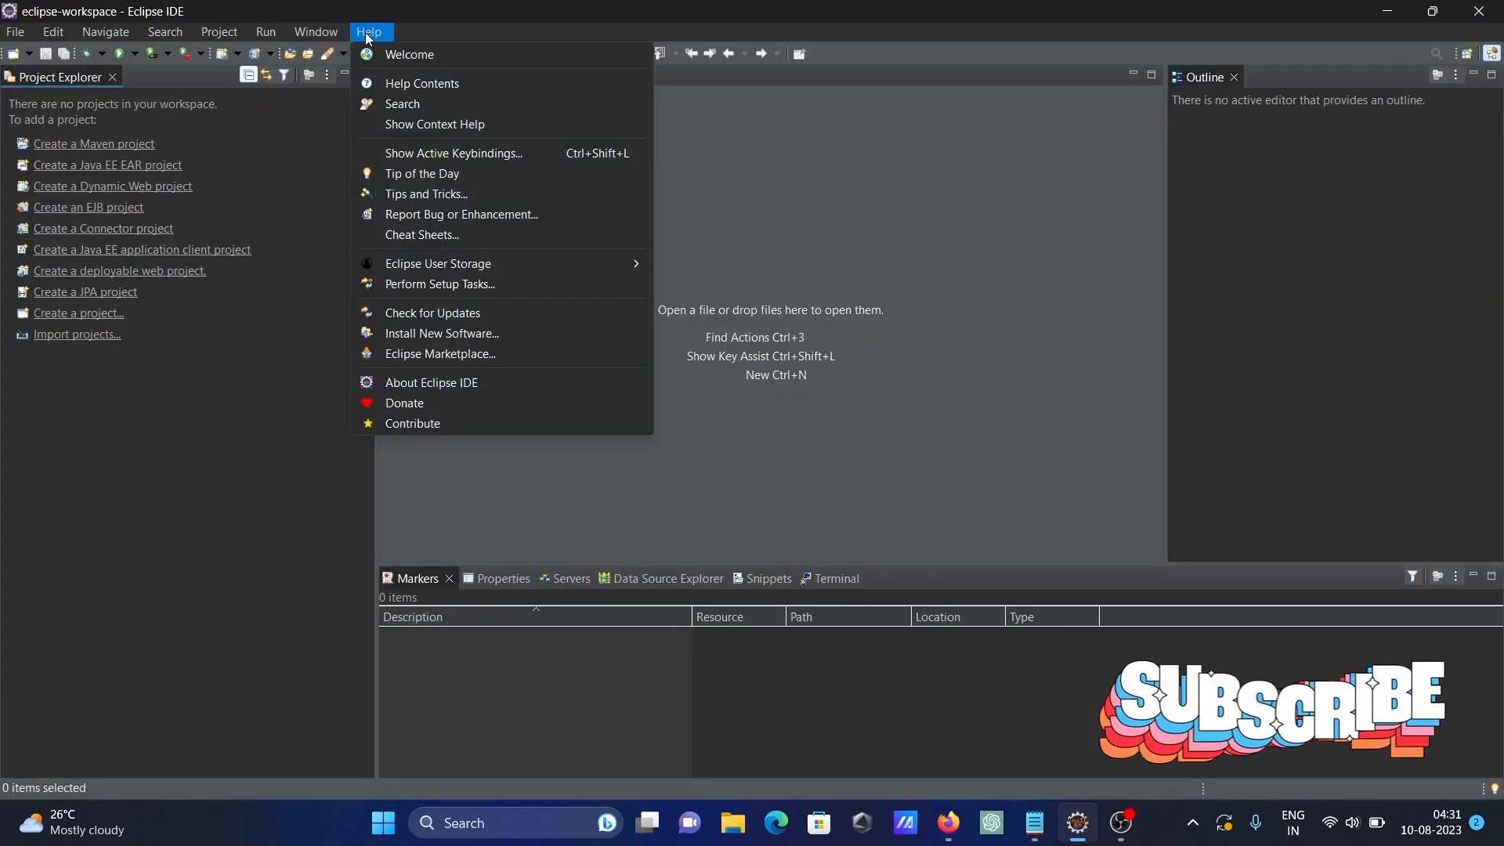
mouse_move(440, 355)
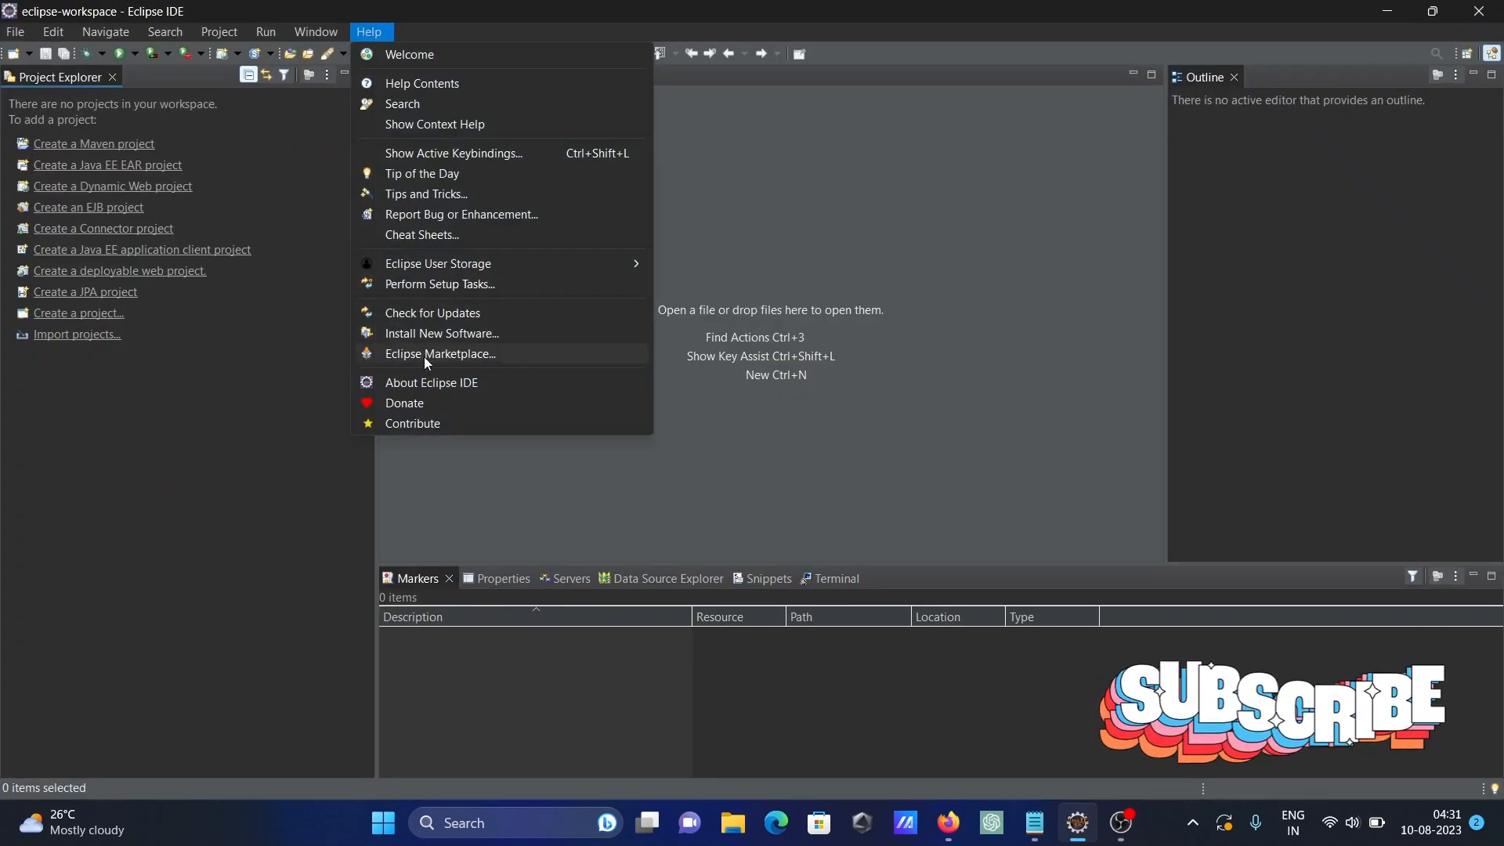
Step: Search the Eclipse Marketplace for 'dbeaver' and install DBeaver 23.1.4
left_click(440, 354)
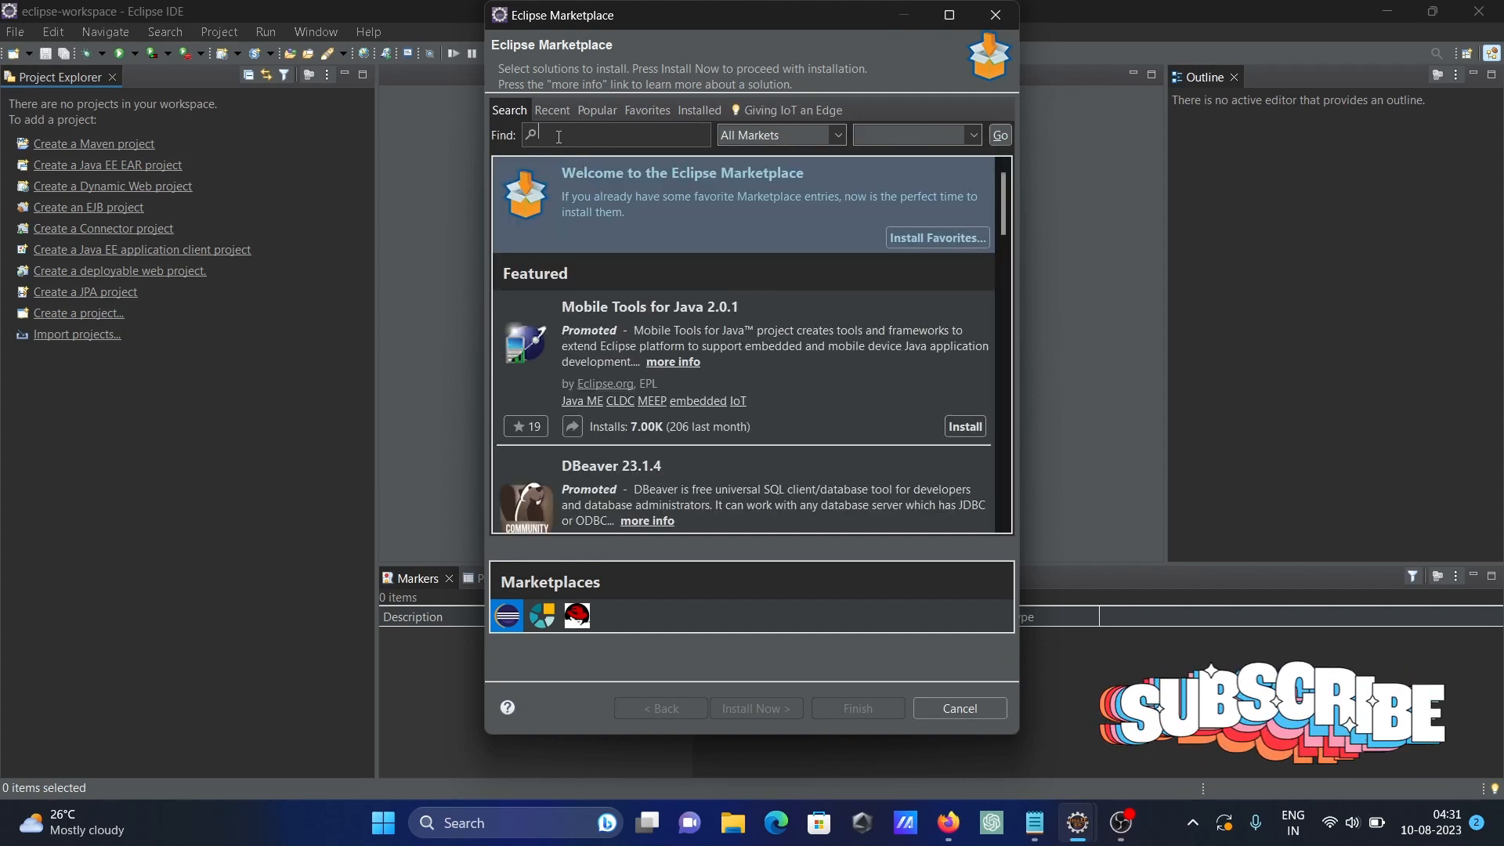
type("dbeaver")
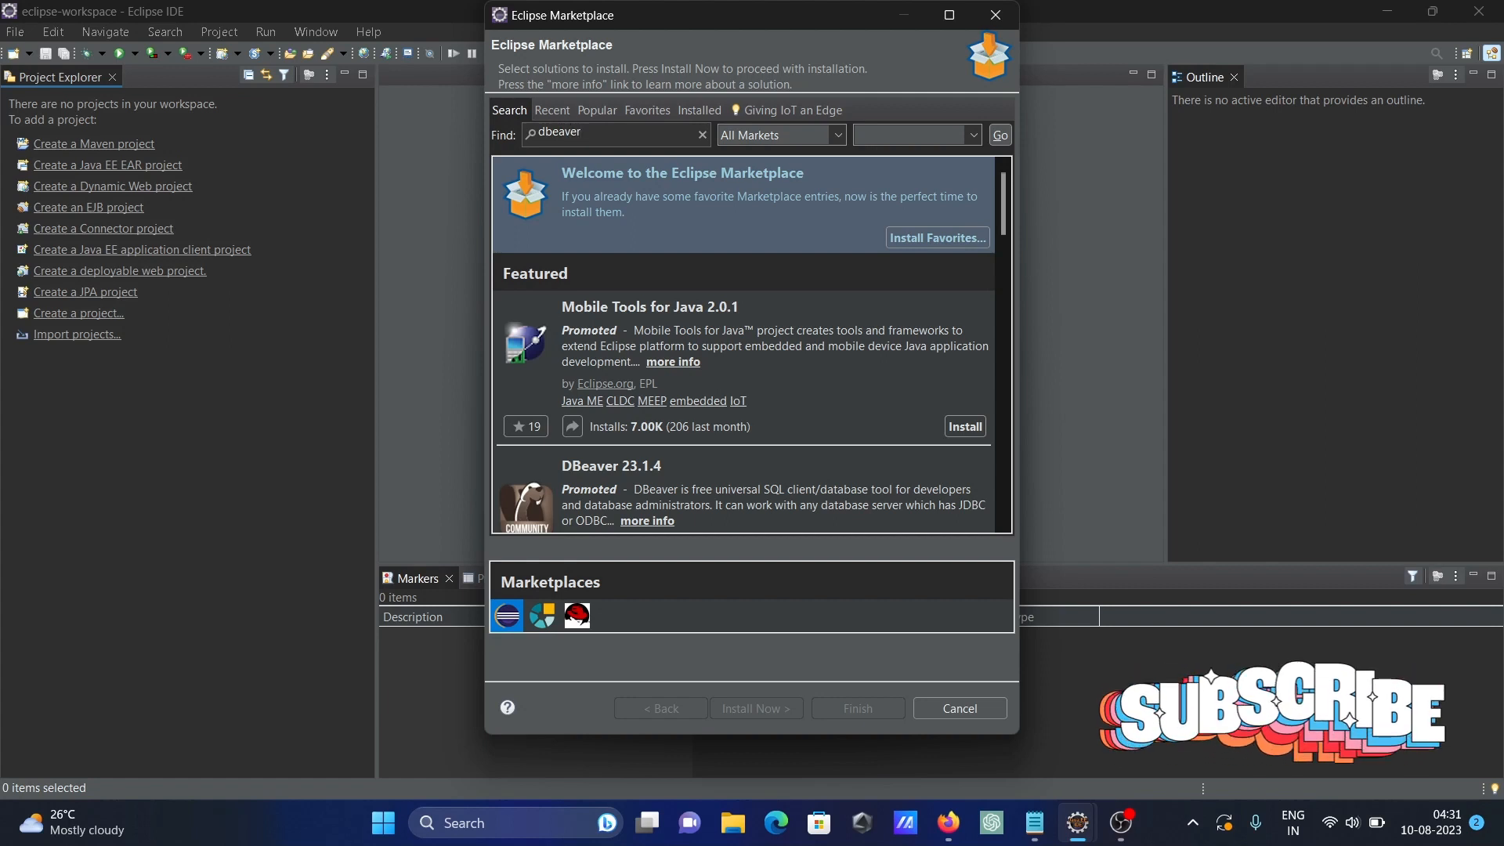
left_click(999, 134)
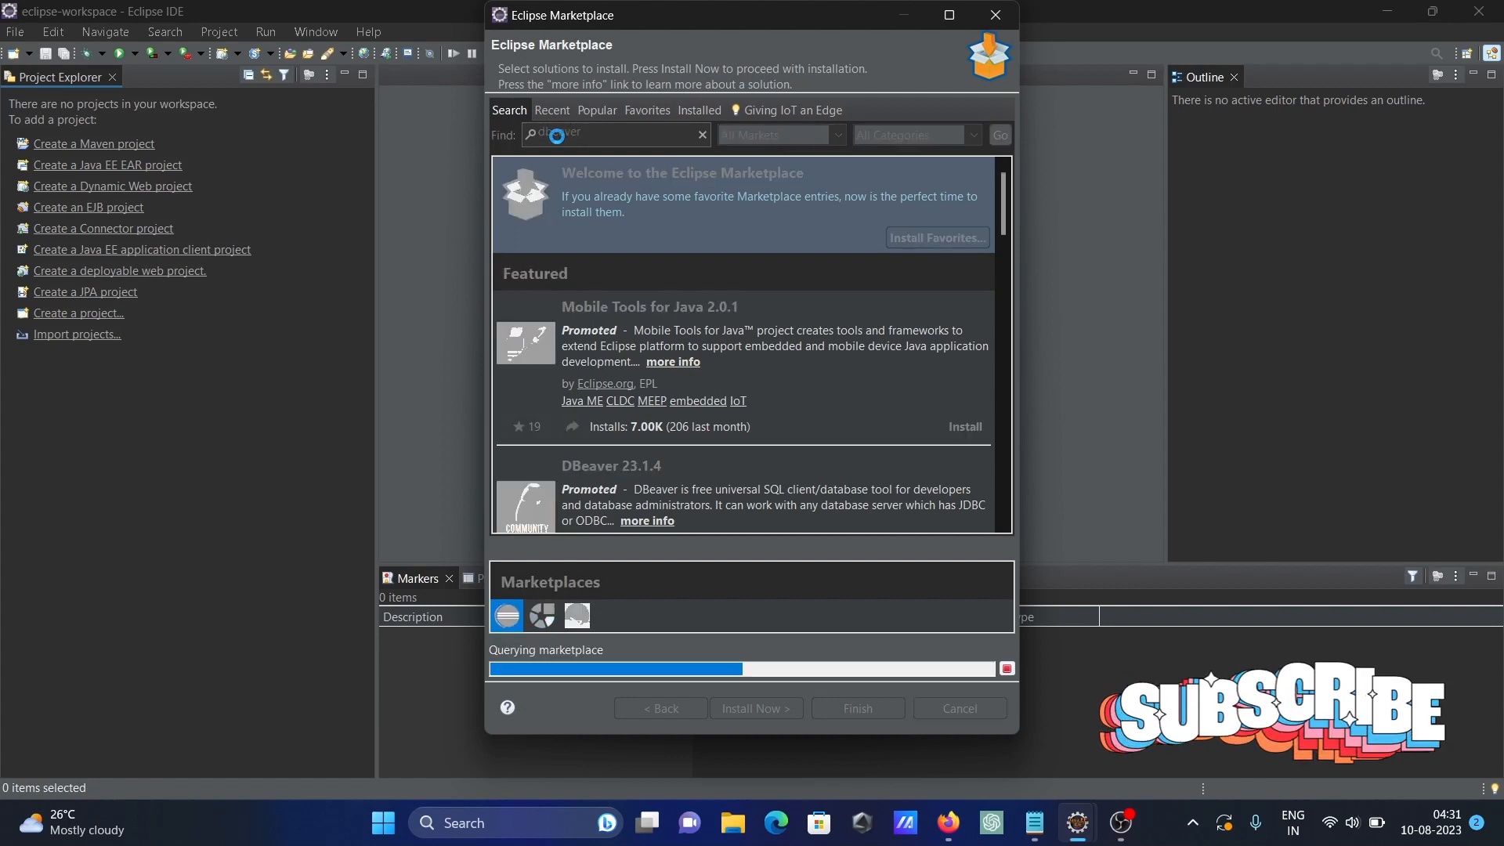
left_click(997, 134)
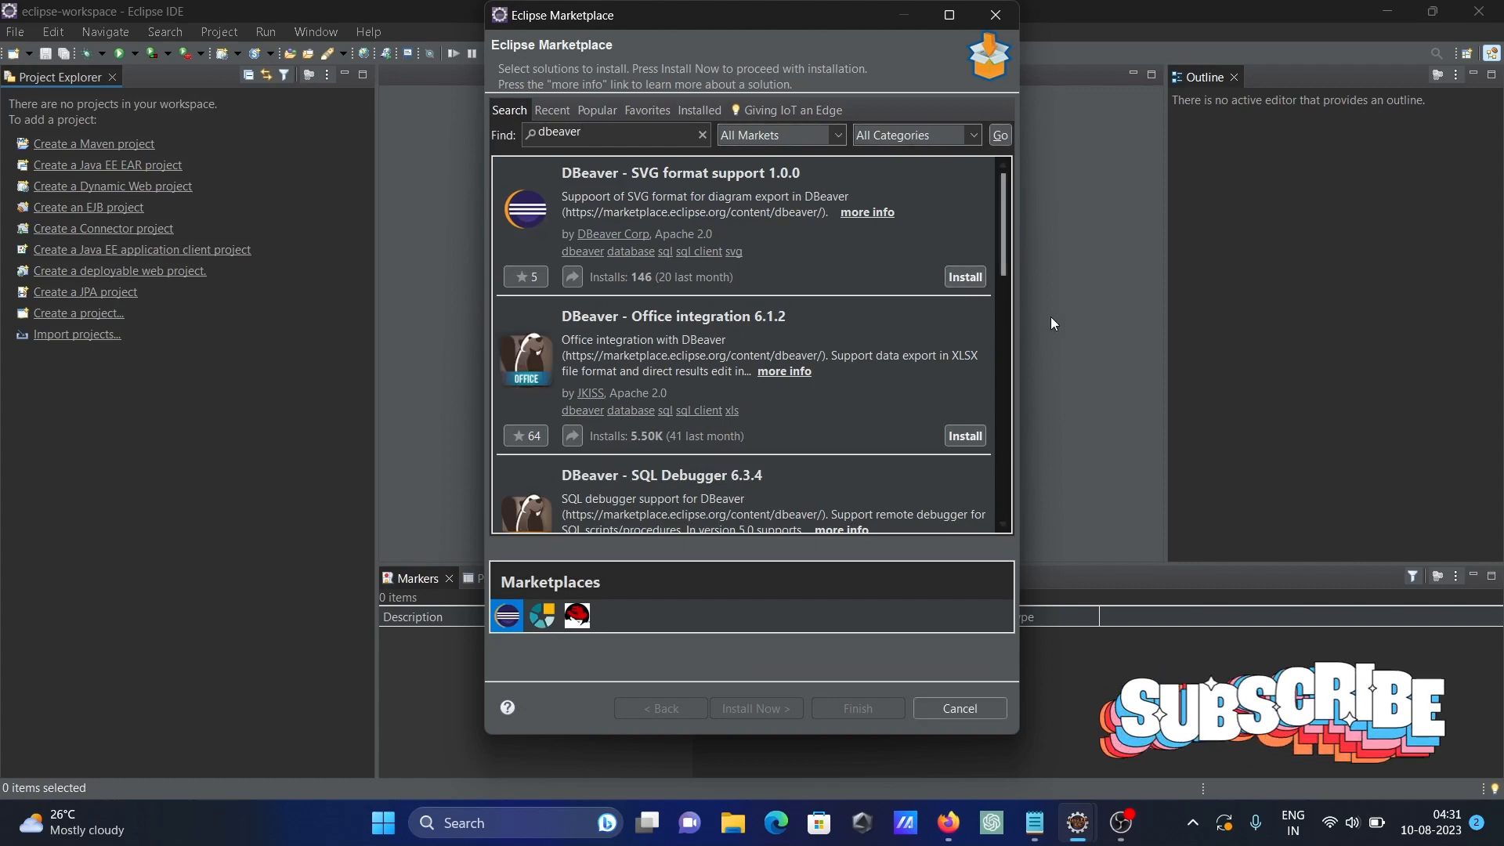
scroll("down", 3)
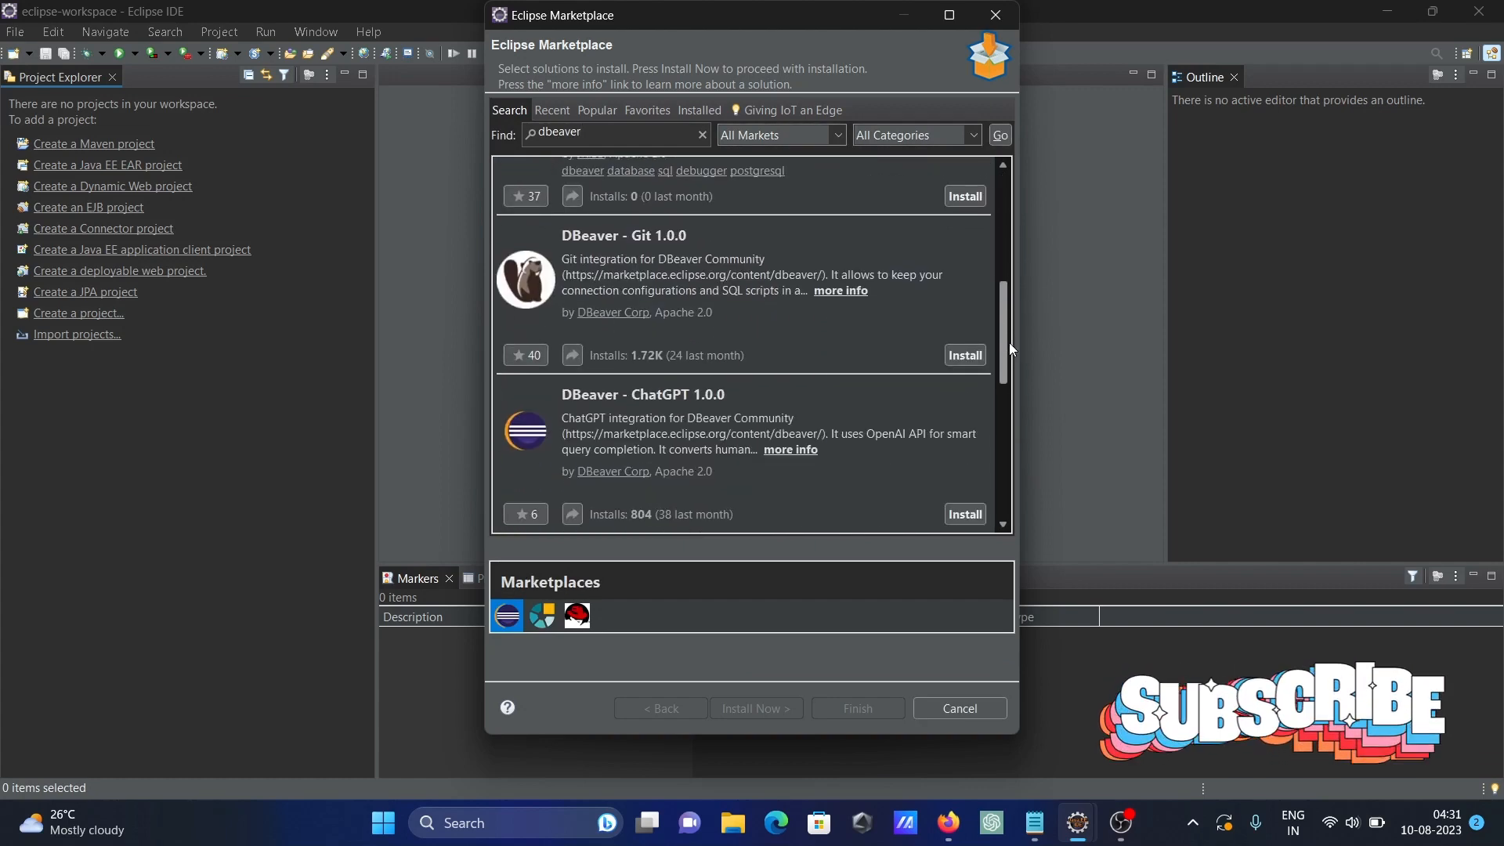
scroll("down", 3)
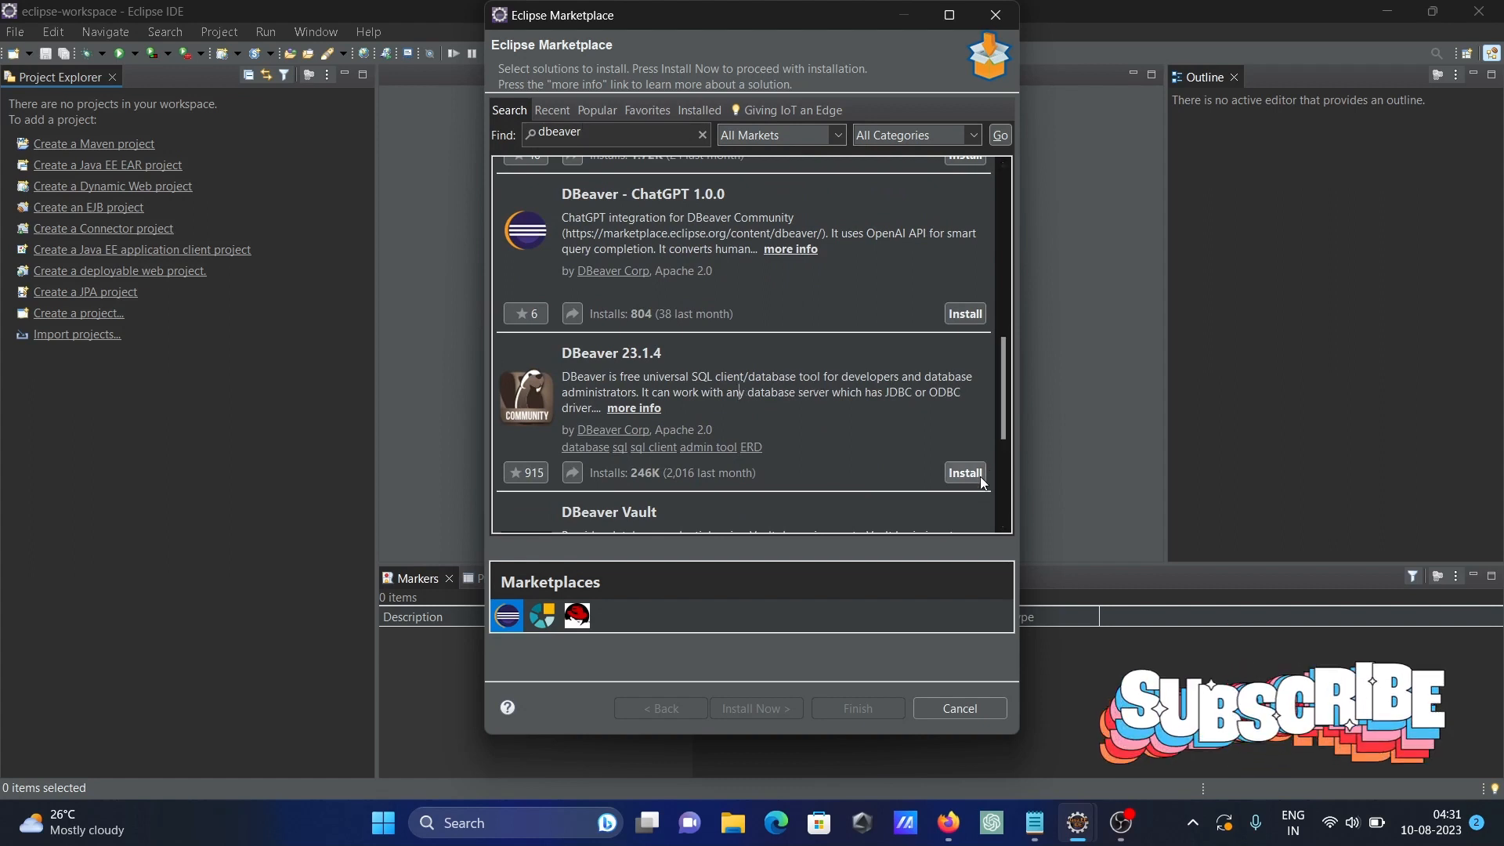
left_click(962, 473)
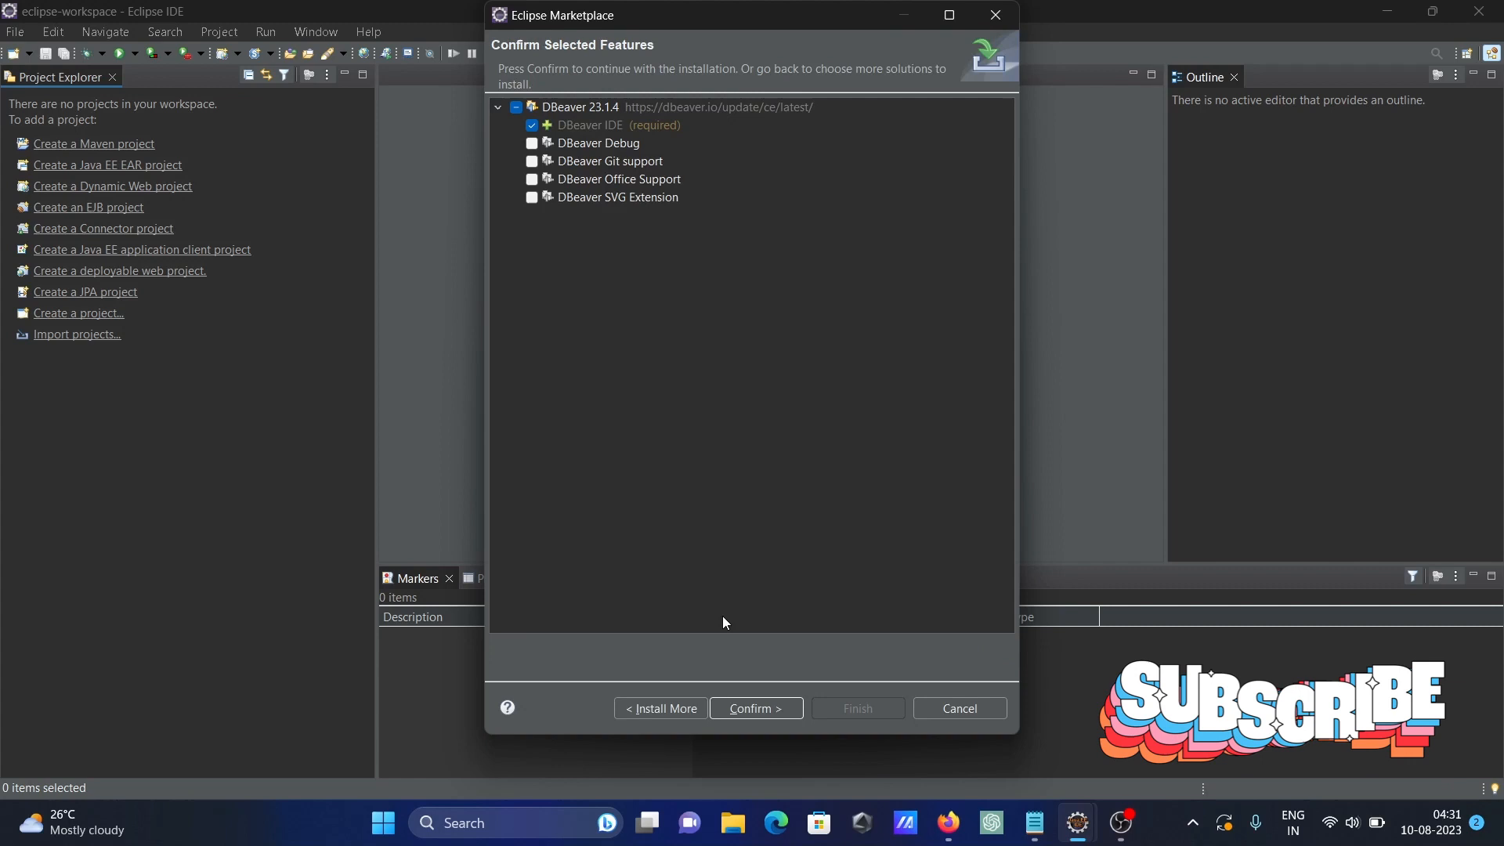
Step: Confirm the DBeaver IDE feature, accept the license agreements, and start the installation
left_click(755, 708)
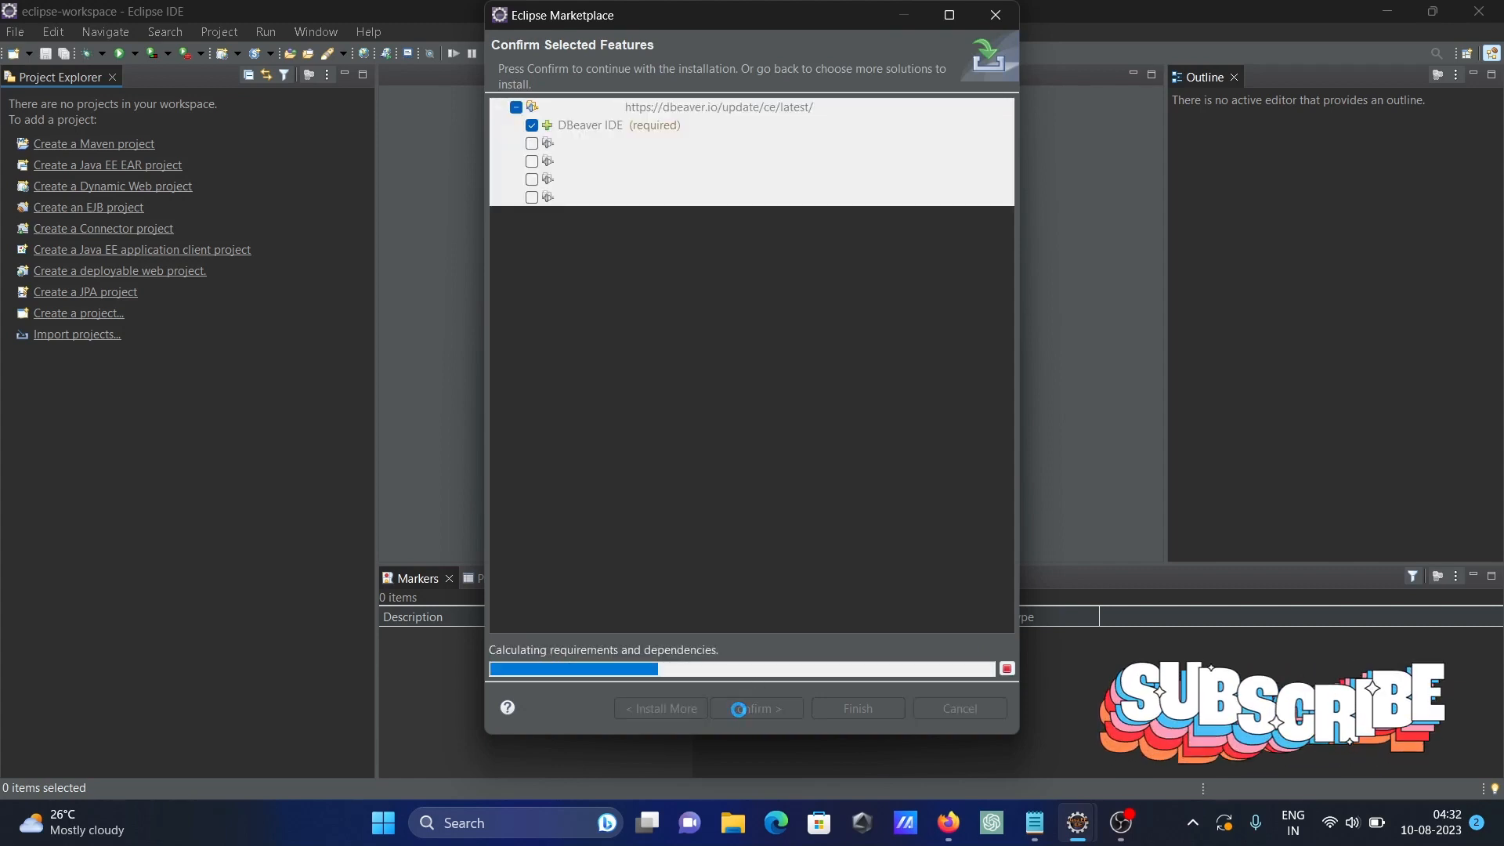
left_click(755, 708)
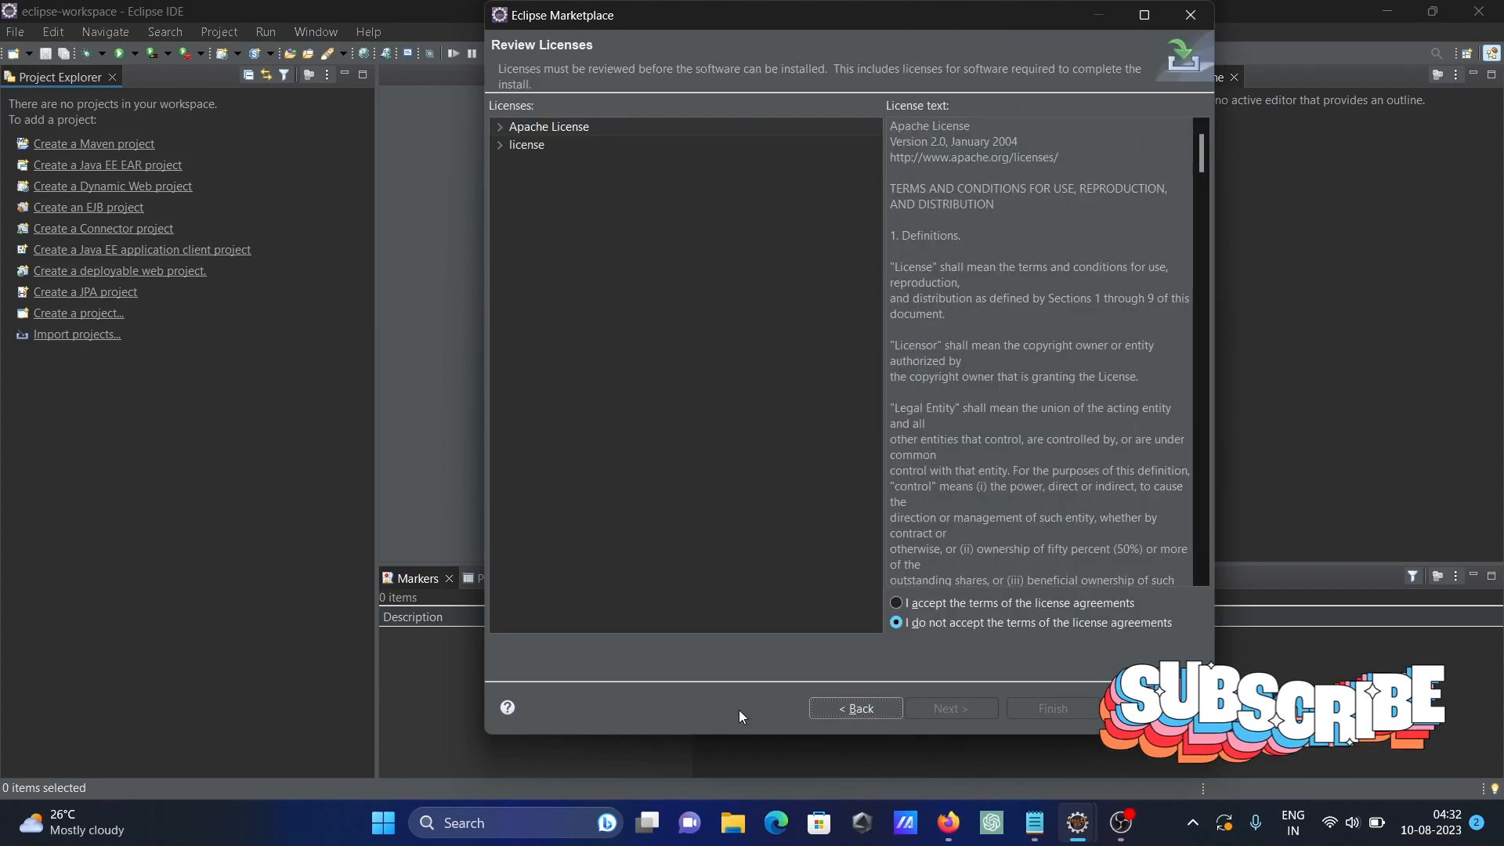
left_click(897, 602)
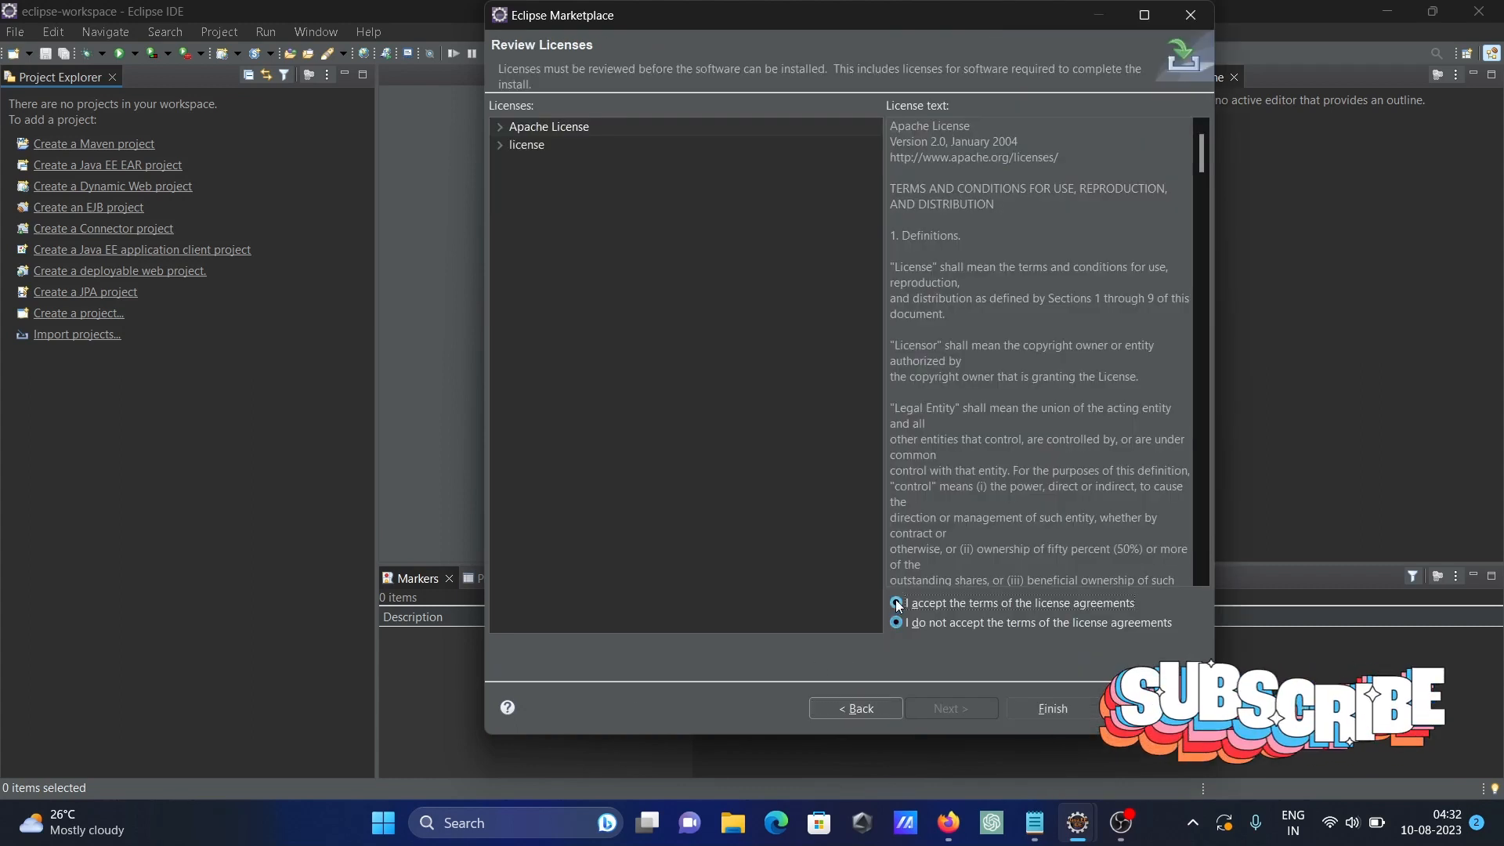
left_click(895, 603)
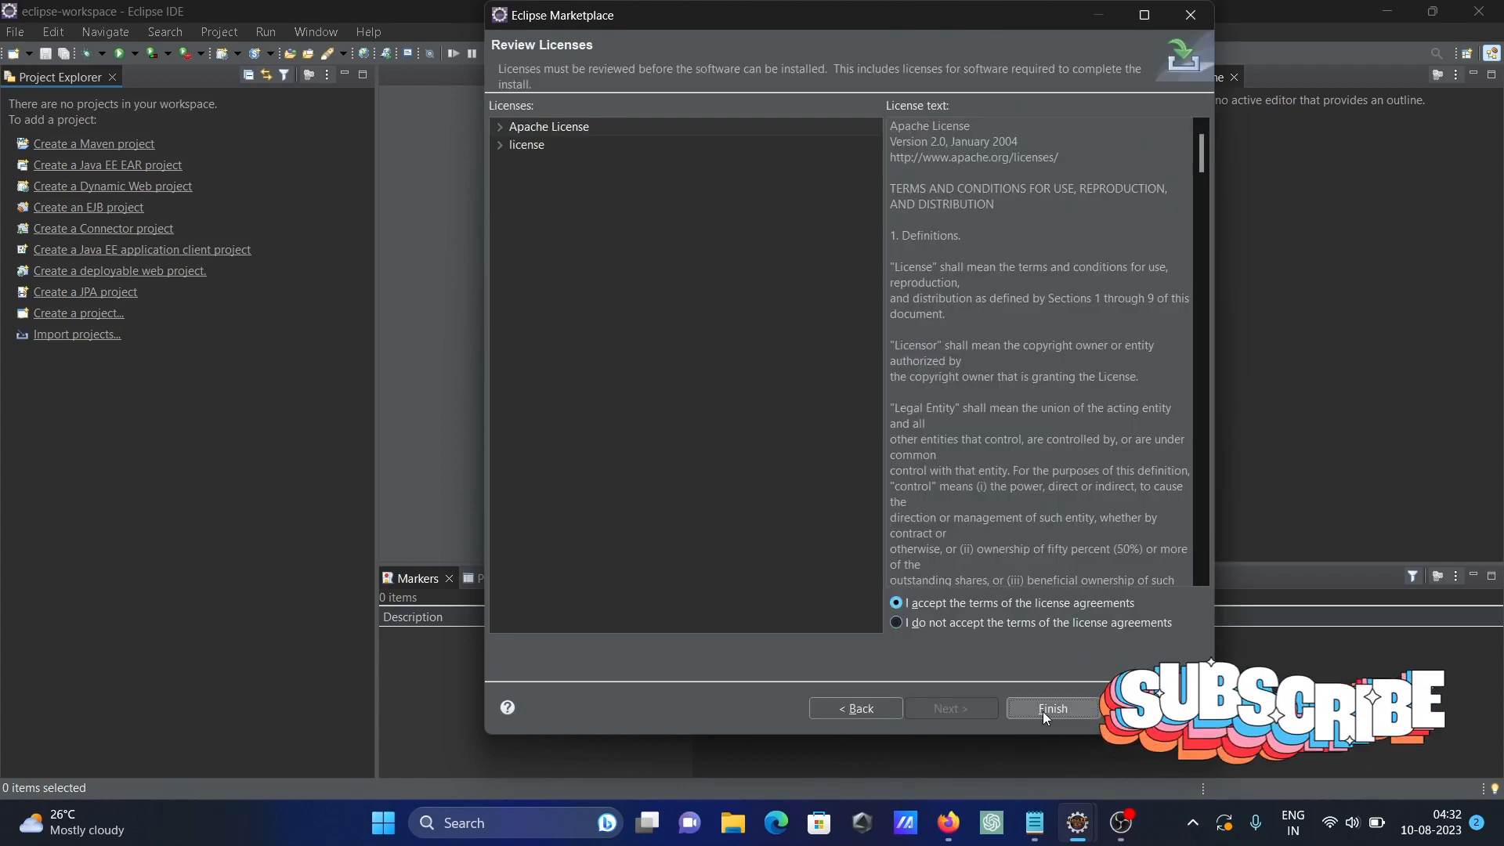
left_click(1050, 709)
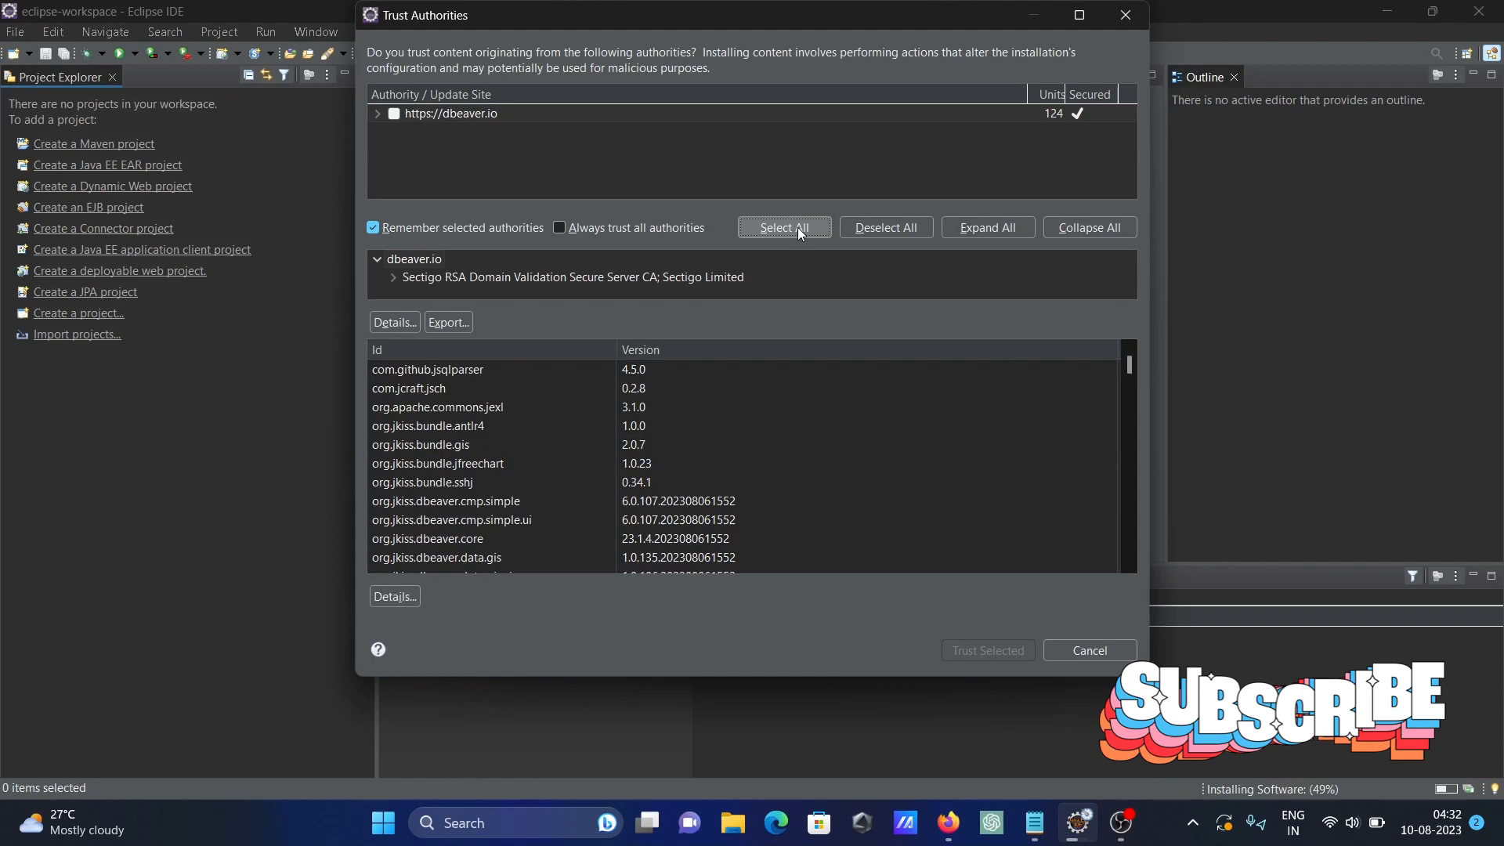
Step: Trust the dbeaver.io authority and unsigned bundles, then restart Eclipse
left_click(784, 228)
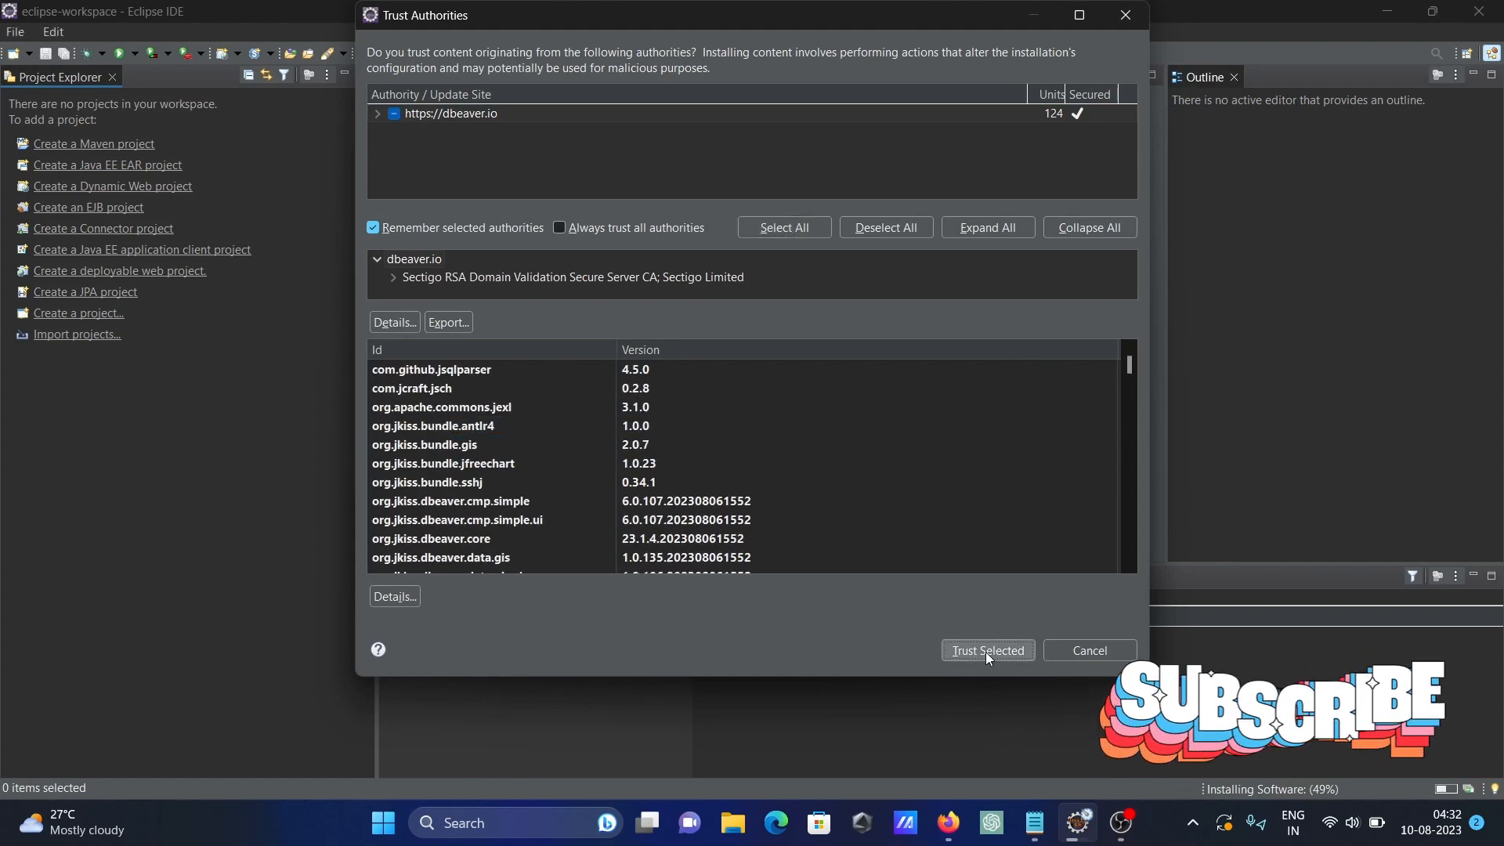
left_click(986, 651)
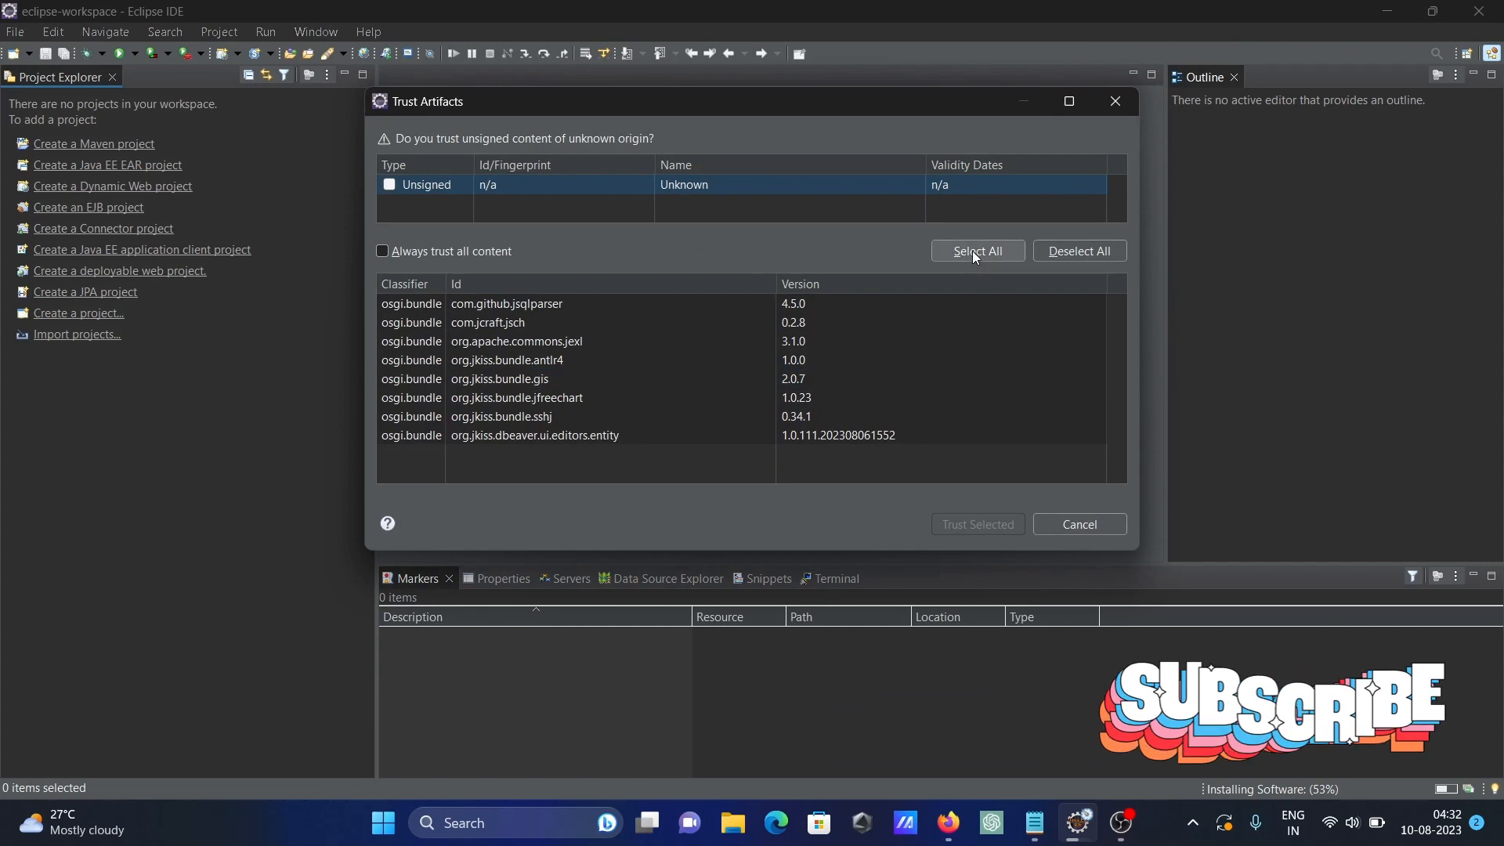
left_click(976, 251)
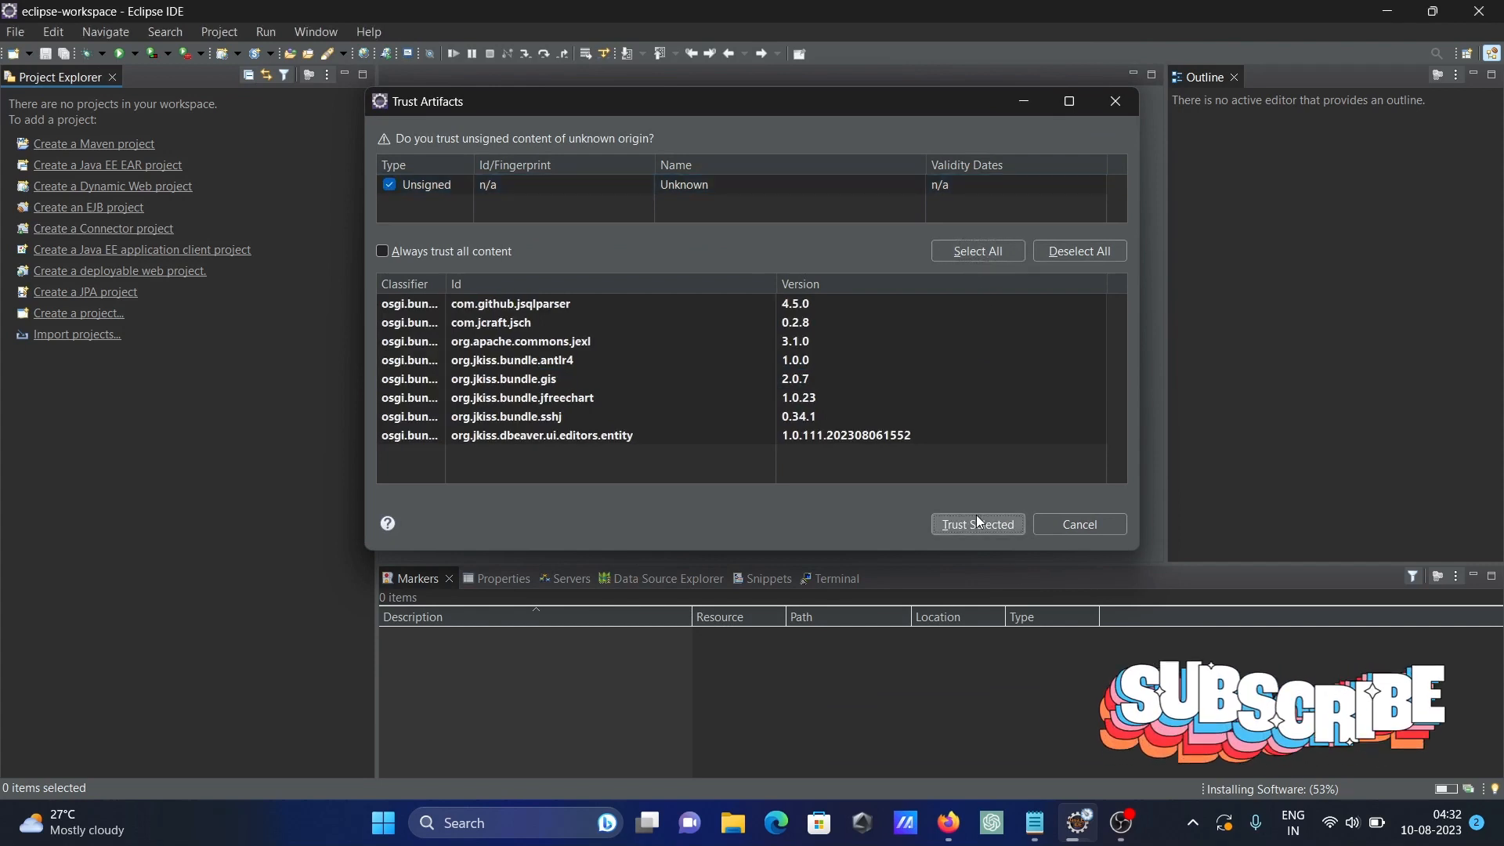
left_click(977, 524)
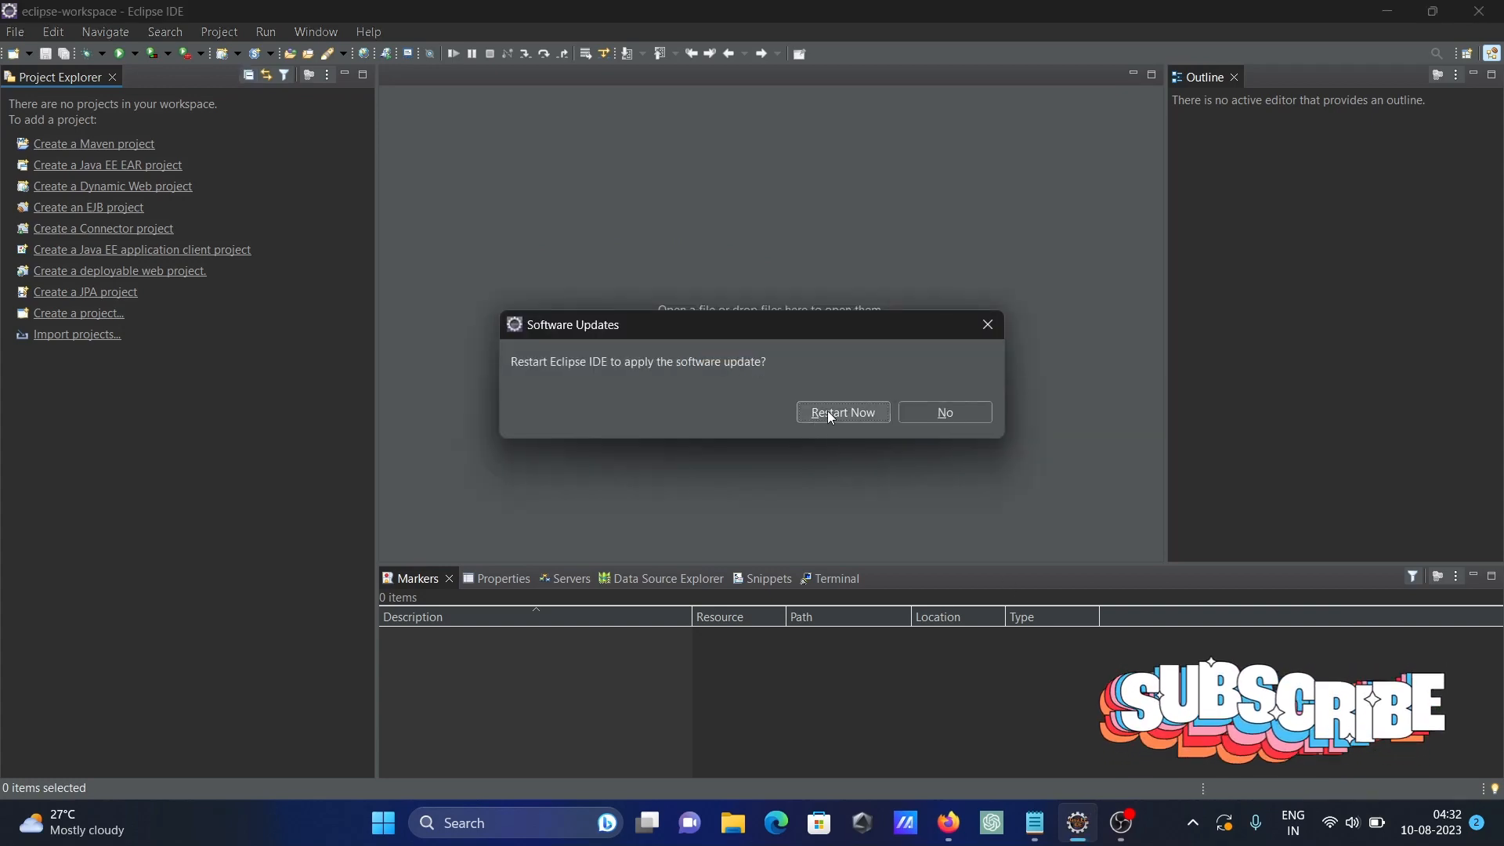
left_click(841, 411)
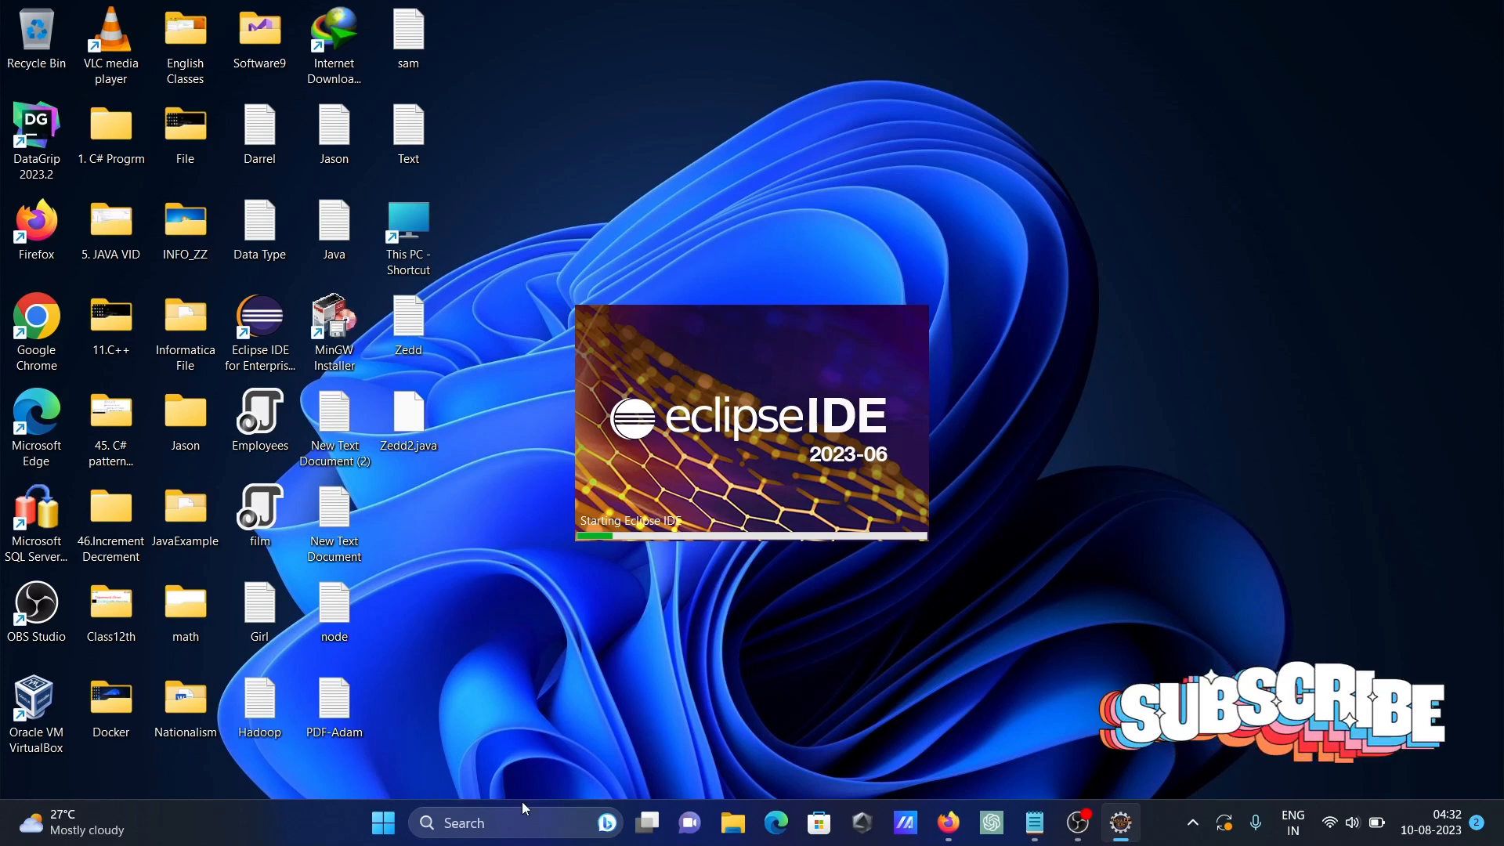
Step: Log into Local instance MySQL81 as root, expand sakila's tables, then minimize Workbench
type("wo")
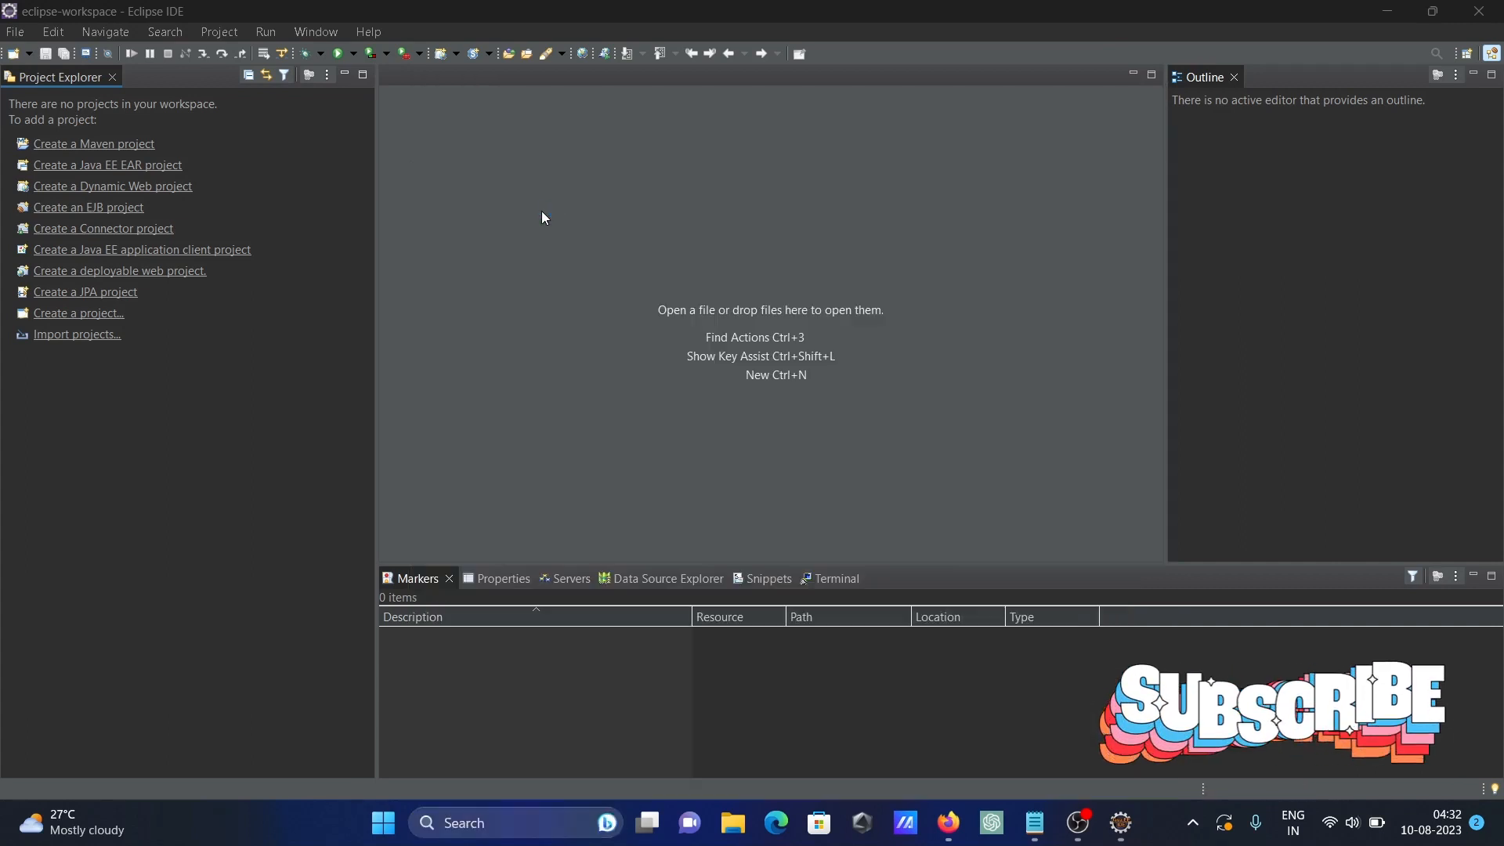
left_click(1140, 821)
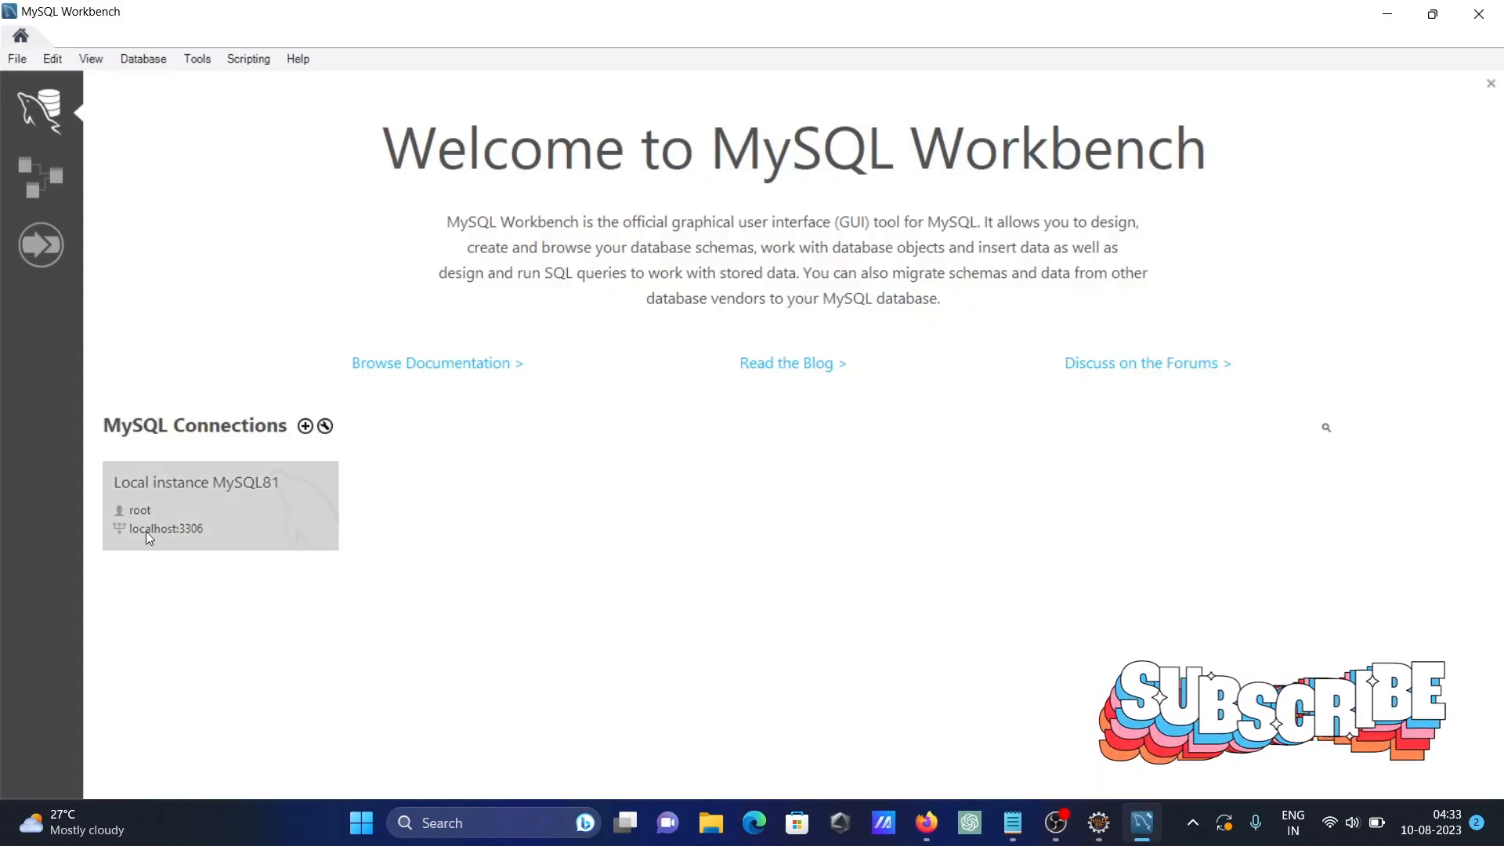
mouse_move(196, 539)
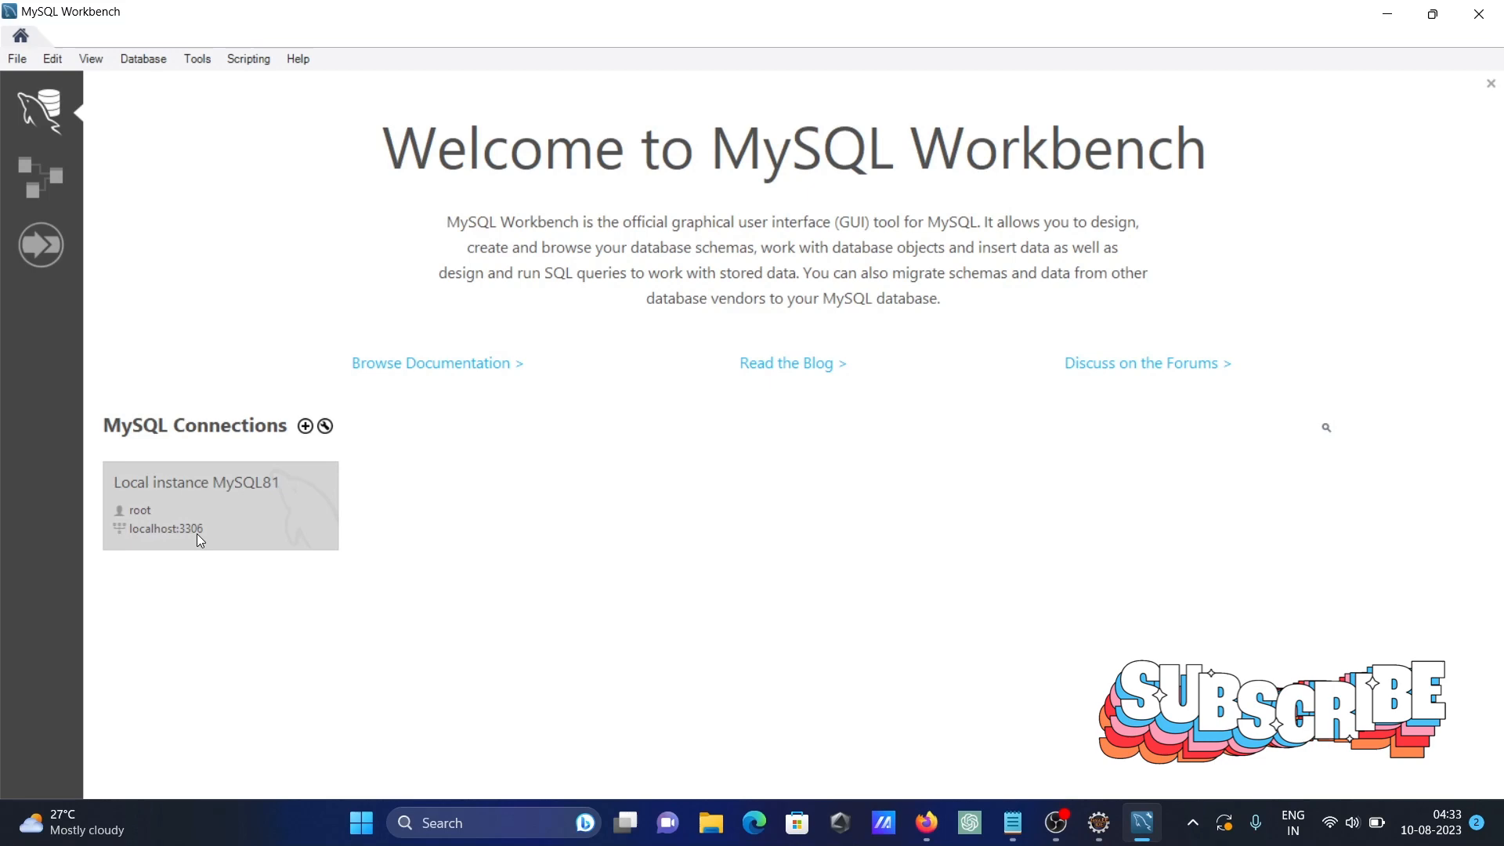
double_click(219, 506)
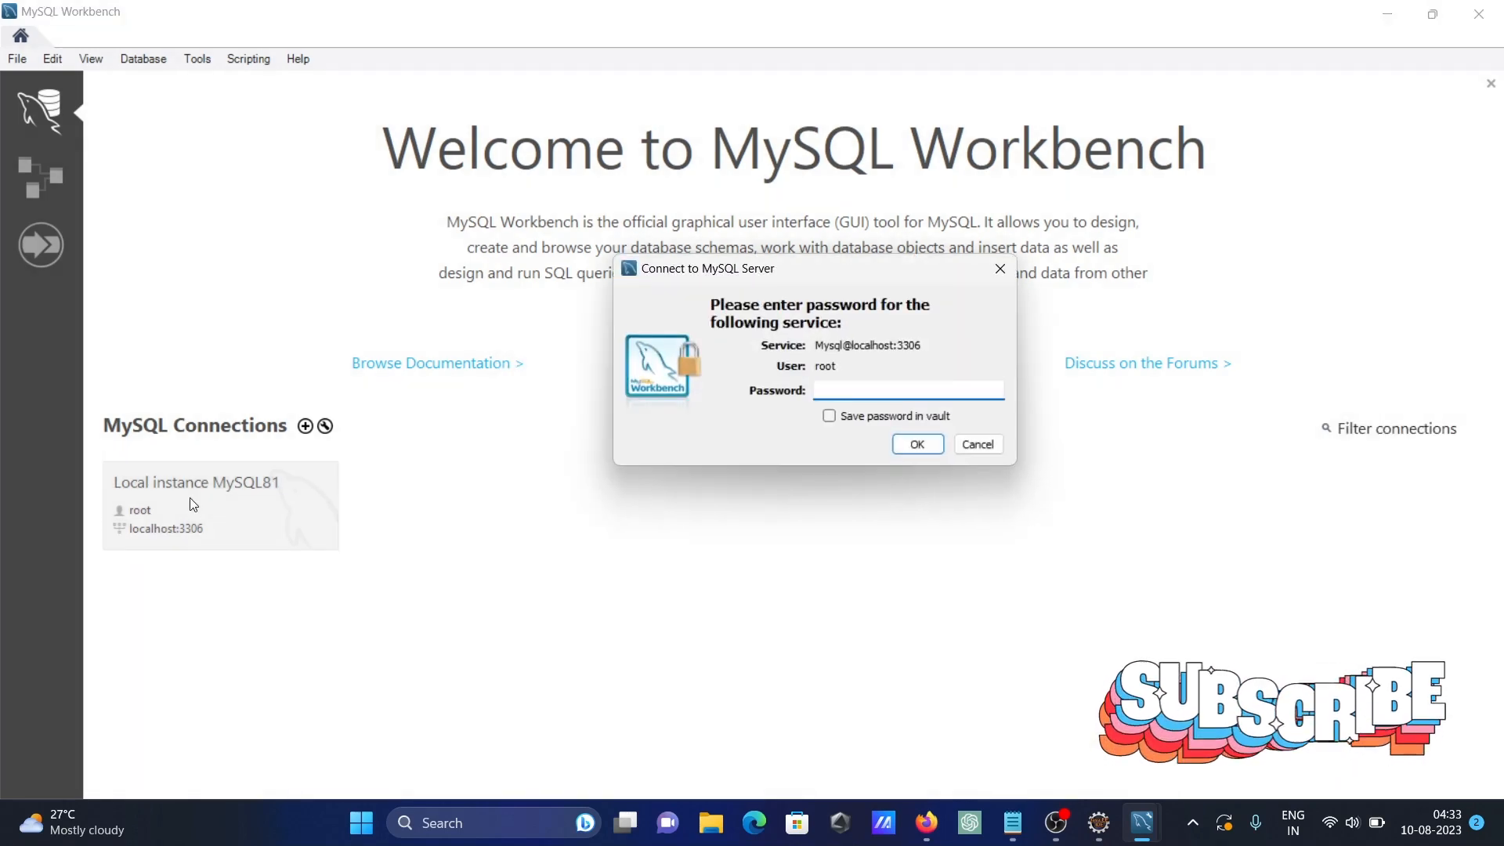
type("password")
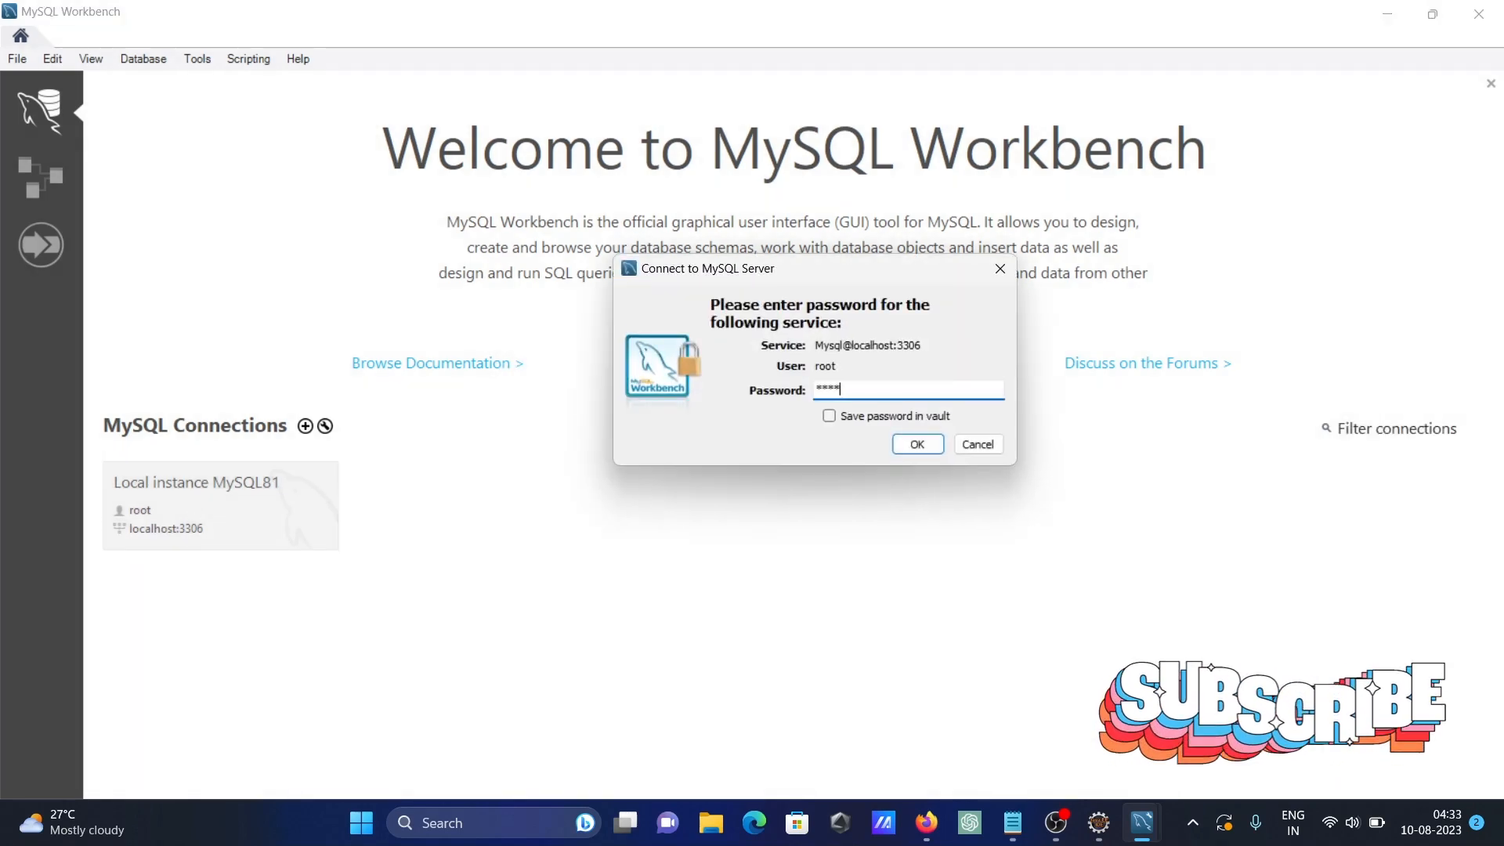
left_click(916, 444)
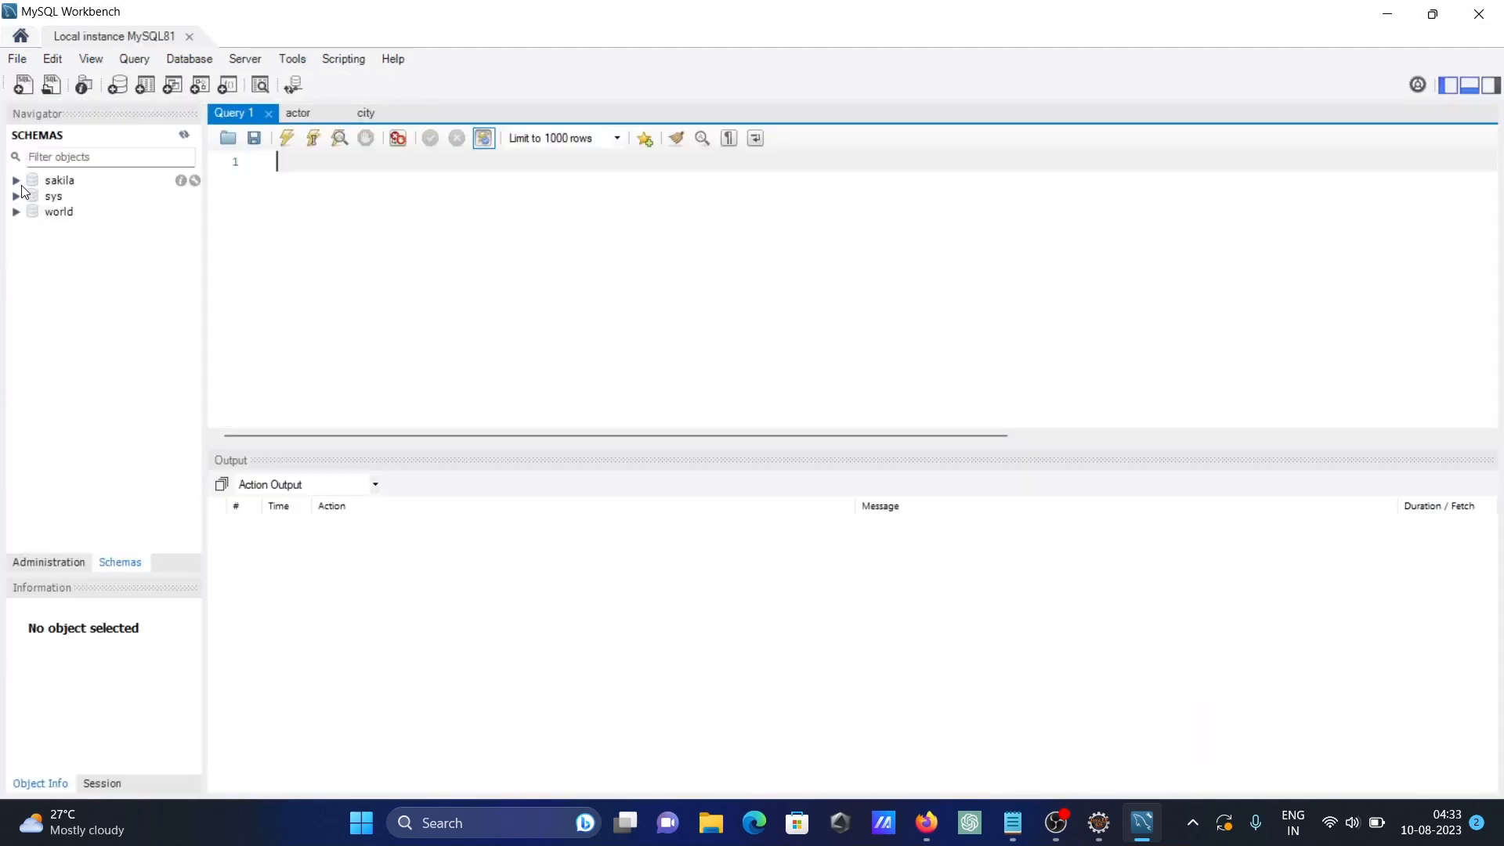
left_click(16, 181)
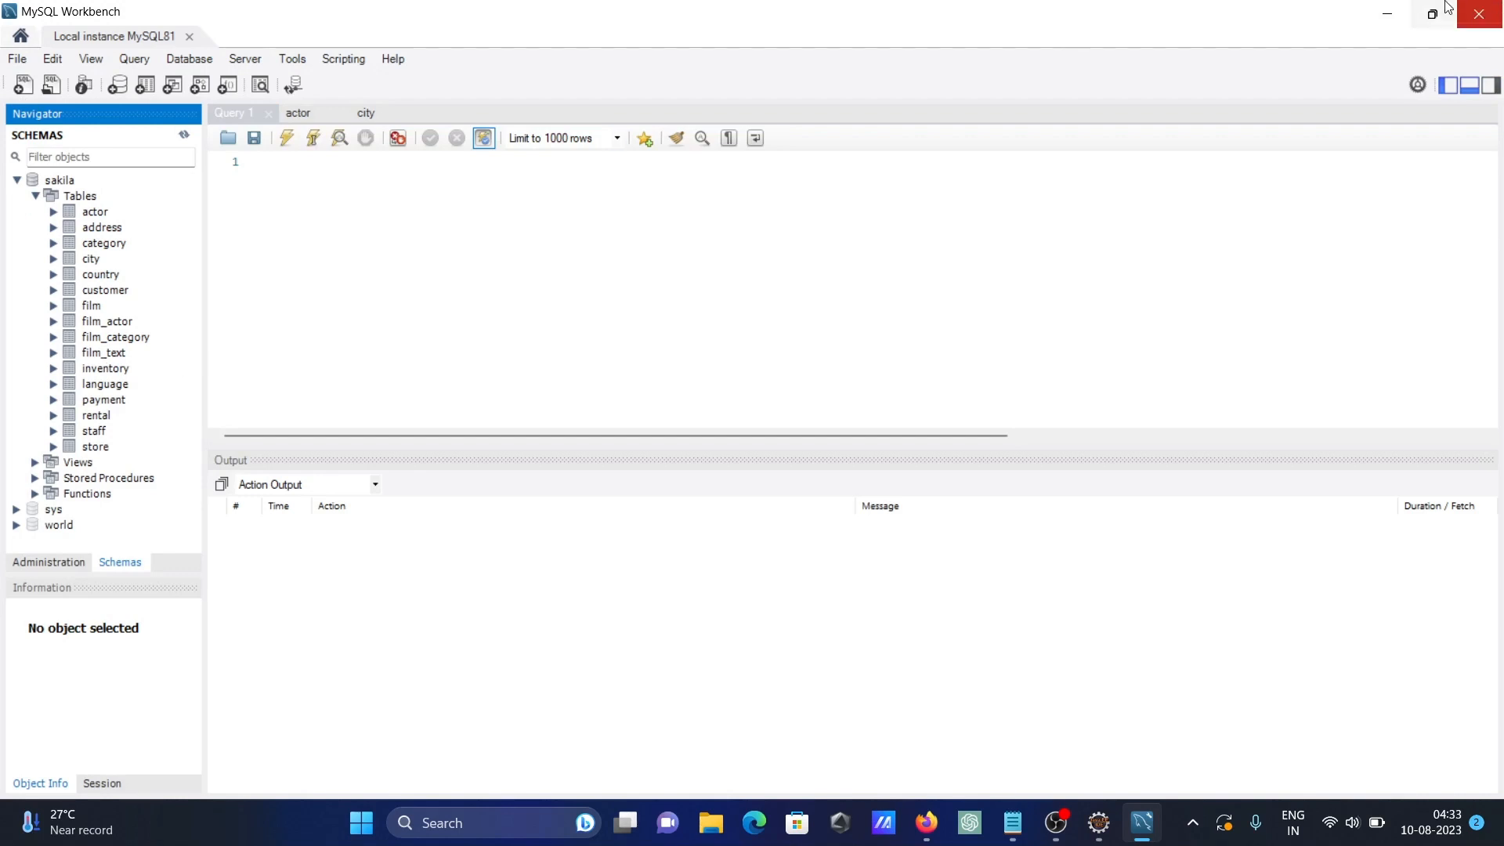
left_click(1097, 822)
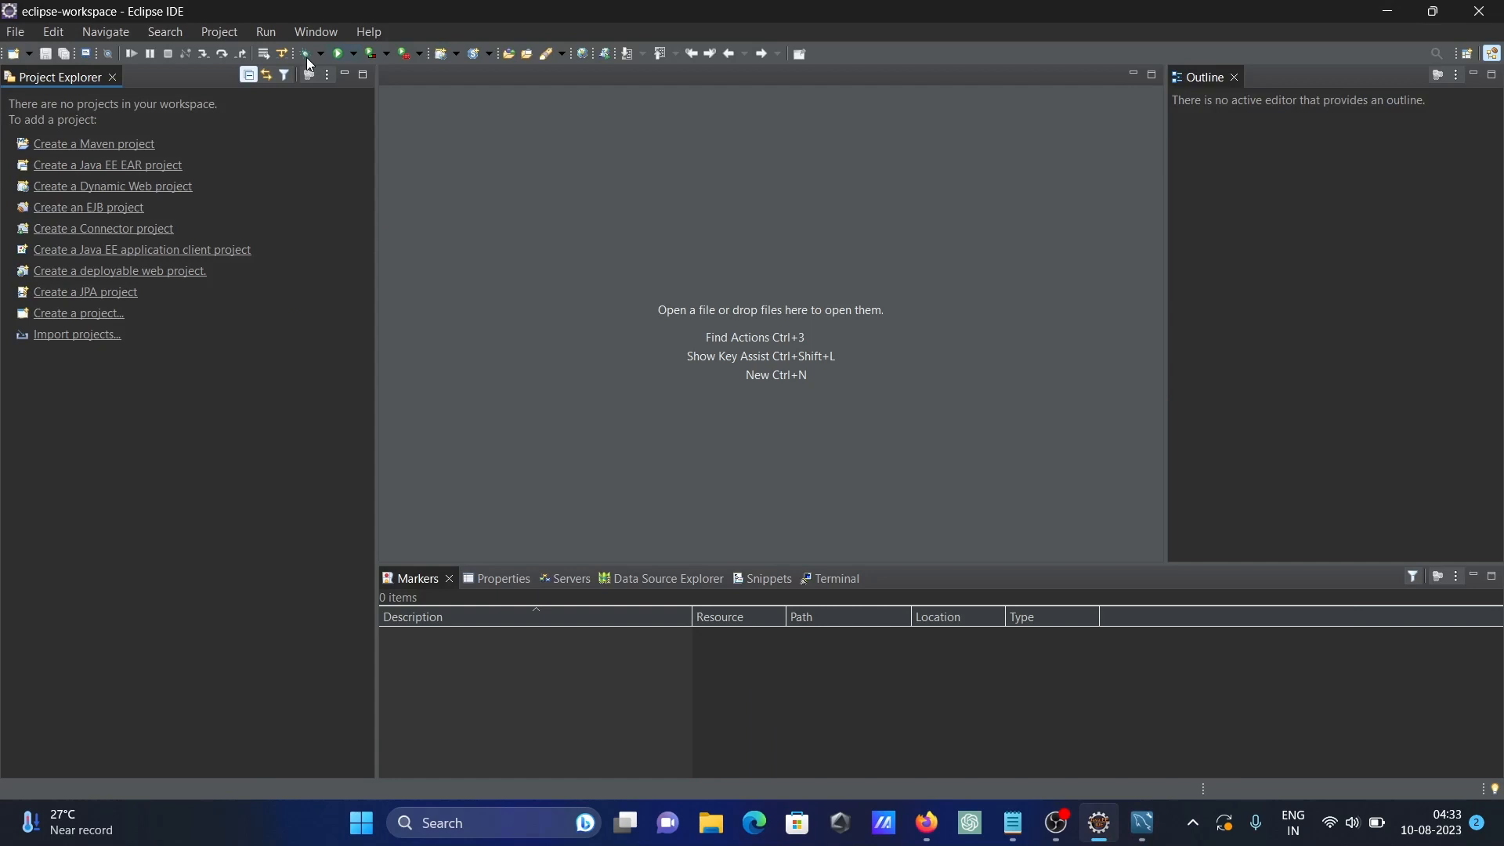
mouse_move(132, 32)
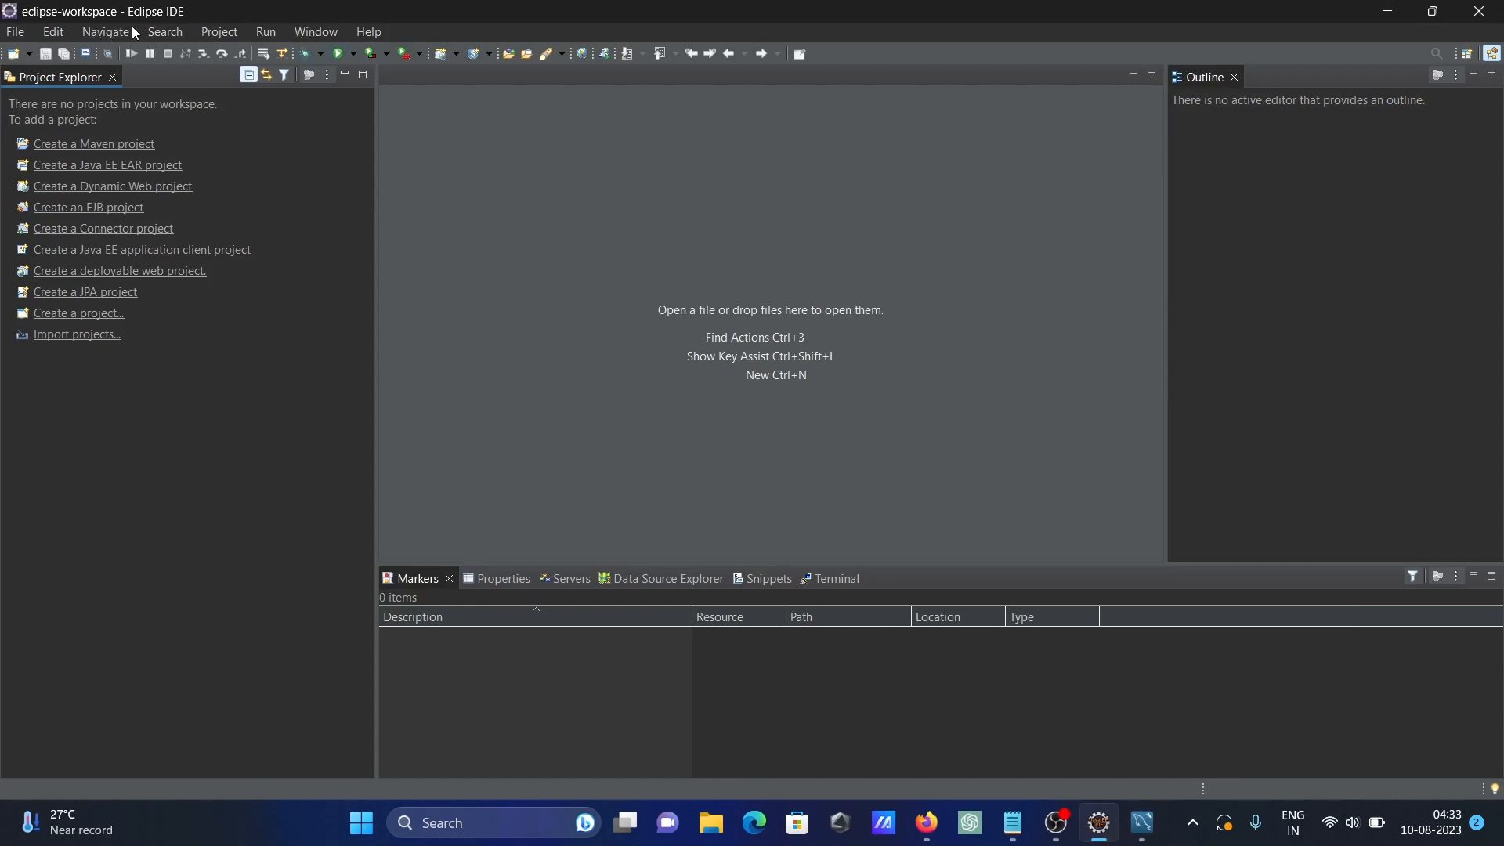
mouse_move(320, 36)
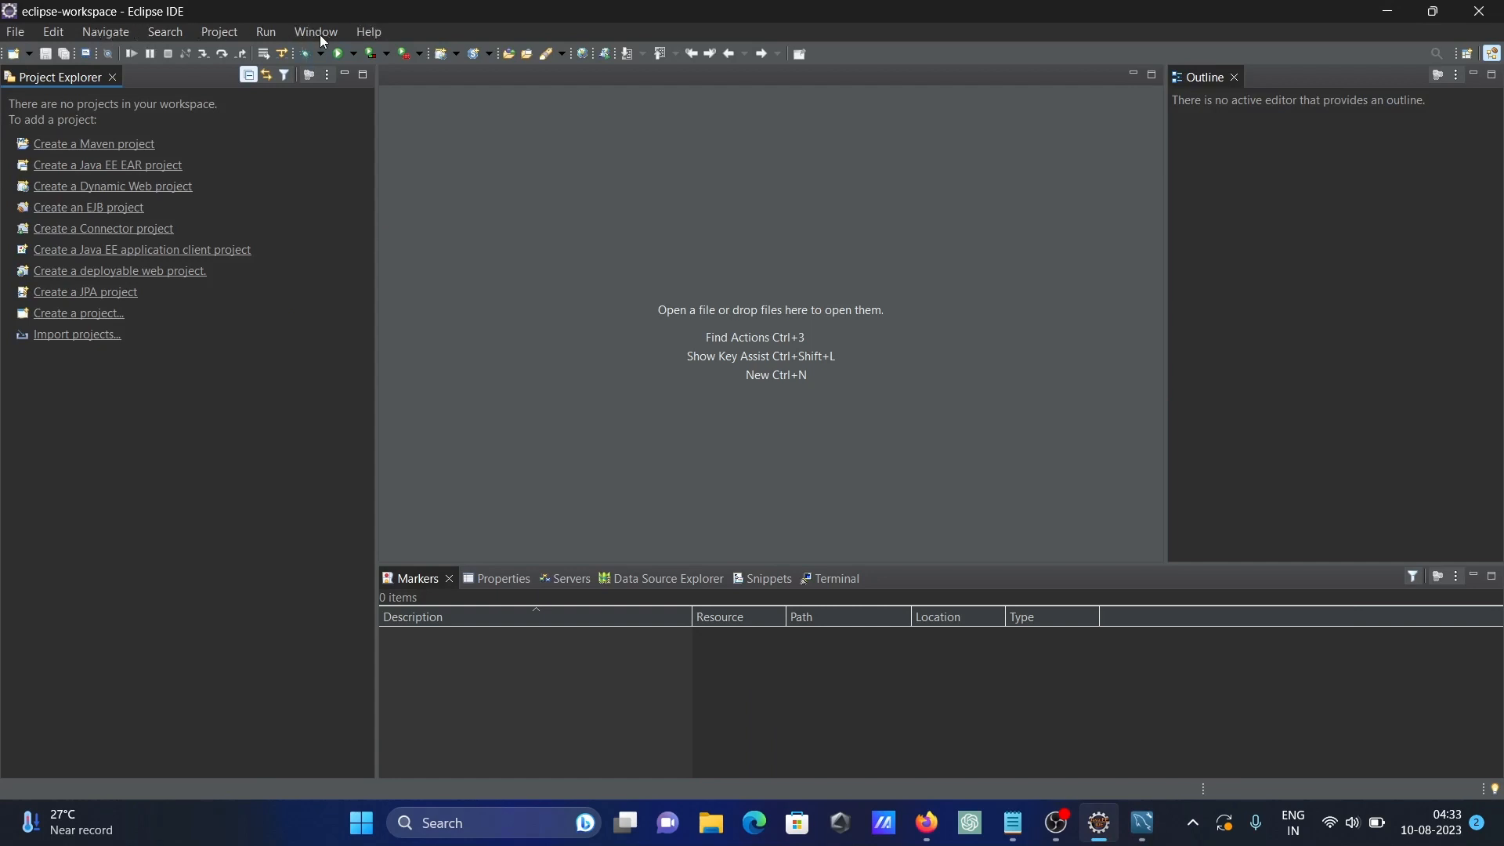
Step: Switch Eclipse to the DBeaver perspective from the Open Perspective list, then open the File menu
left_click(315, 31)
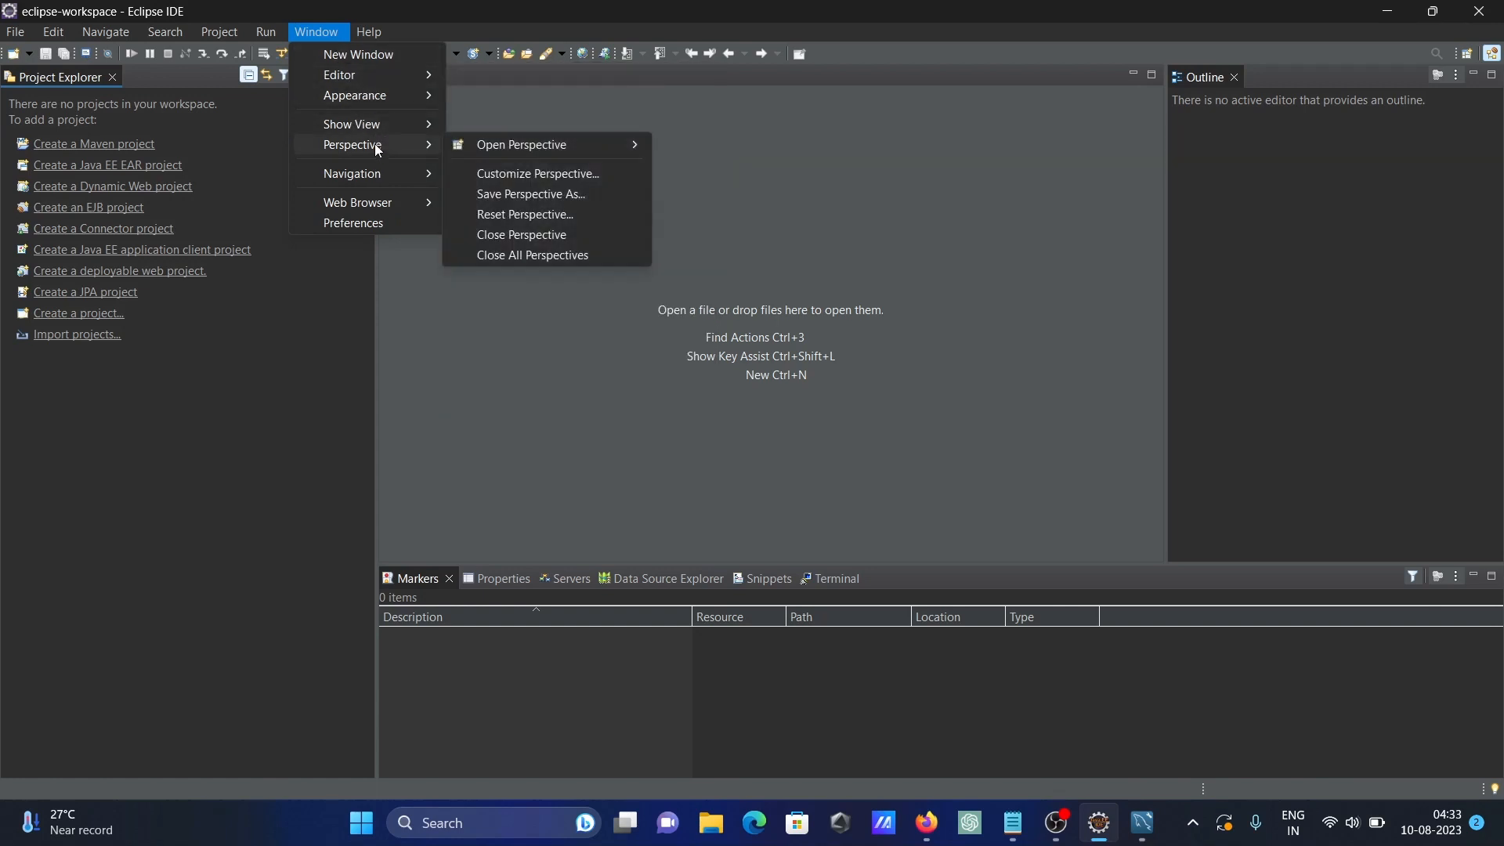
left_click(521, 145)
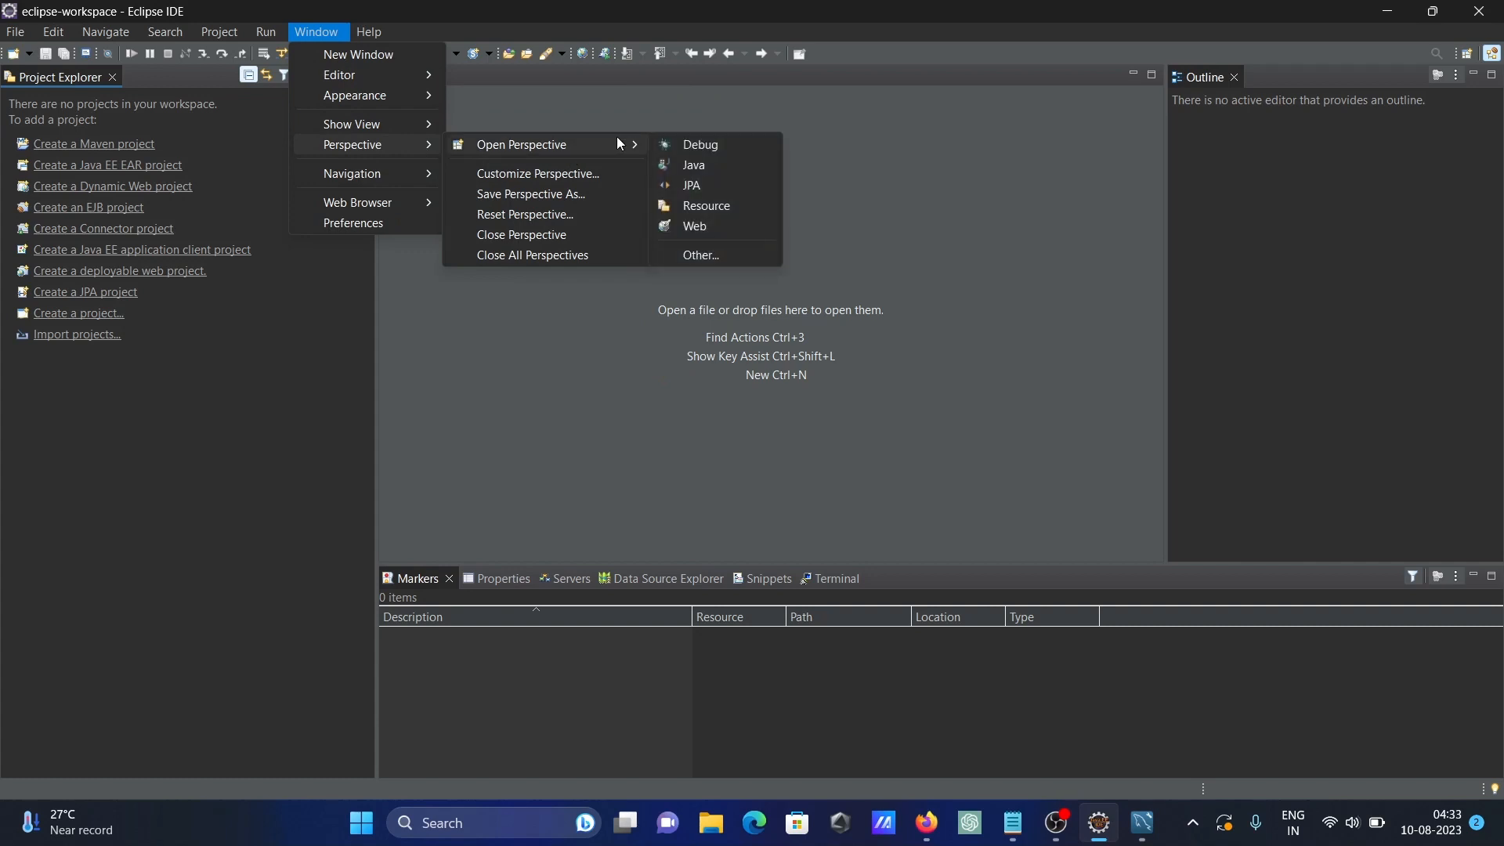
left_click(701, 256)
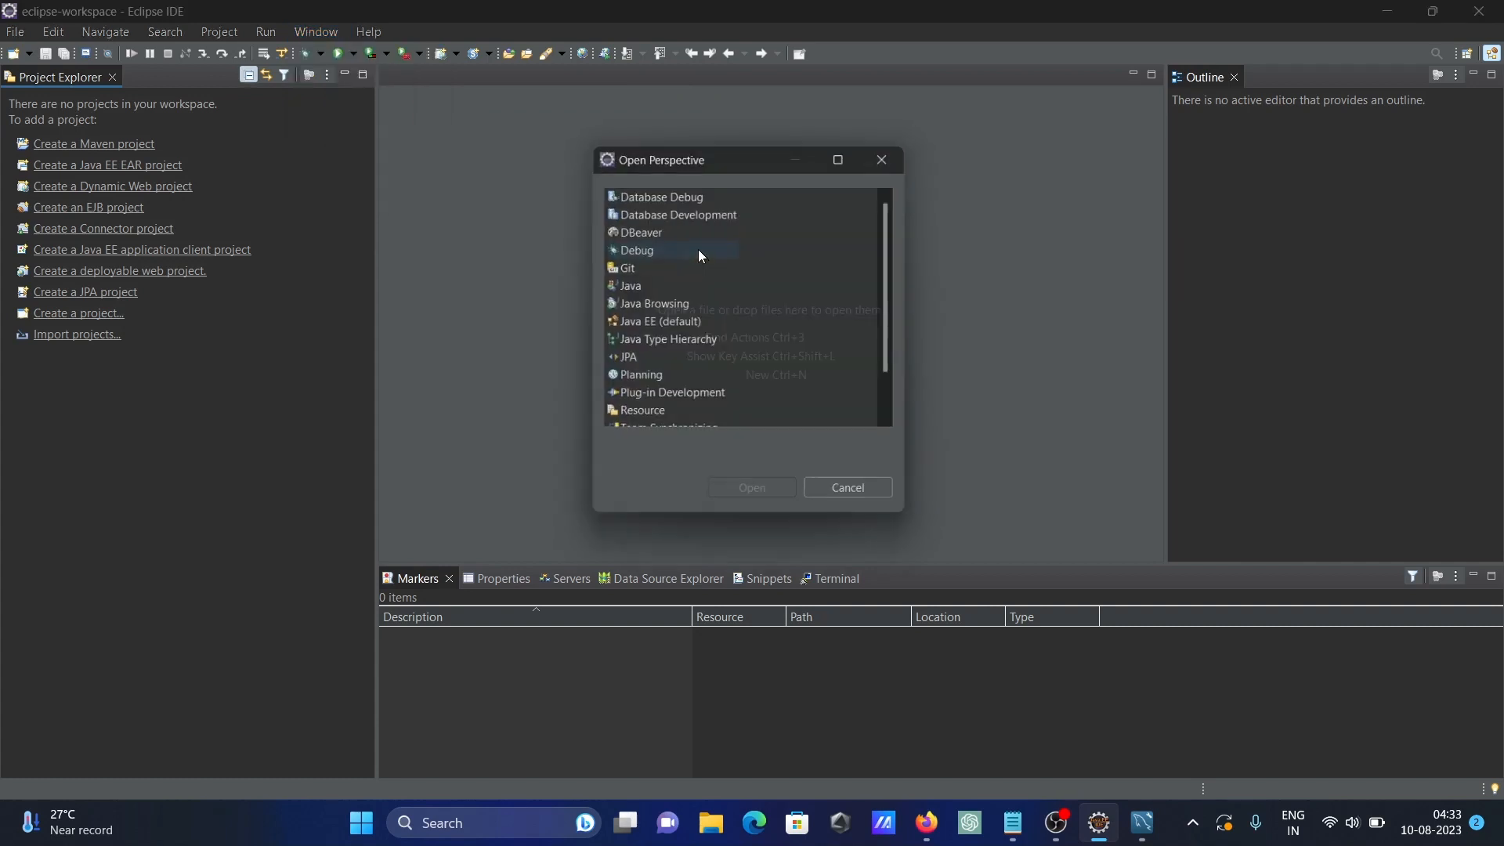
left_click(639, 228)
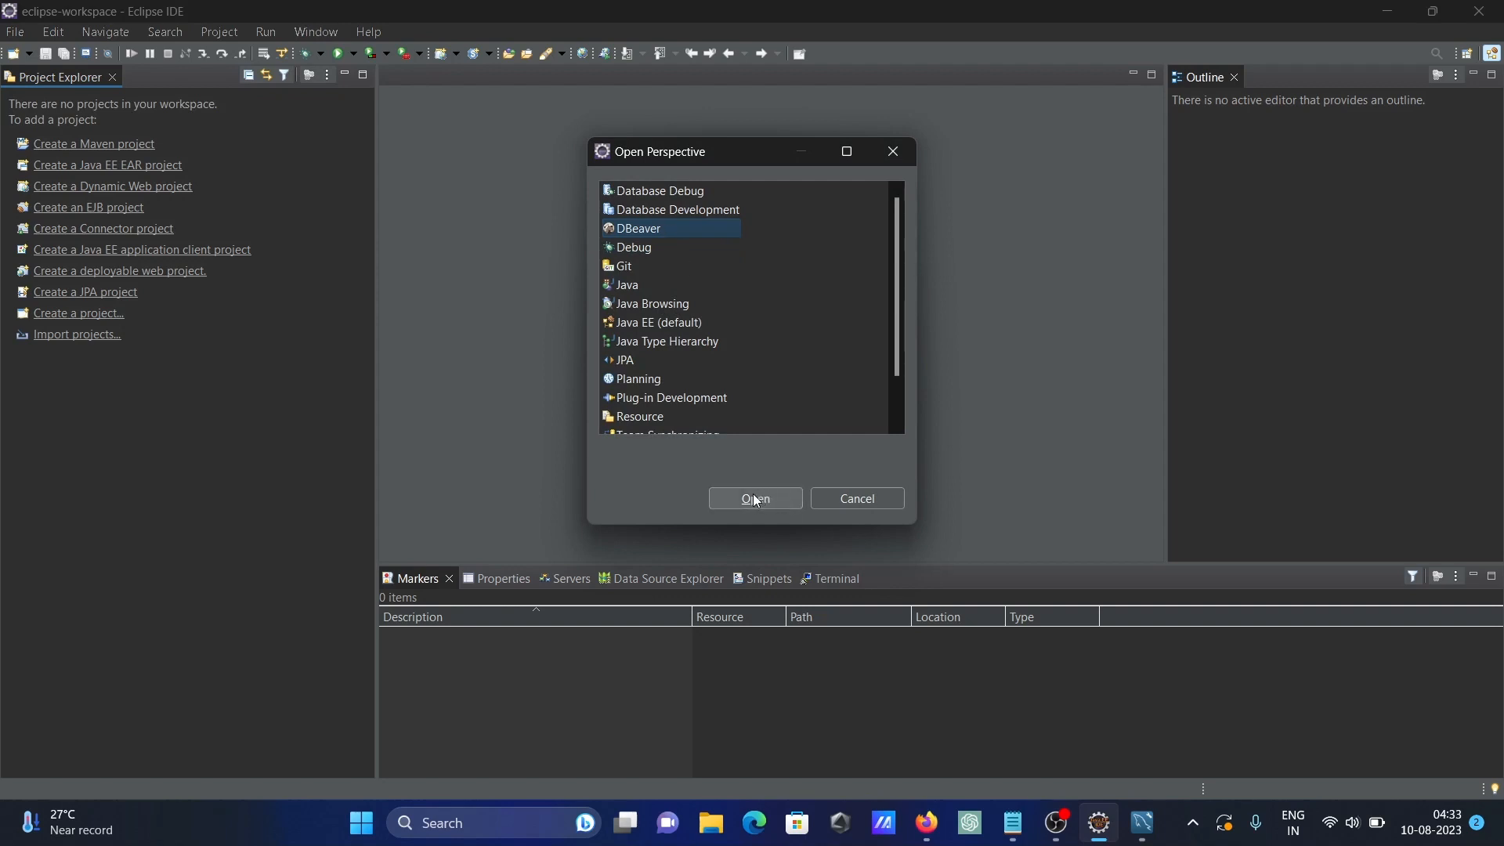
left_click(755, 498)
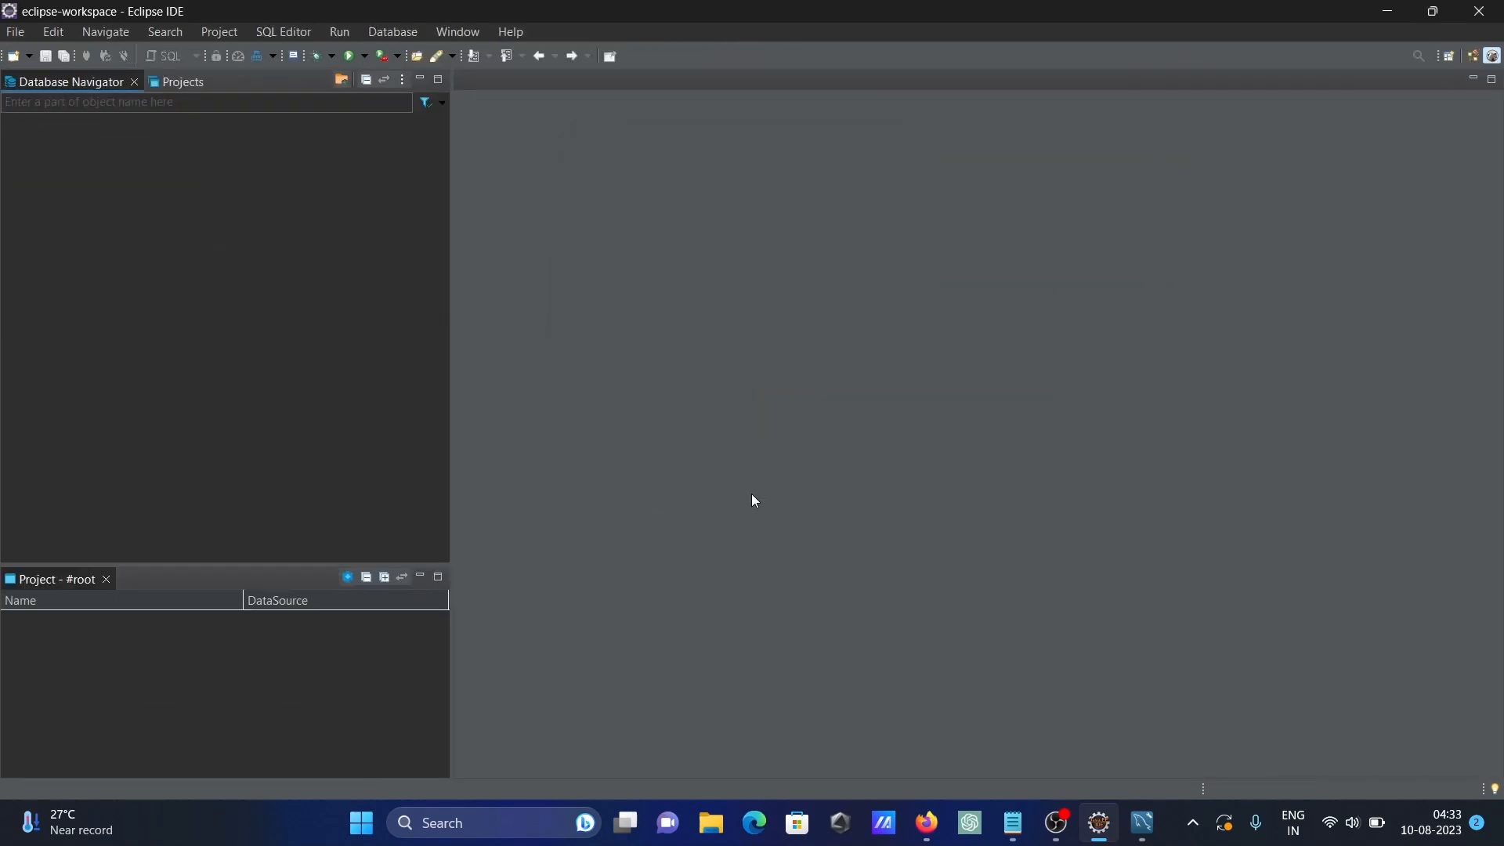
mouse_move(523, 141)
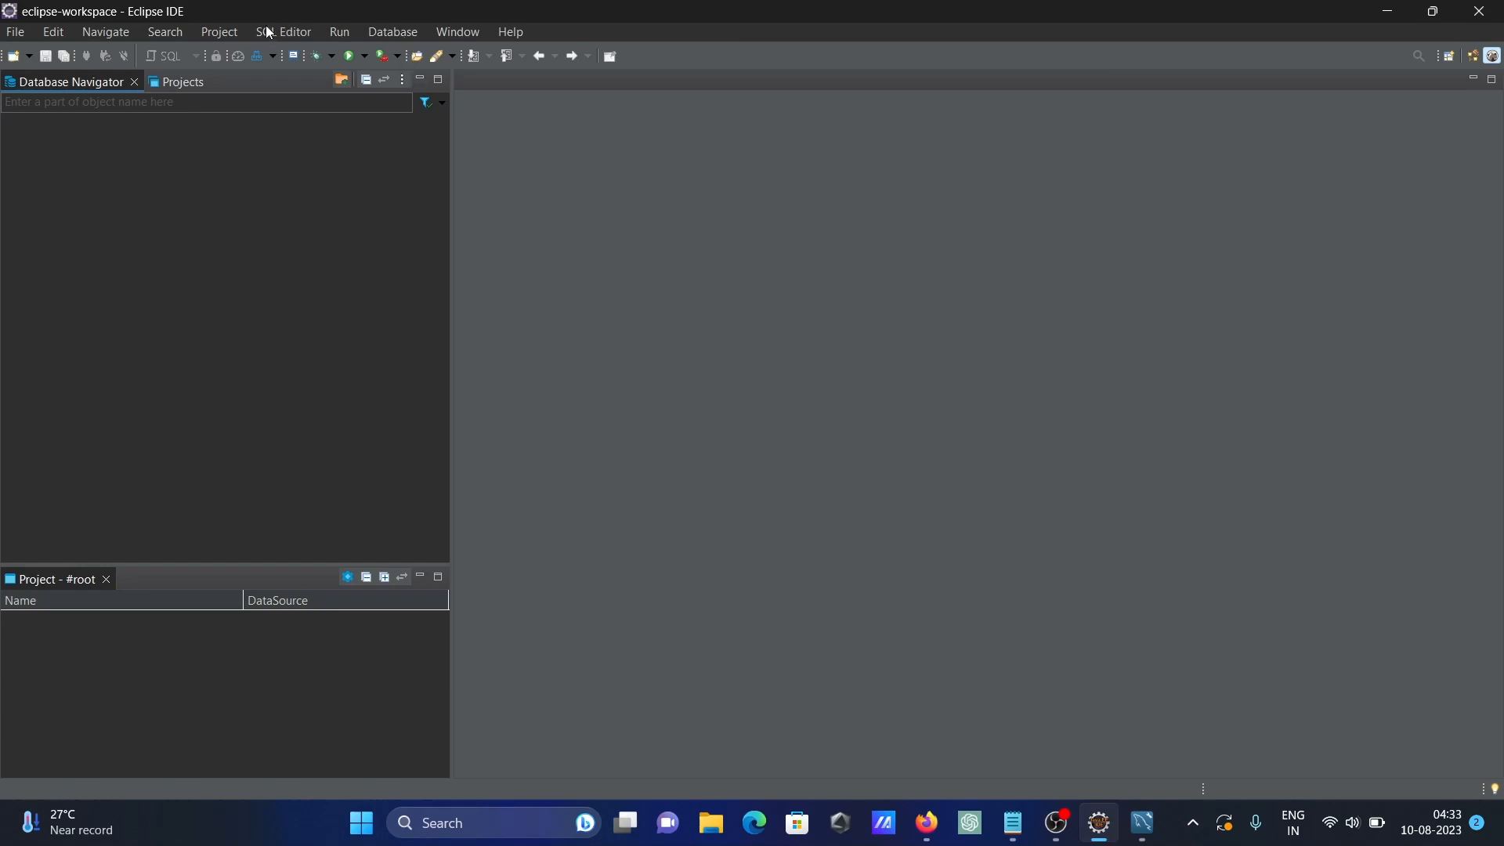
mouse_move(331, 50)
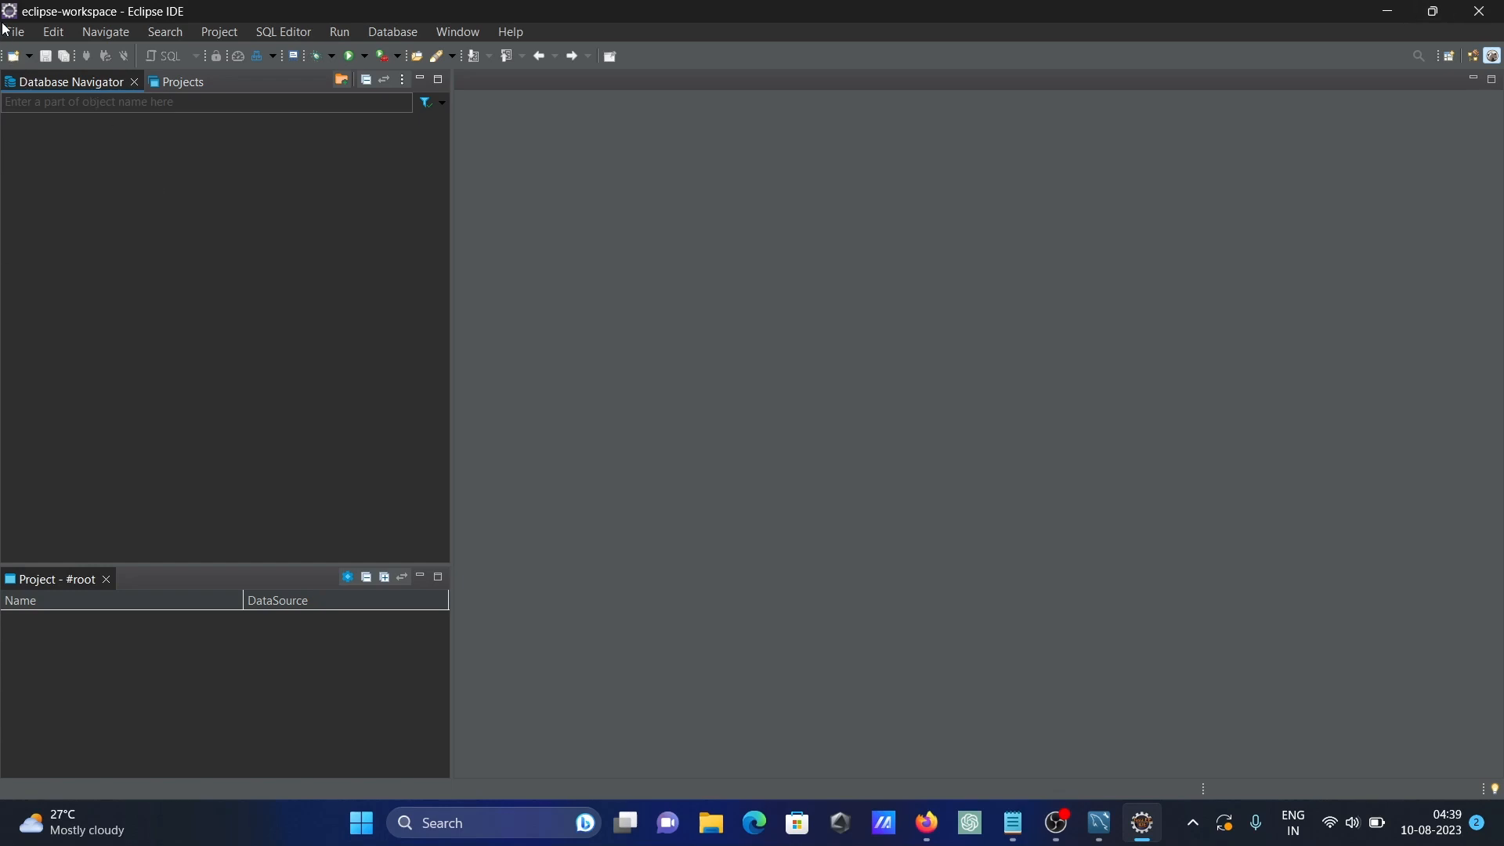
left_click(14, 31)
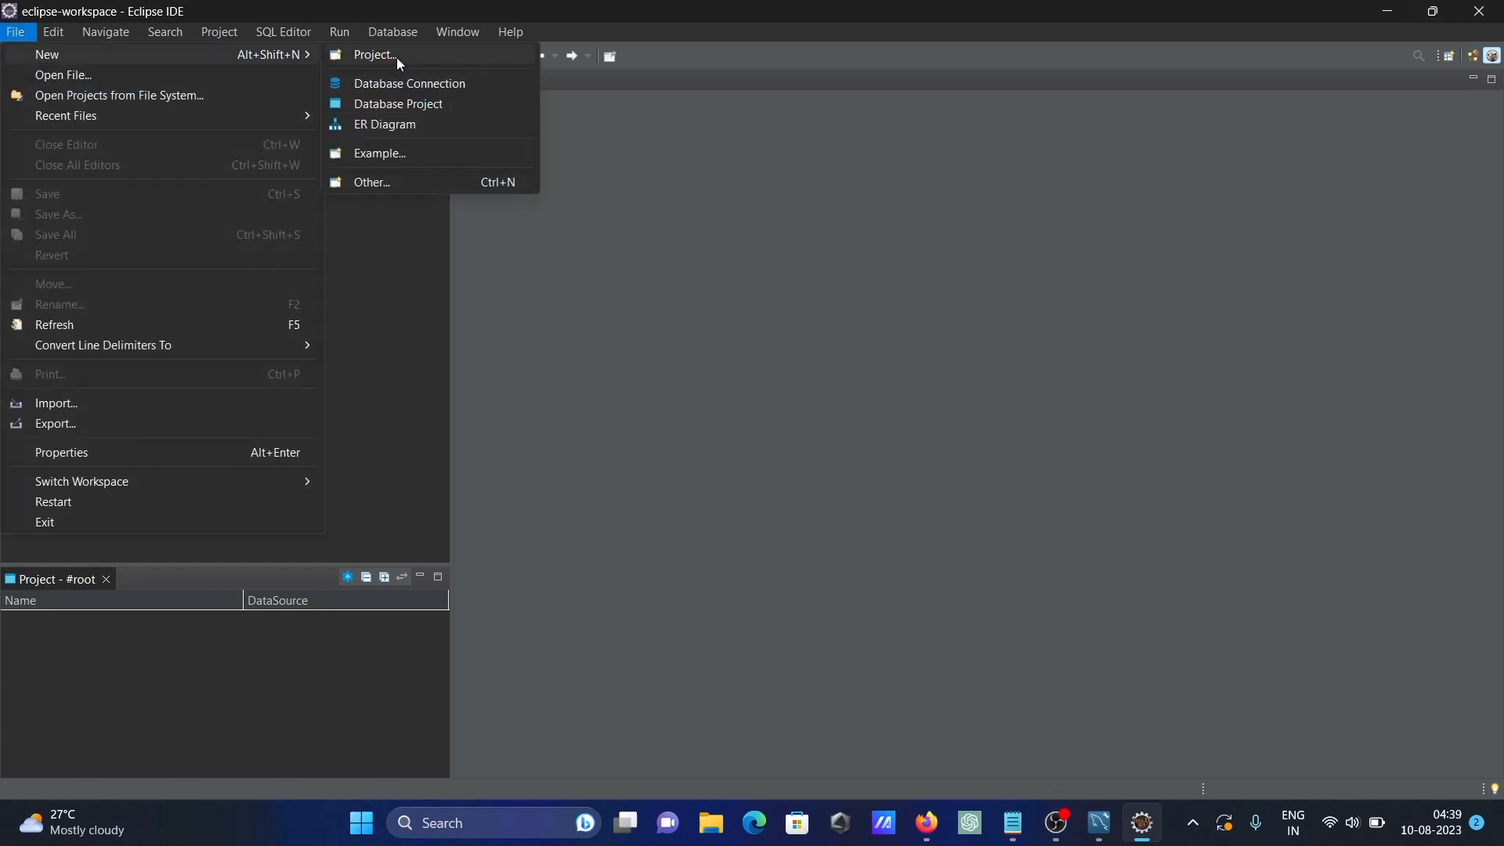
Step: Create a Java project named 'Test', declining the switch to the Java perspective
left_click(374, 54)
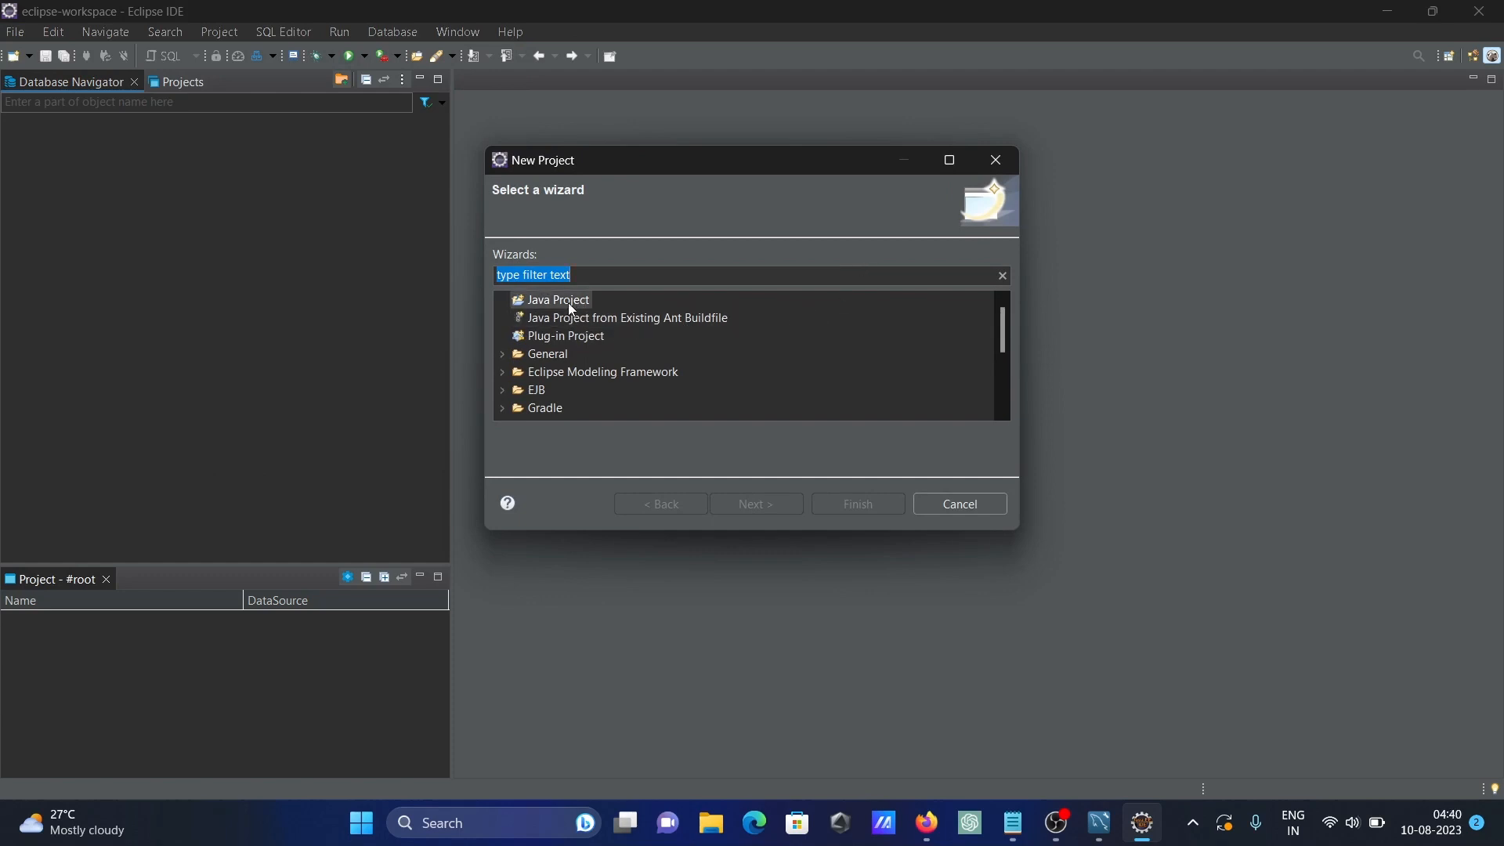
left_click(557, 299)
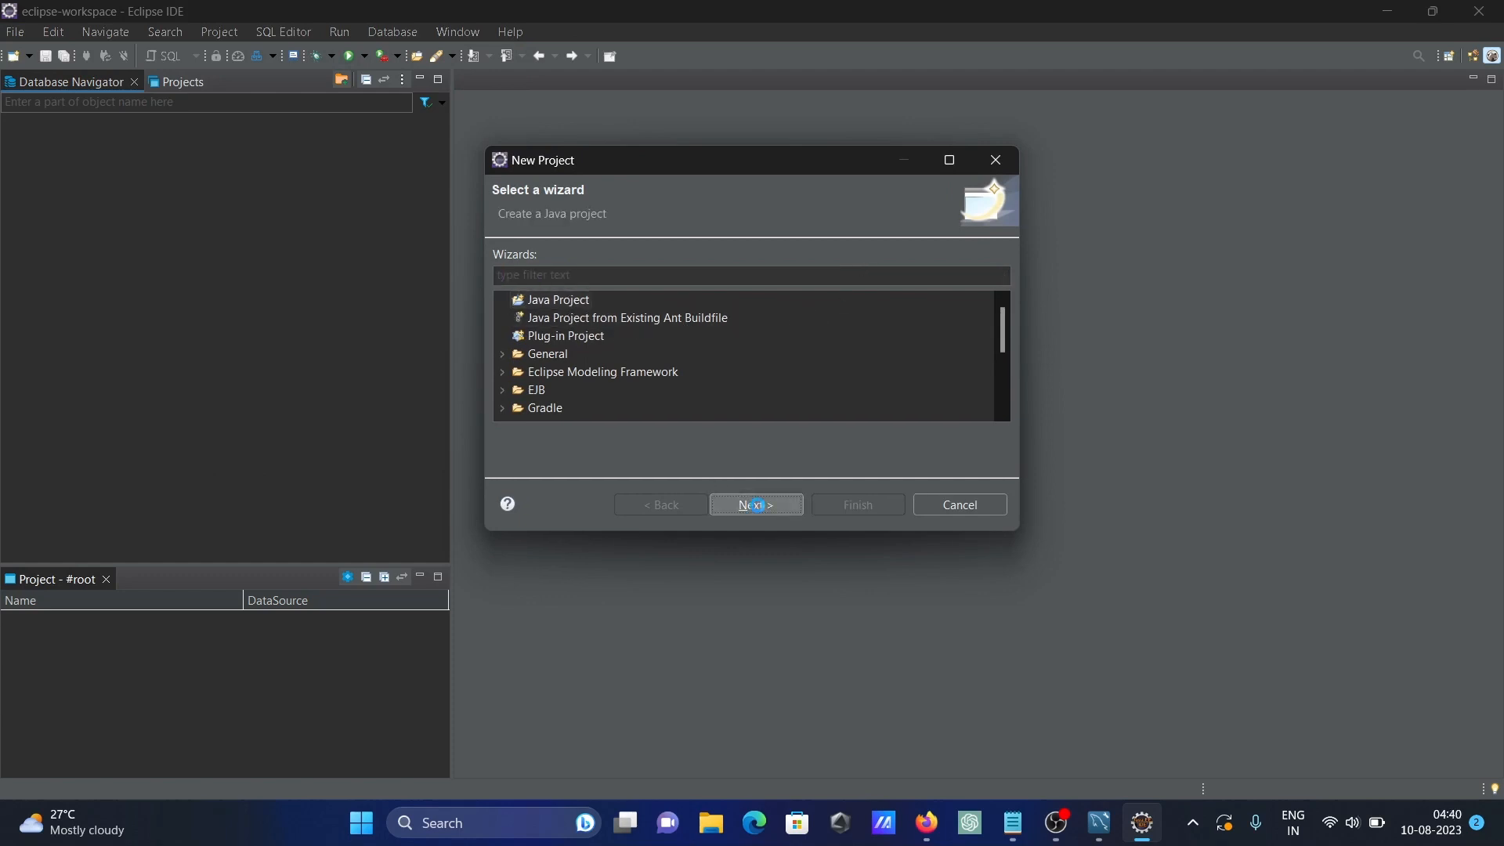
left_click(755, 504)
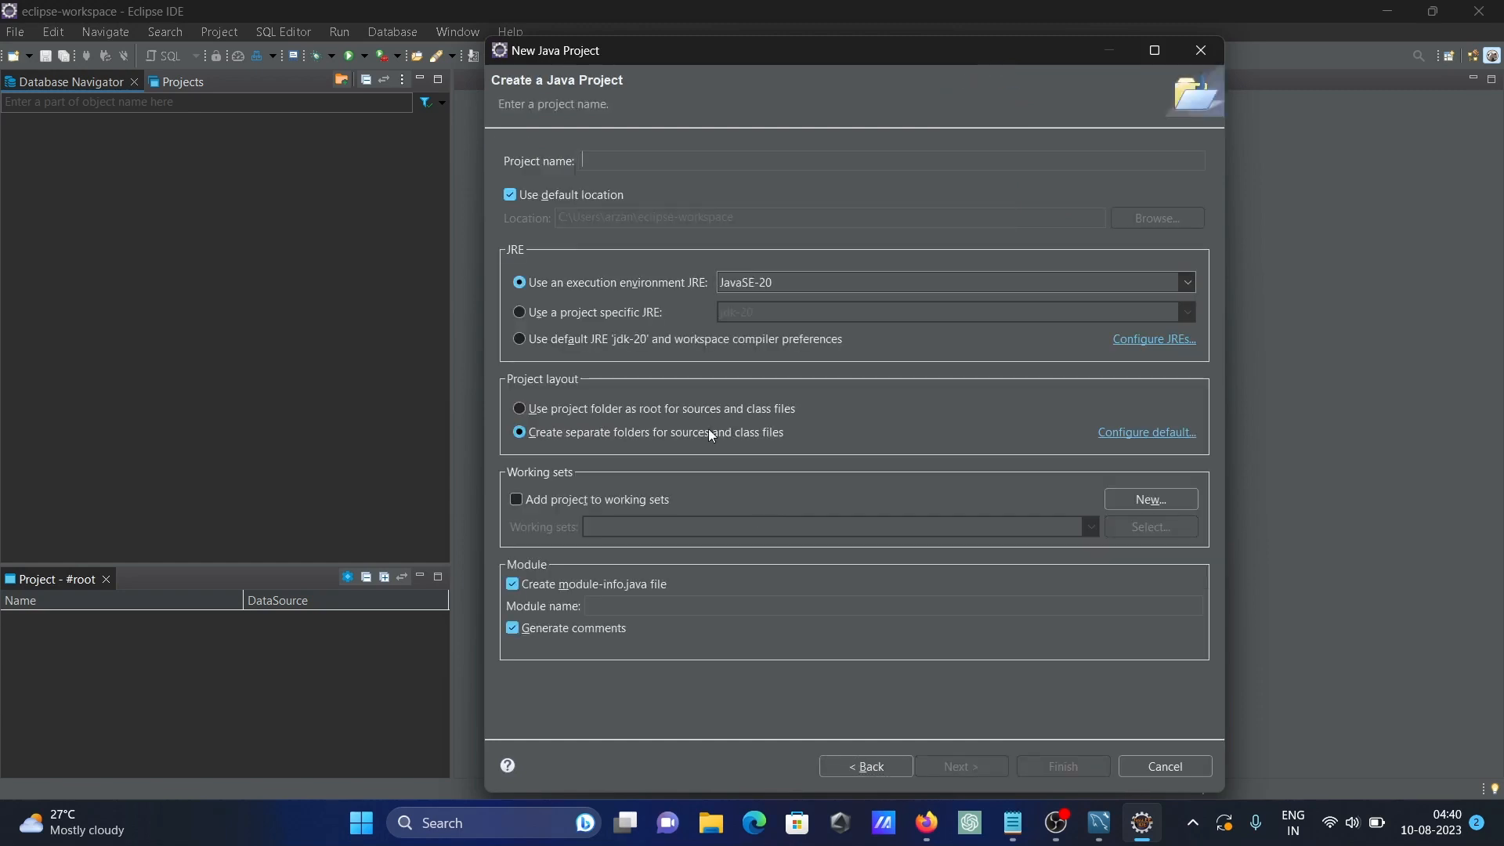
type("Test")
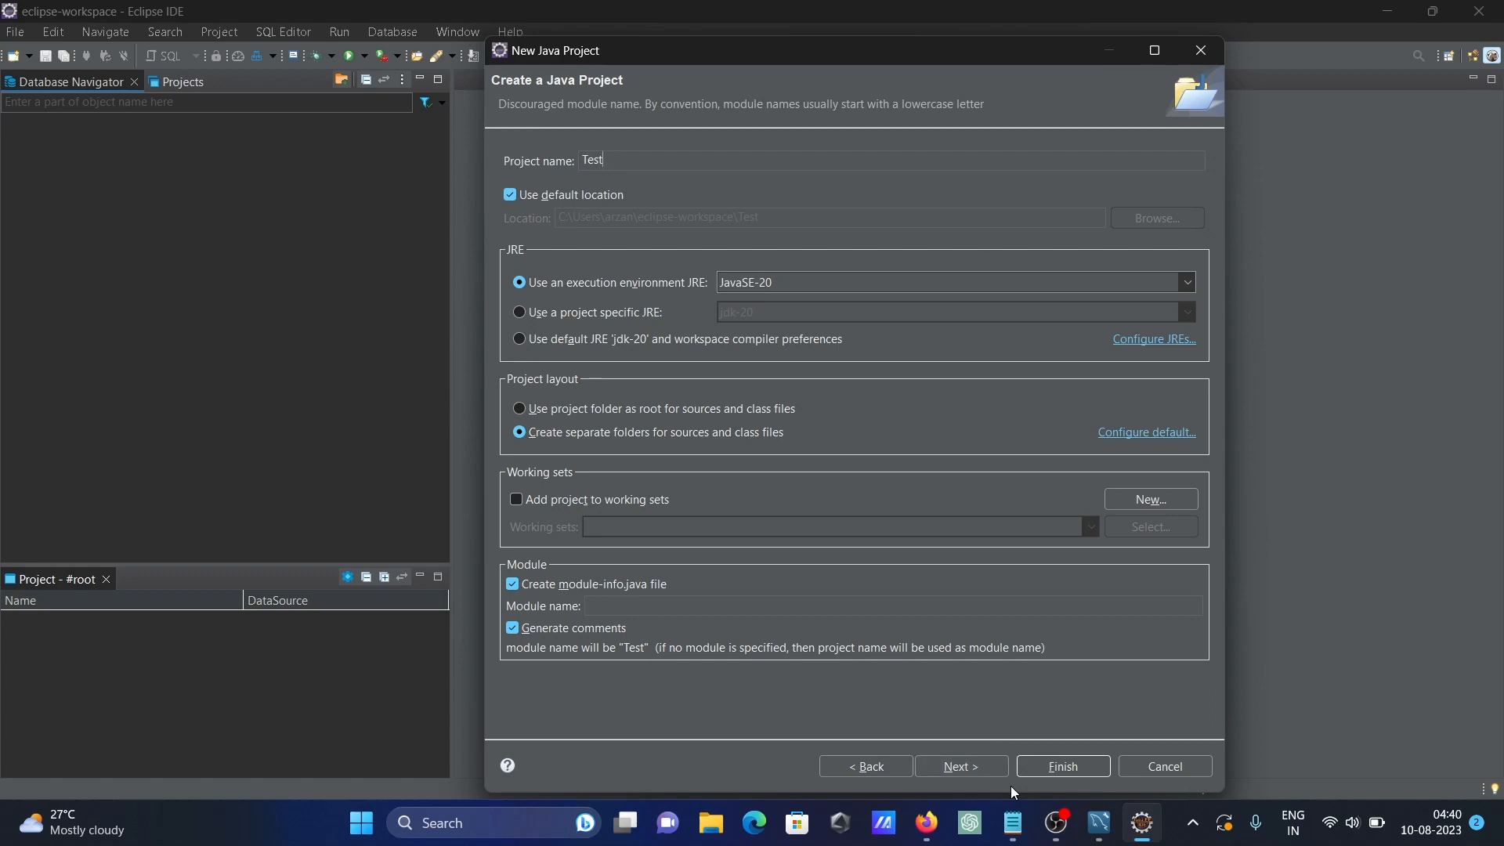
left_click(959, 766)
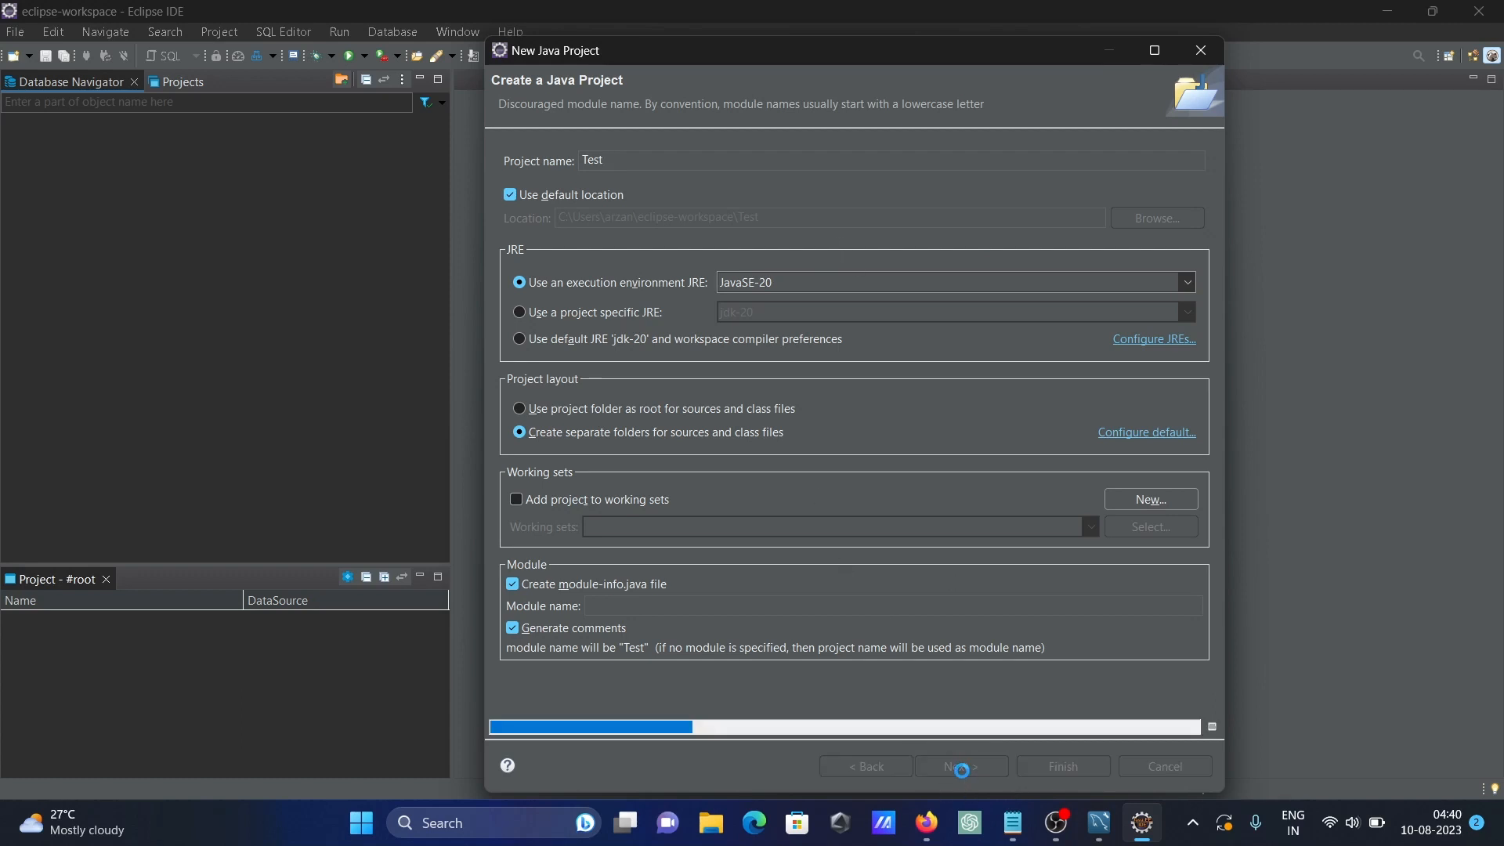
left_click(960, 766)
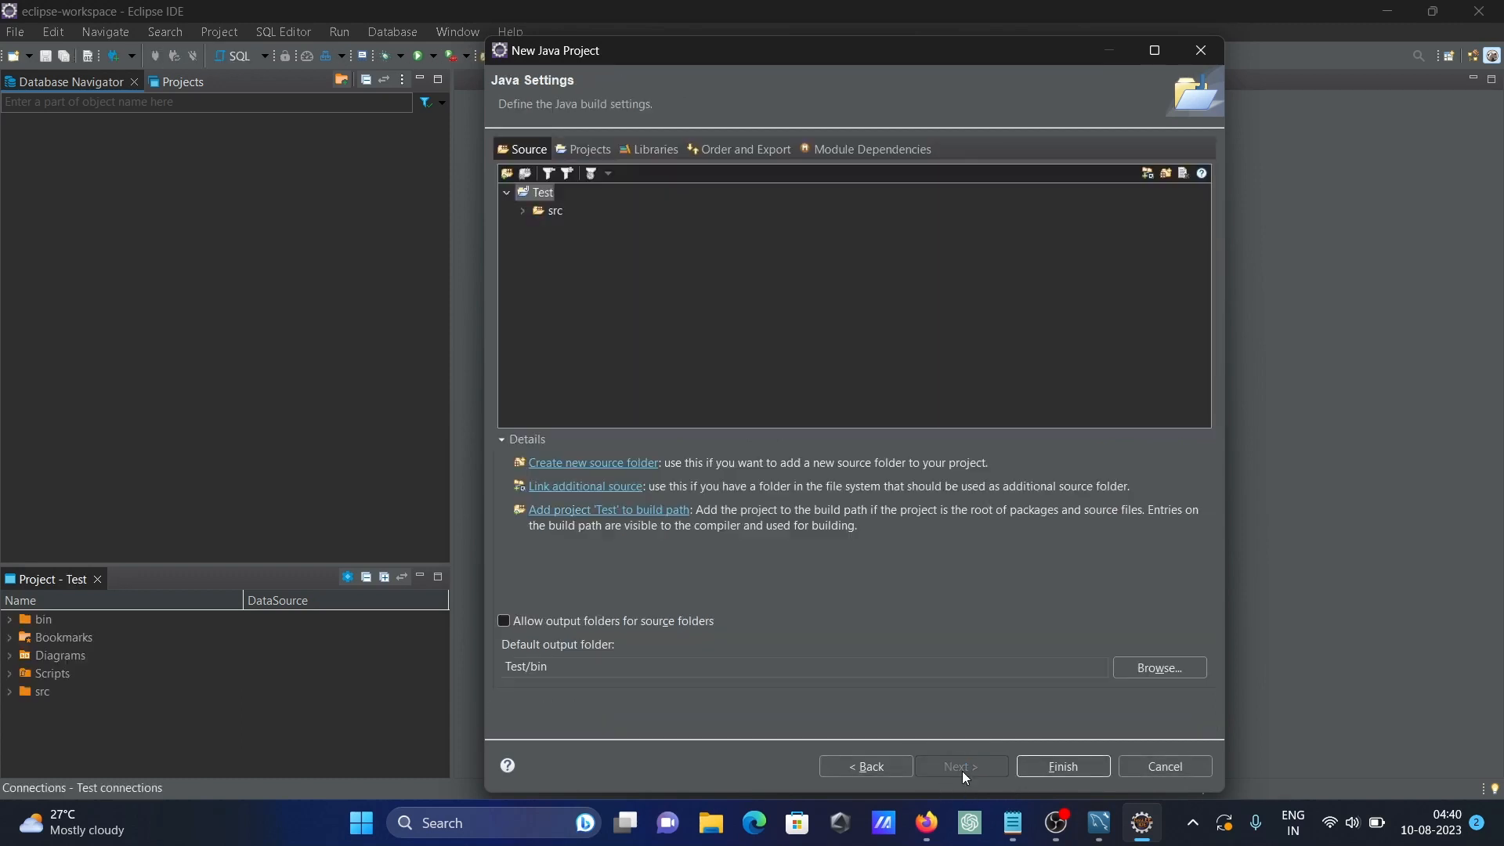
left_click(1062, 767)
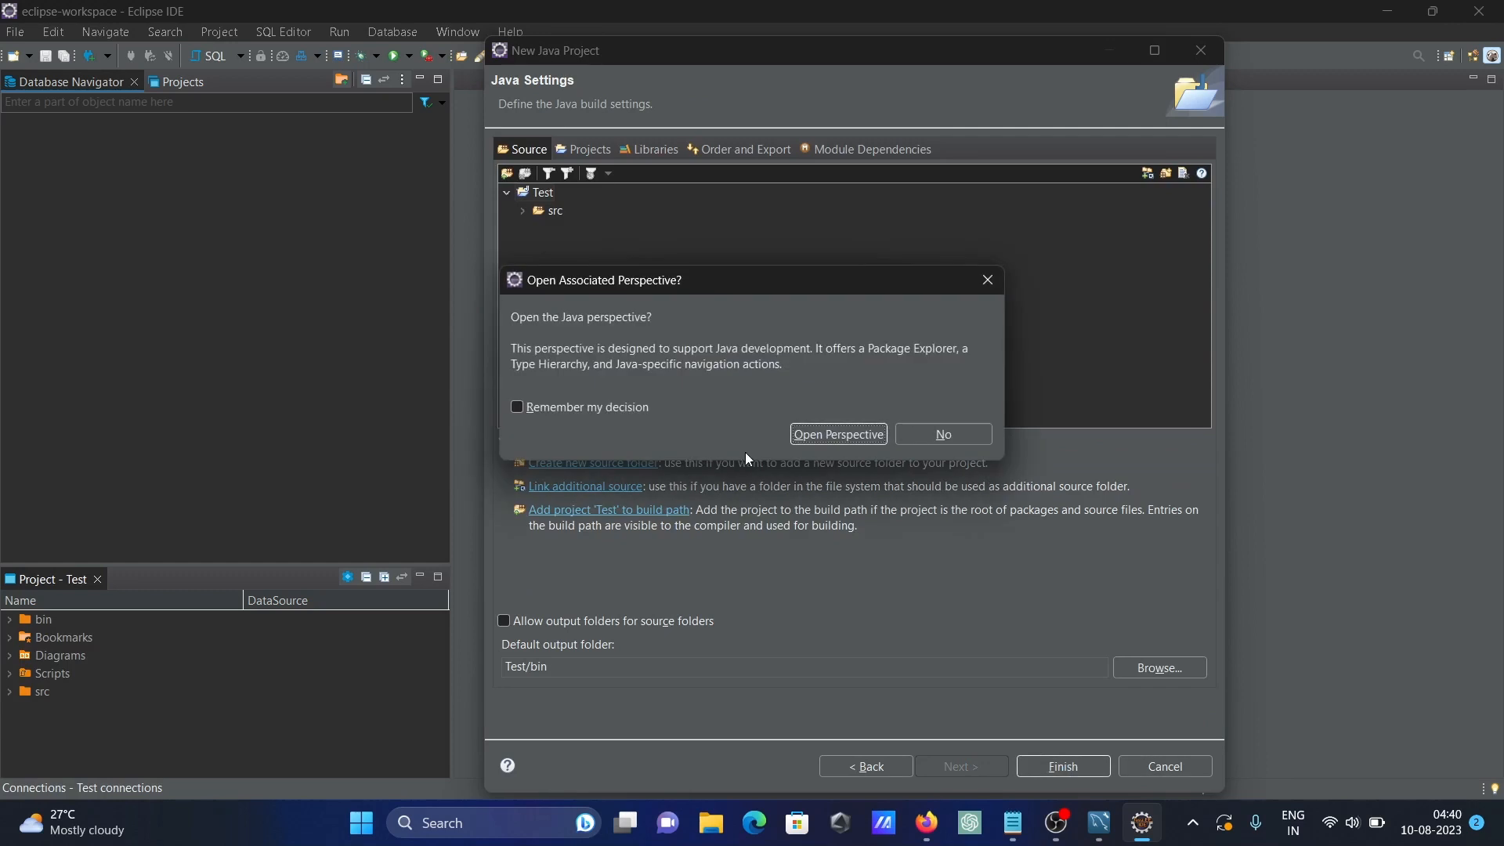
left_click(940, 439)
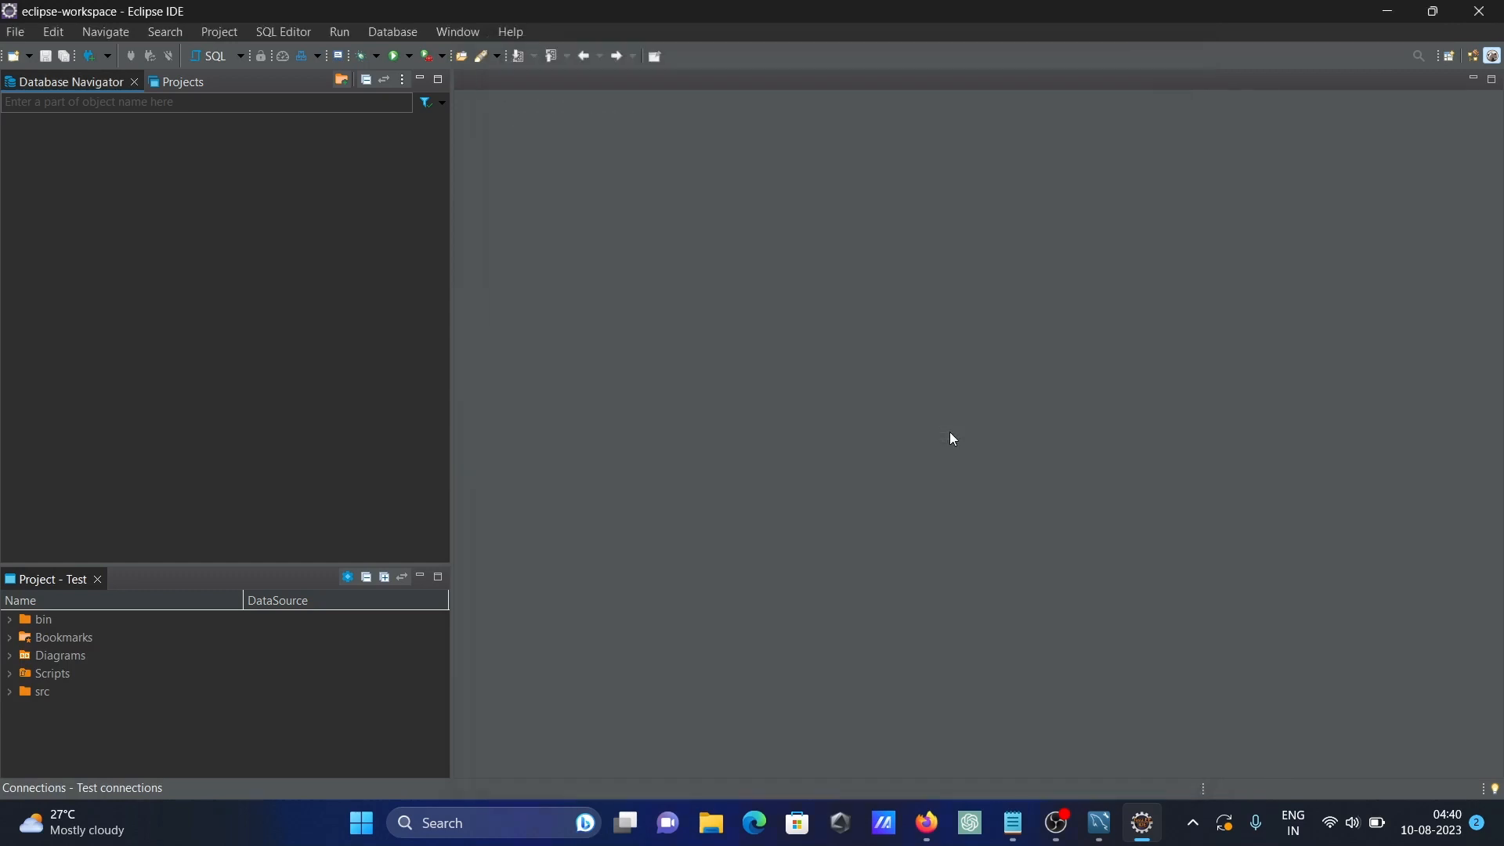
mouse_move(167, 266)
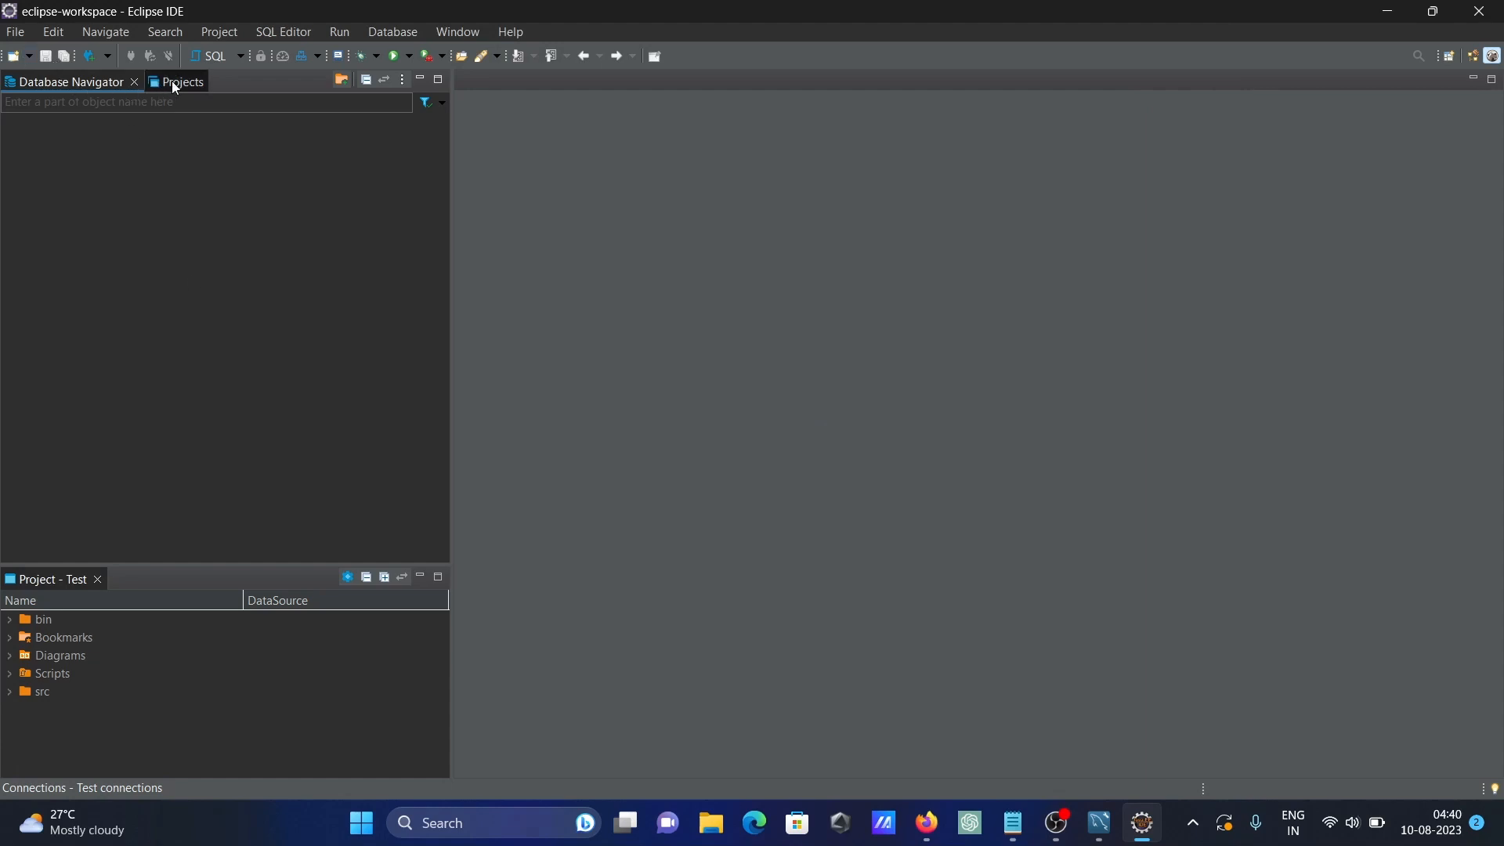
Step: Expand the Test project and bring up the Connections folder's context menu to create a connection
left_click(176, 81)
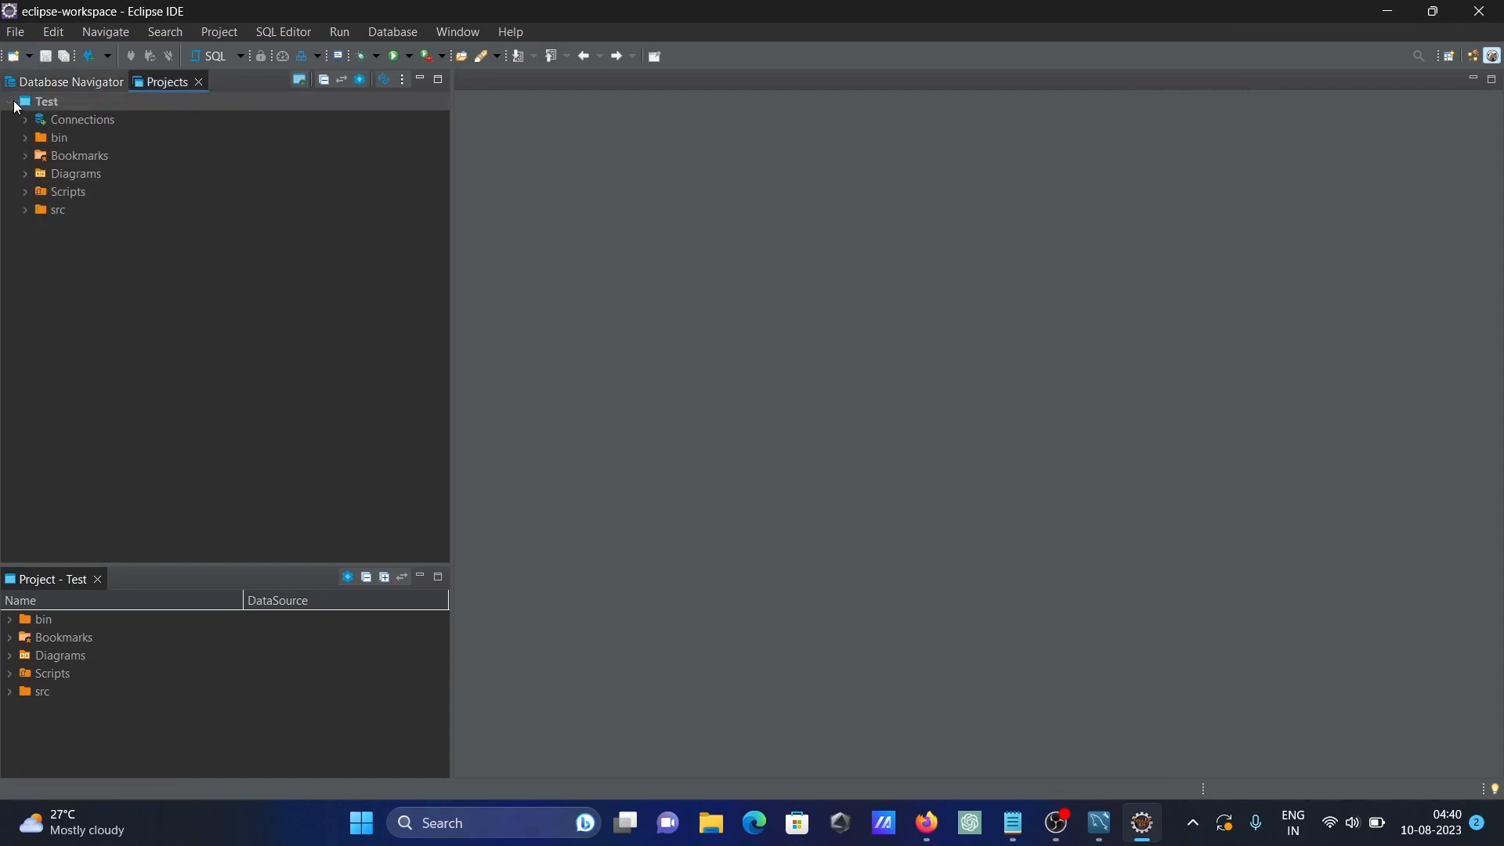
left_click(82, 119)
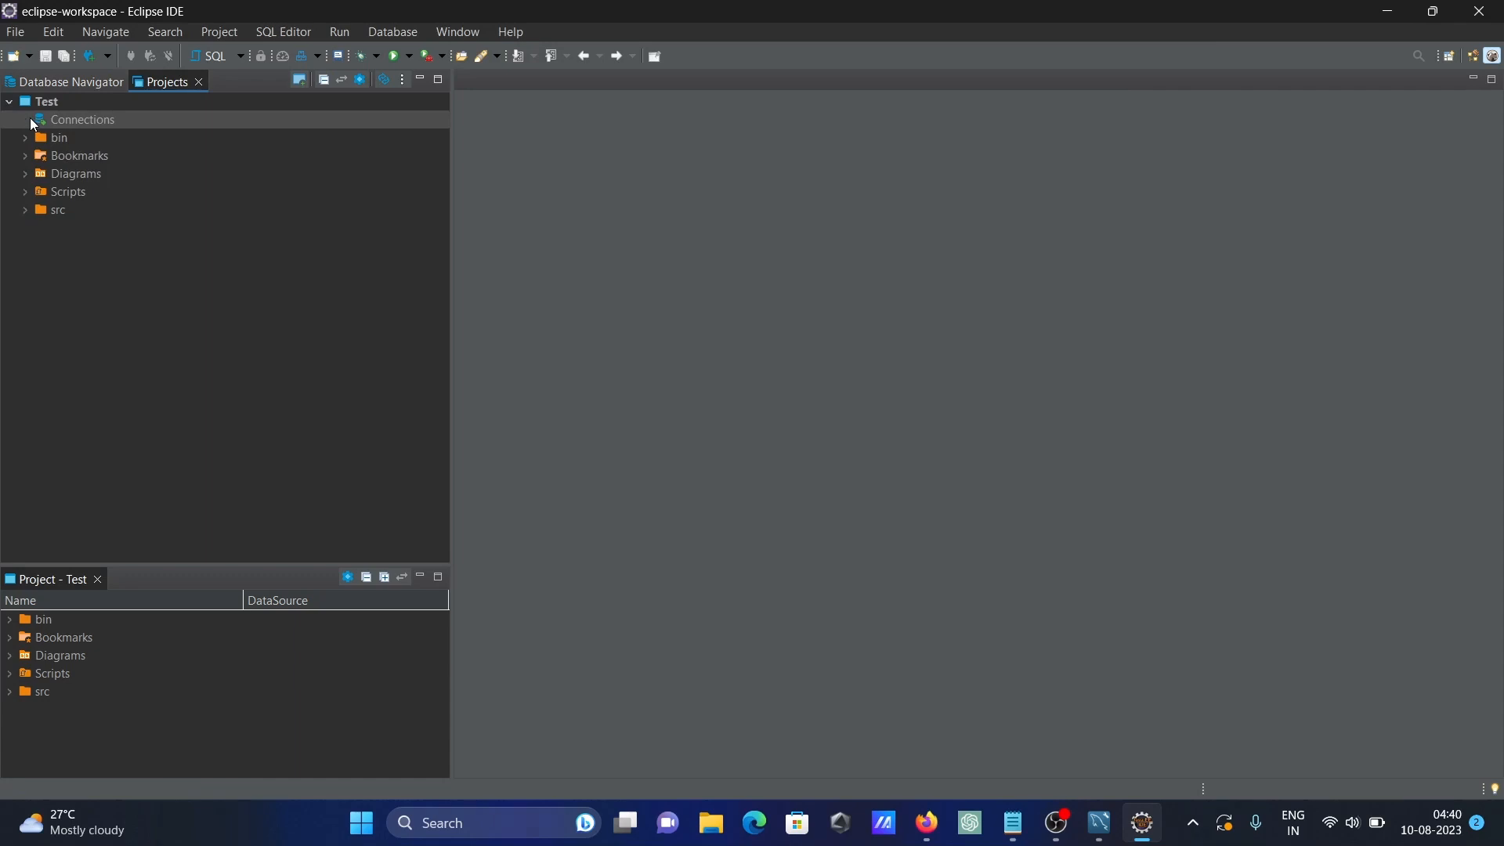
right_click(81, 119)
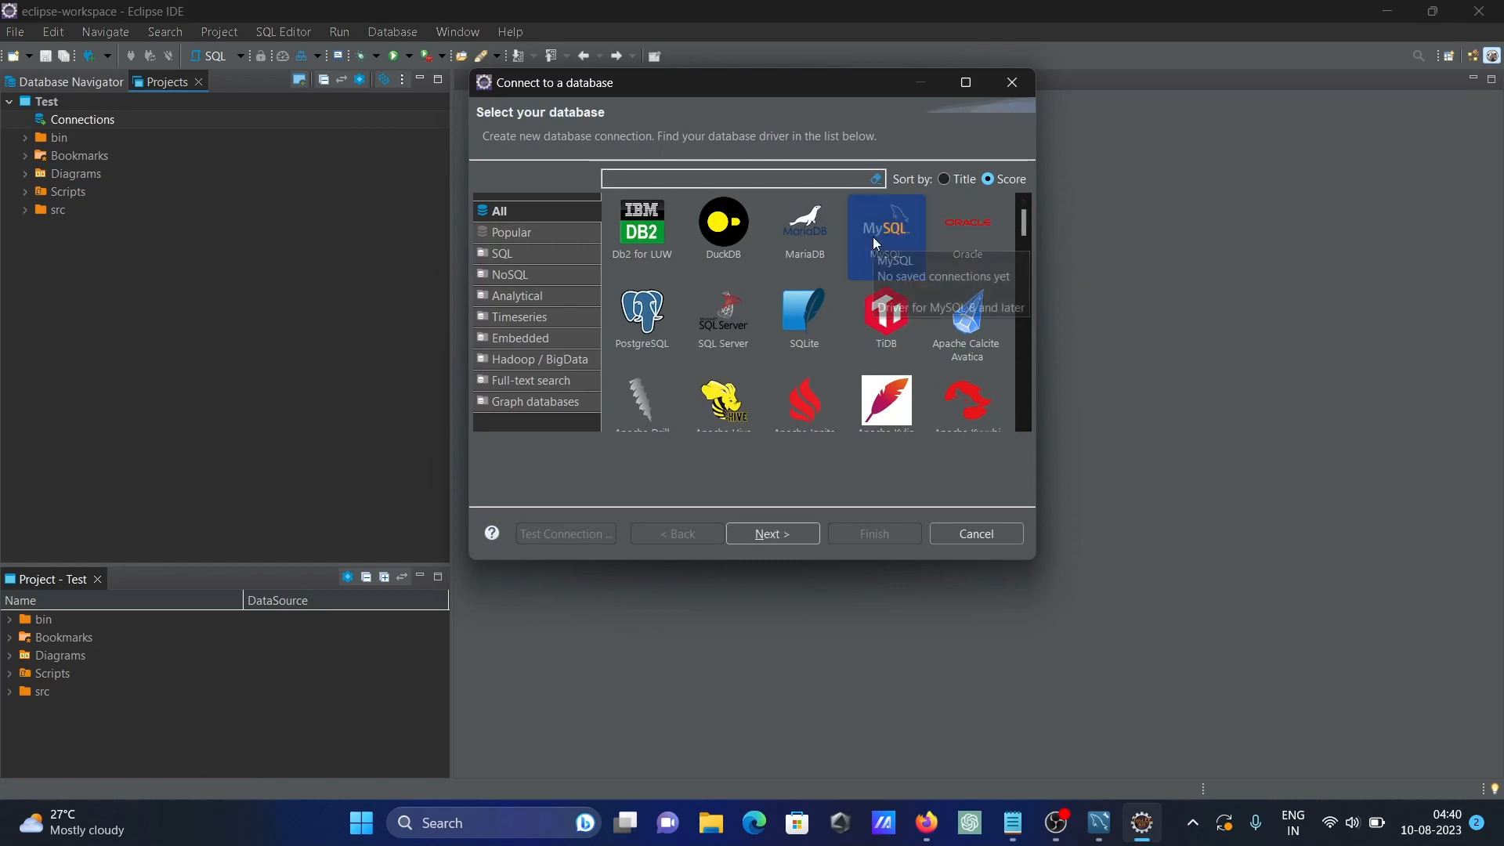
Step: Choose MySQL, enter the root password, and test the localhost sakila connection successfully
left_click(771, 533)
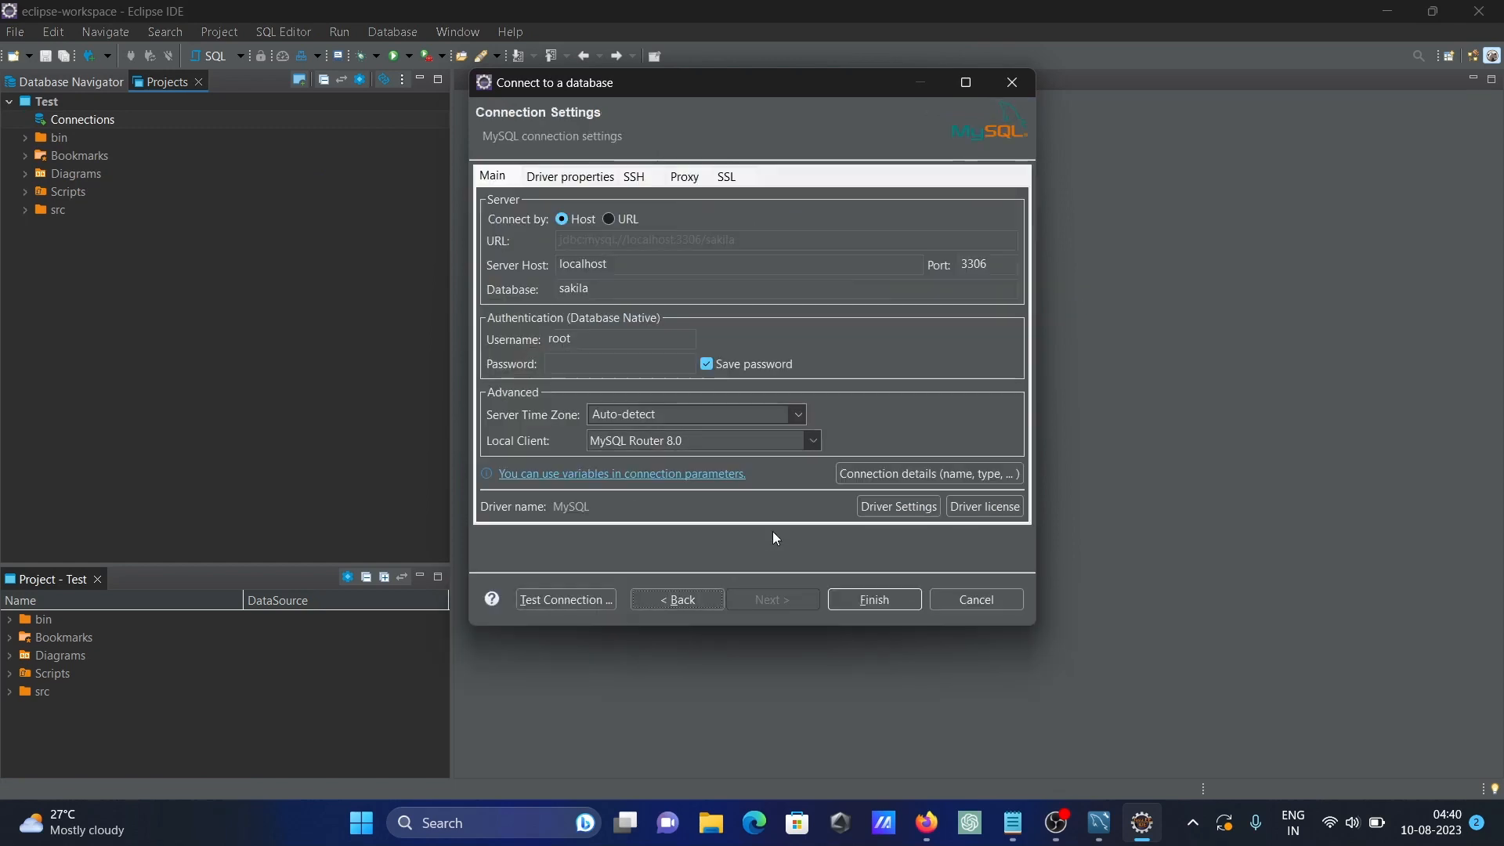
mouse_move(601, 251)
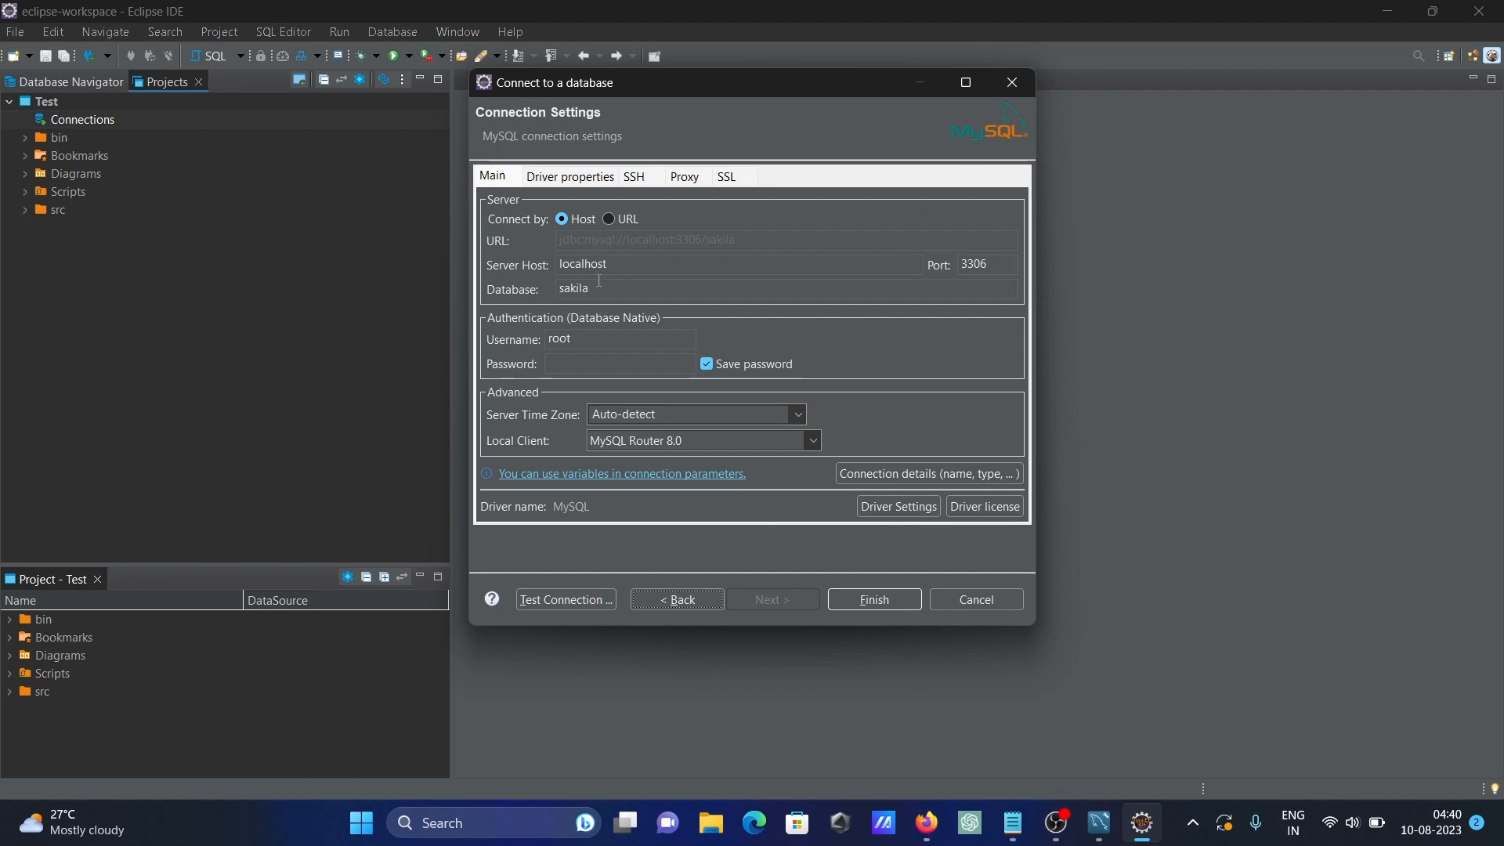
mouse_move(582, 358)
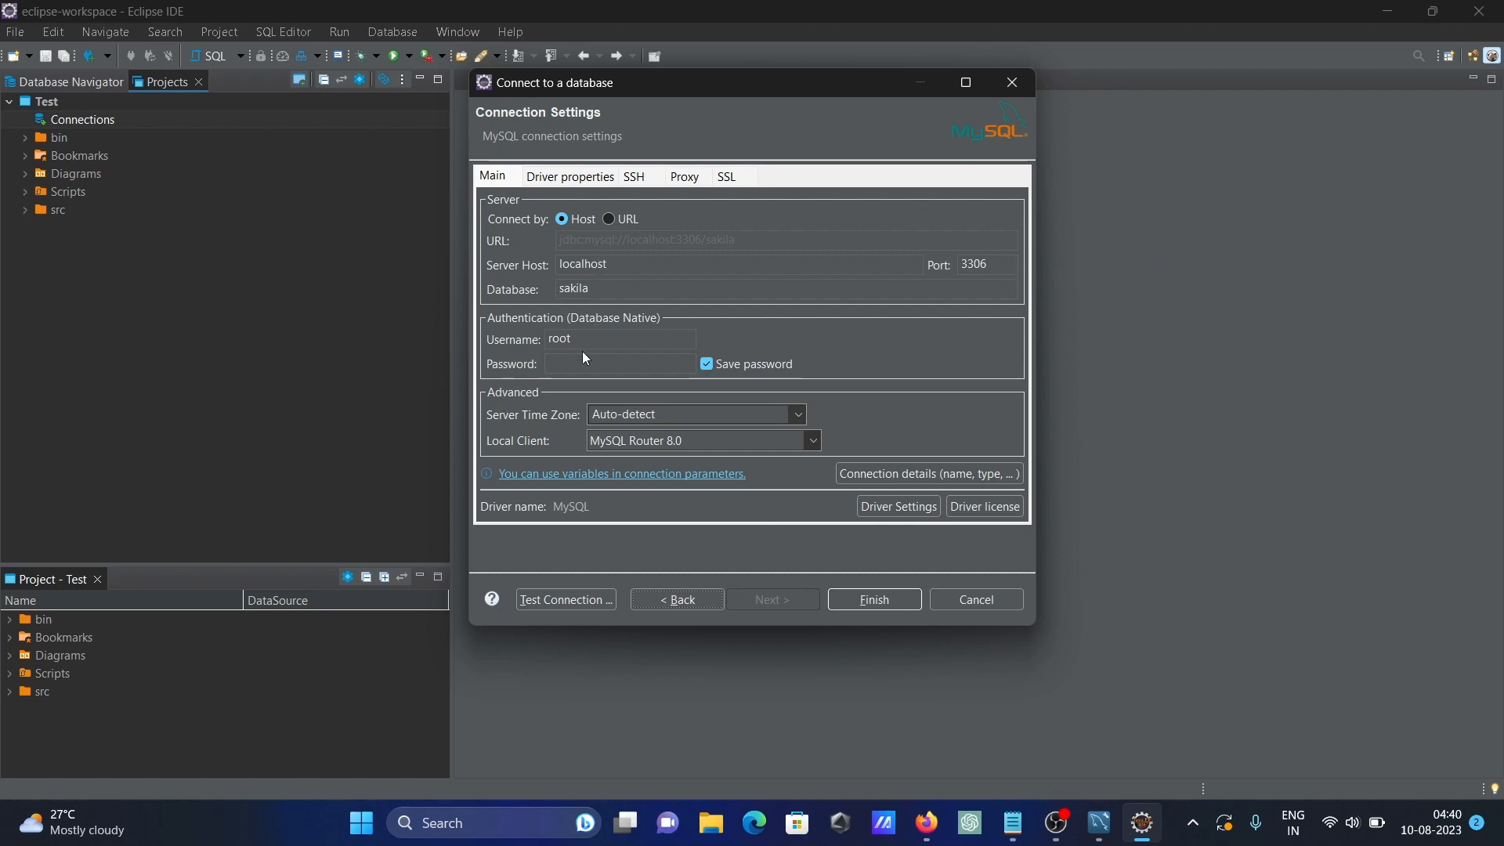
left_click(619, 363)
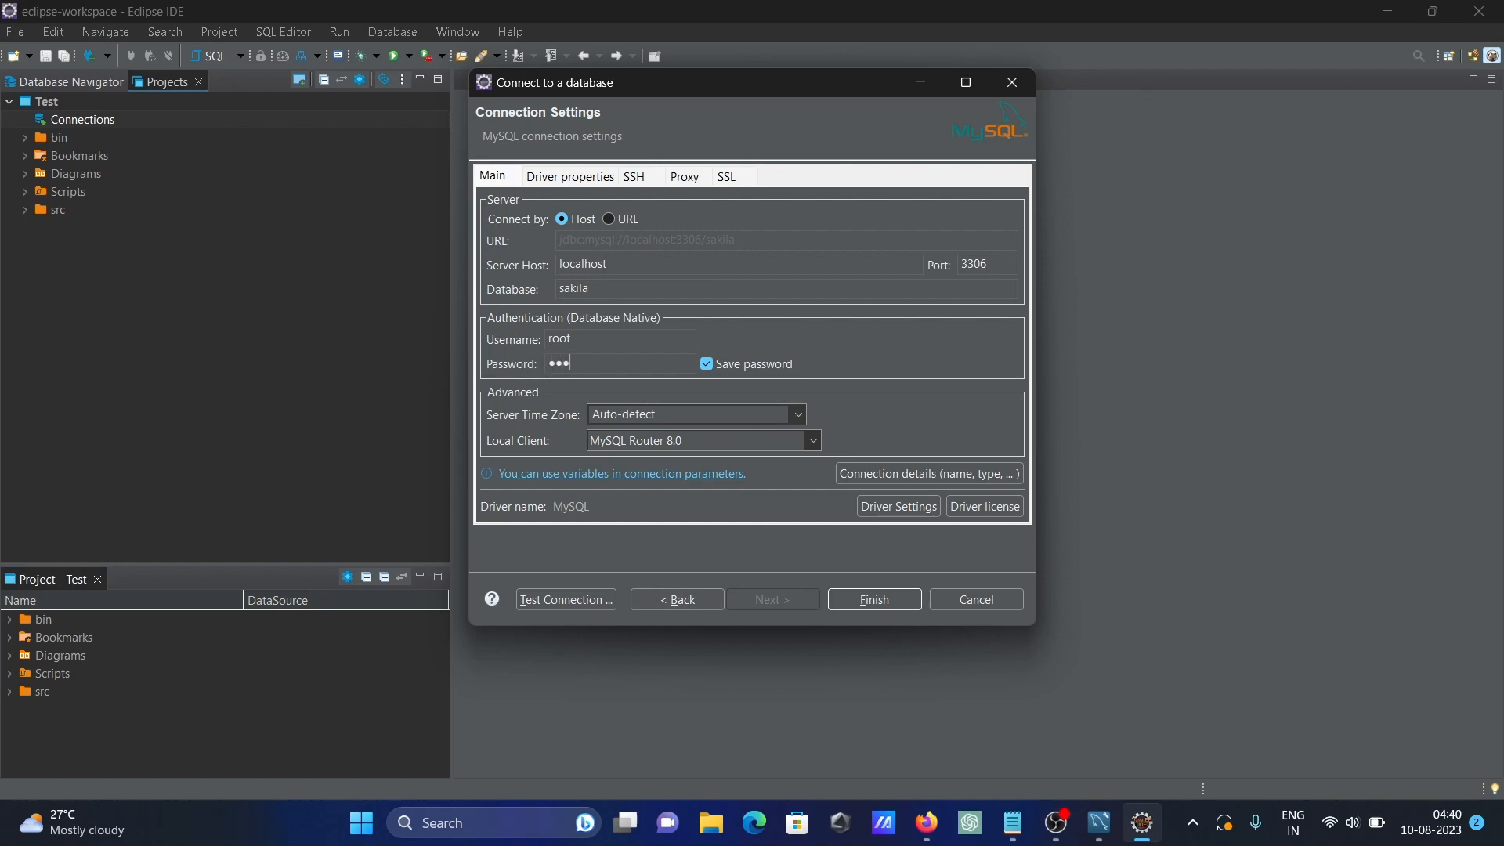
type("•")
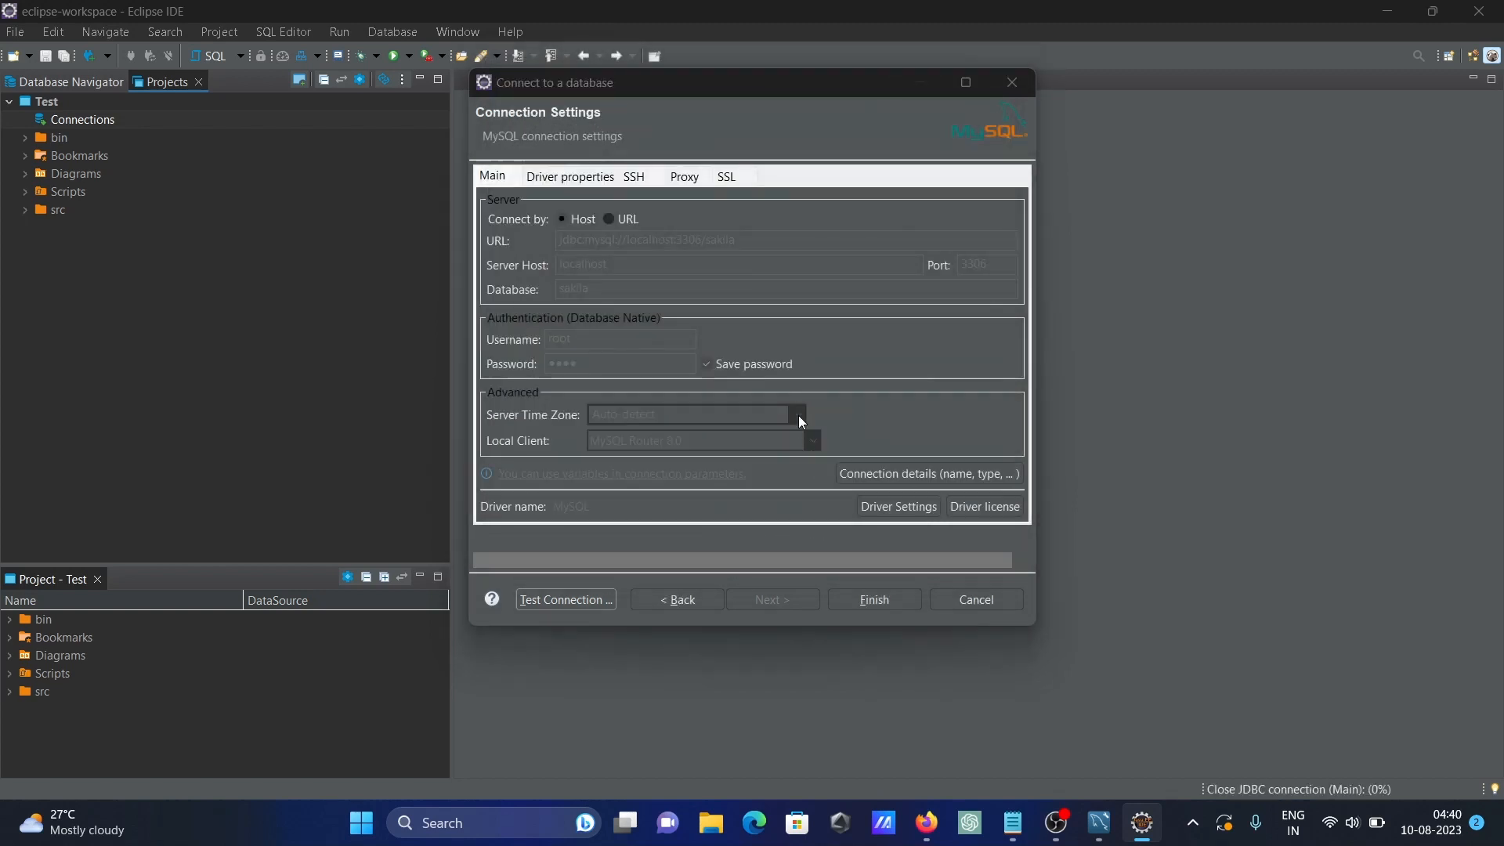
left_click(565, 600)
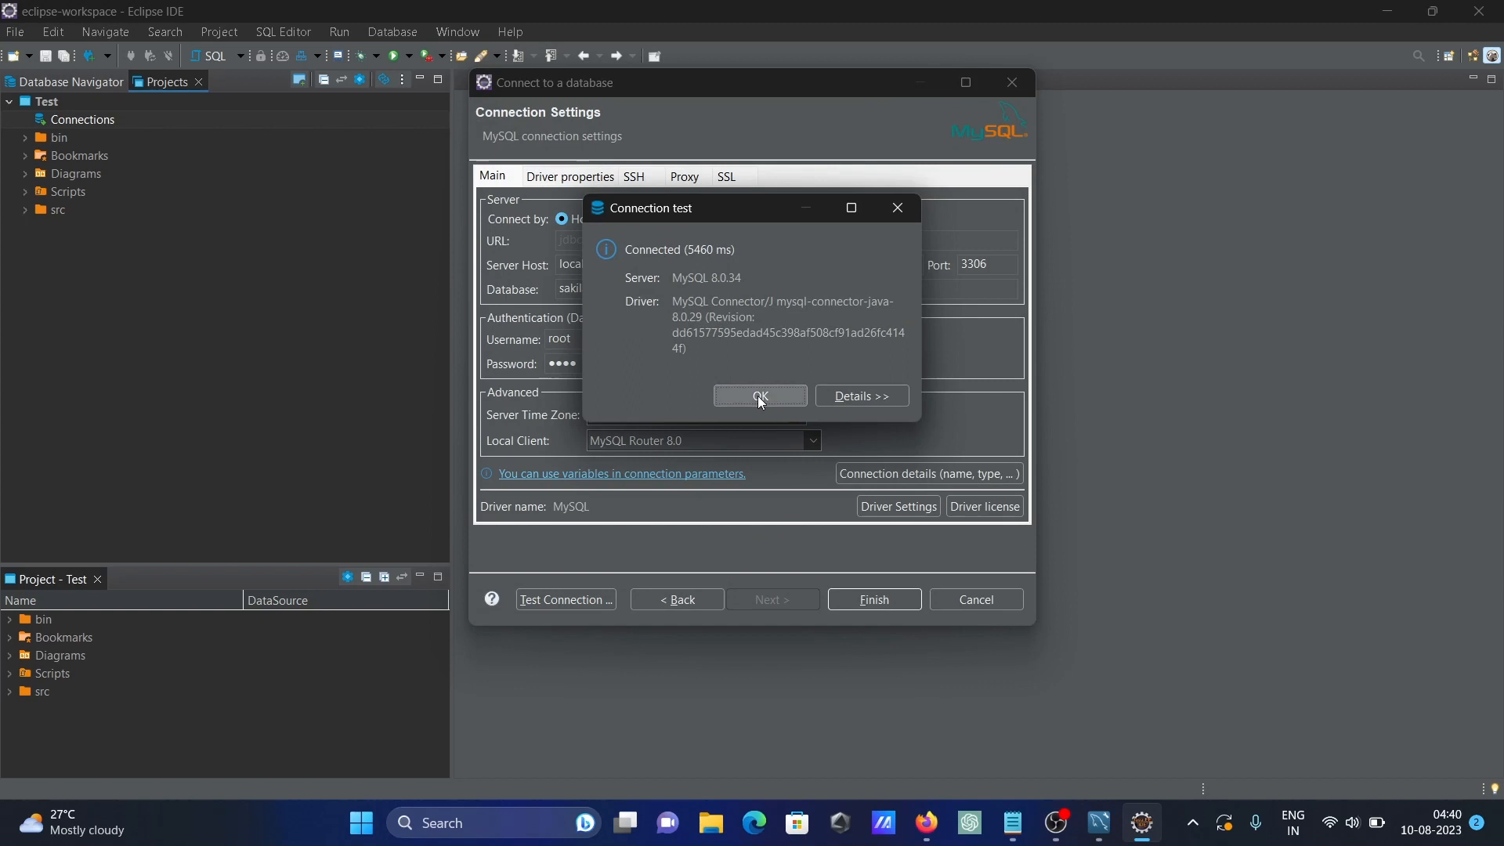
left_click(759, 397)
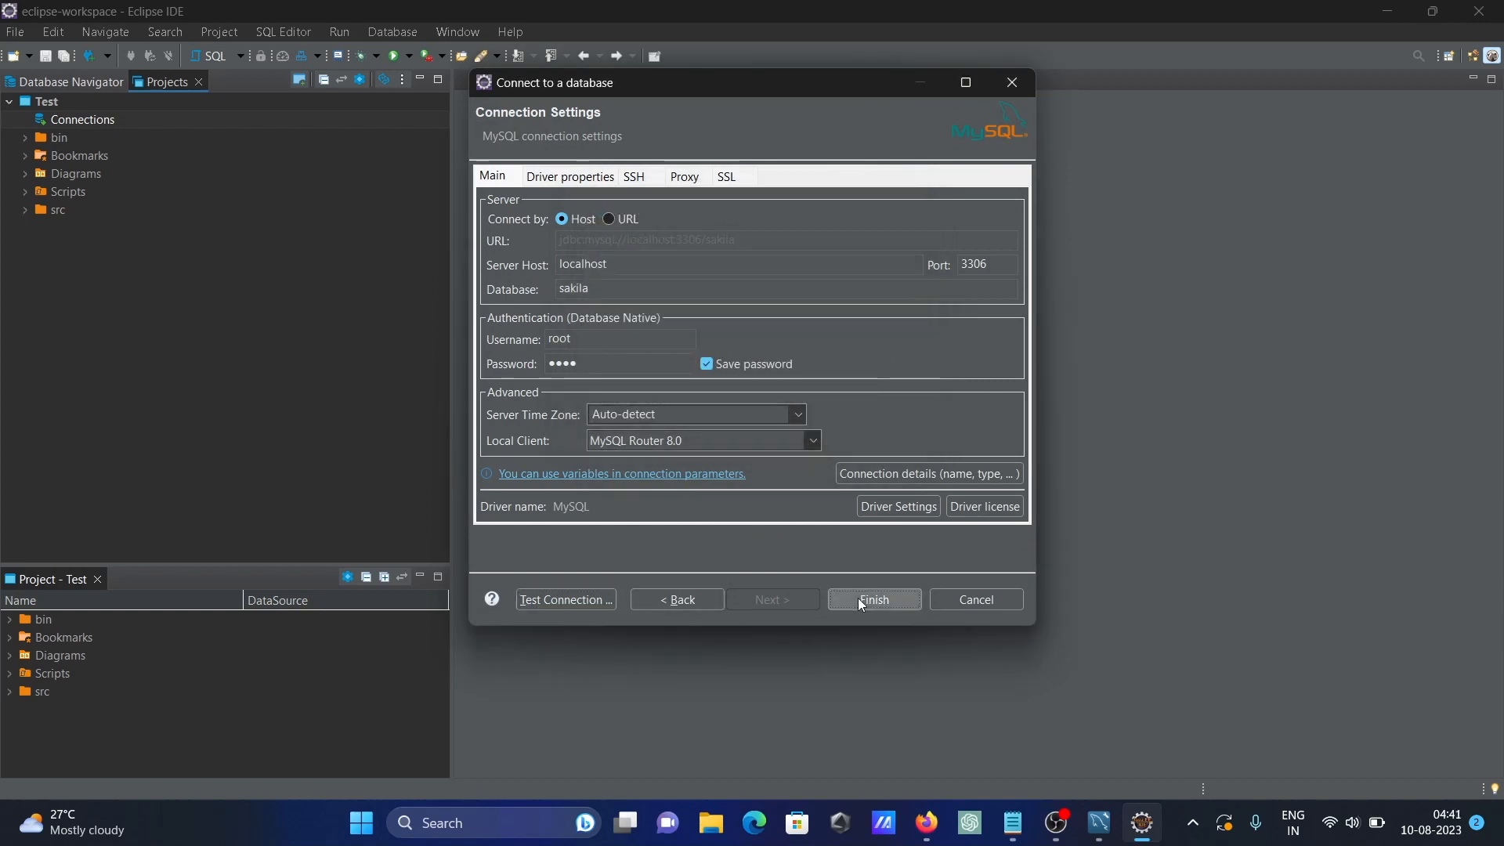
Step: Finish the sakila connection and expand Databases > sakila > Tables, actor through store
left_click(871, 602)
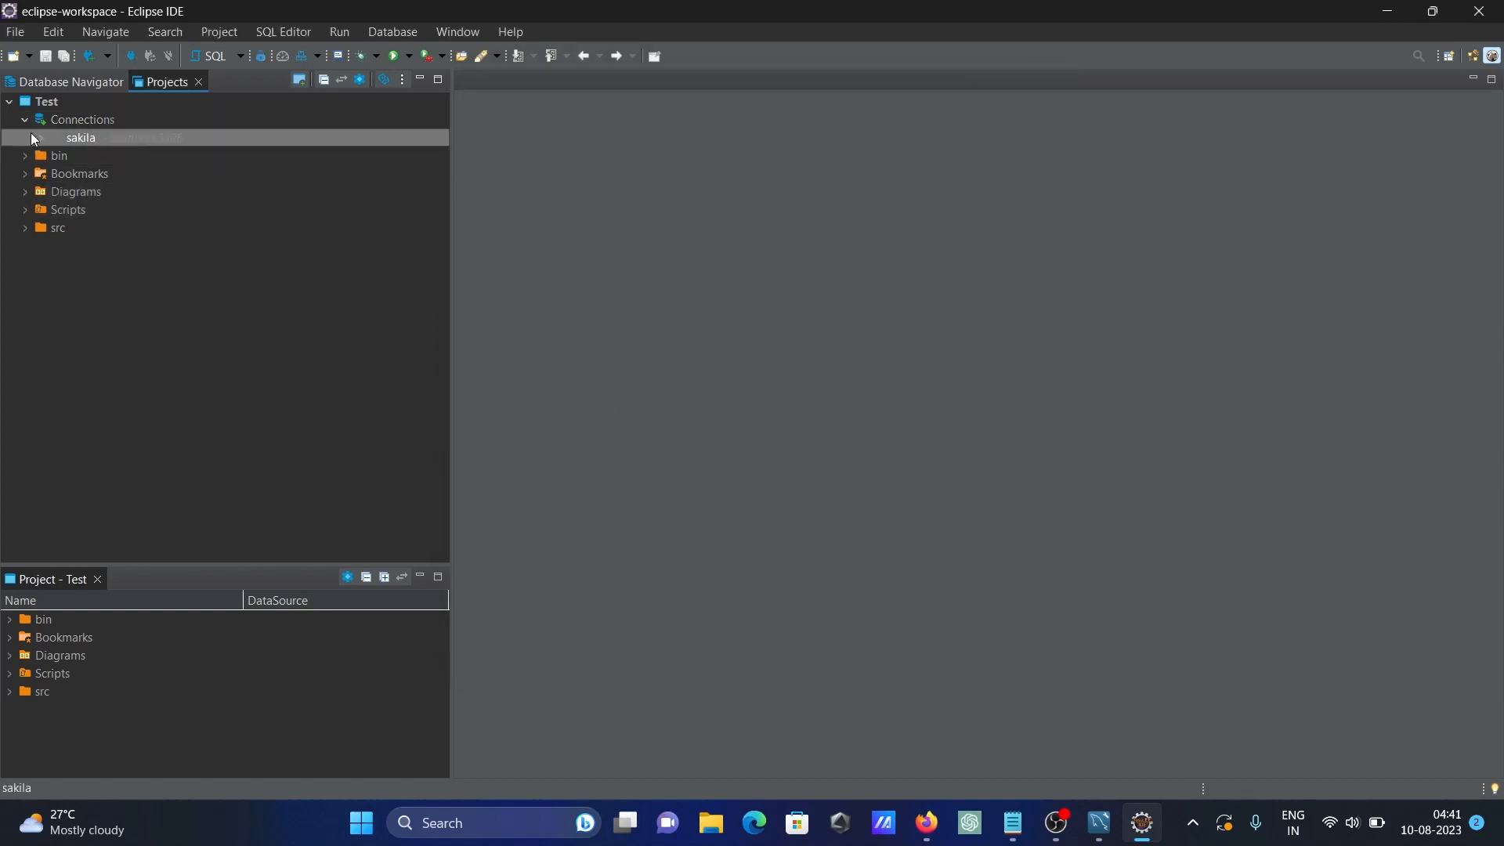
double_click(79, 137)
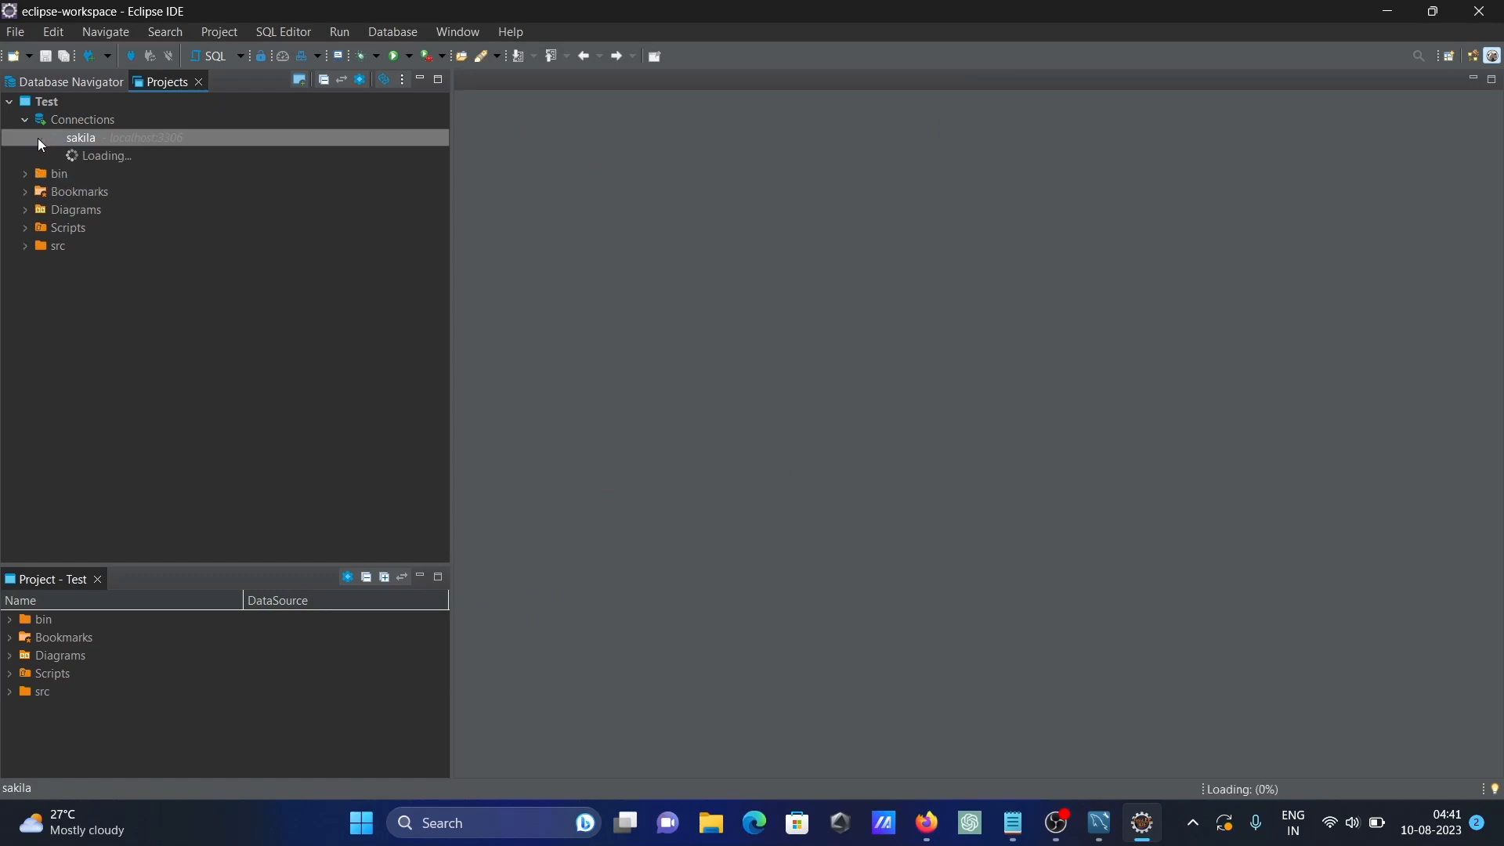
left_click(39, 139)
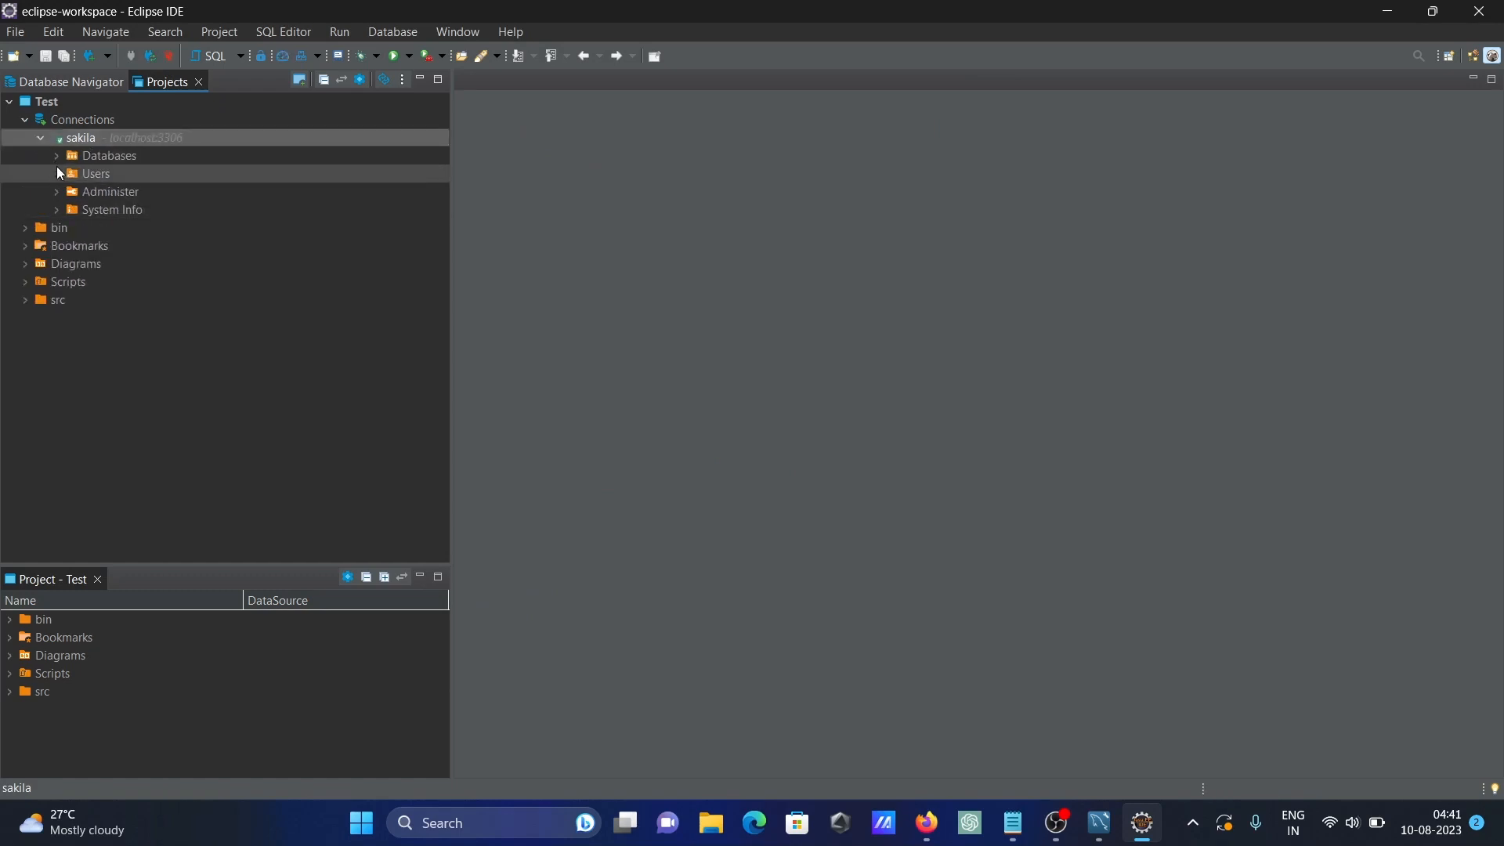
left_click(57, 155)
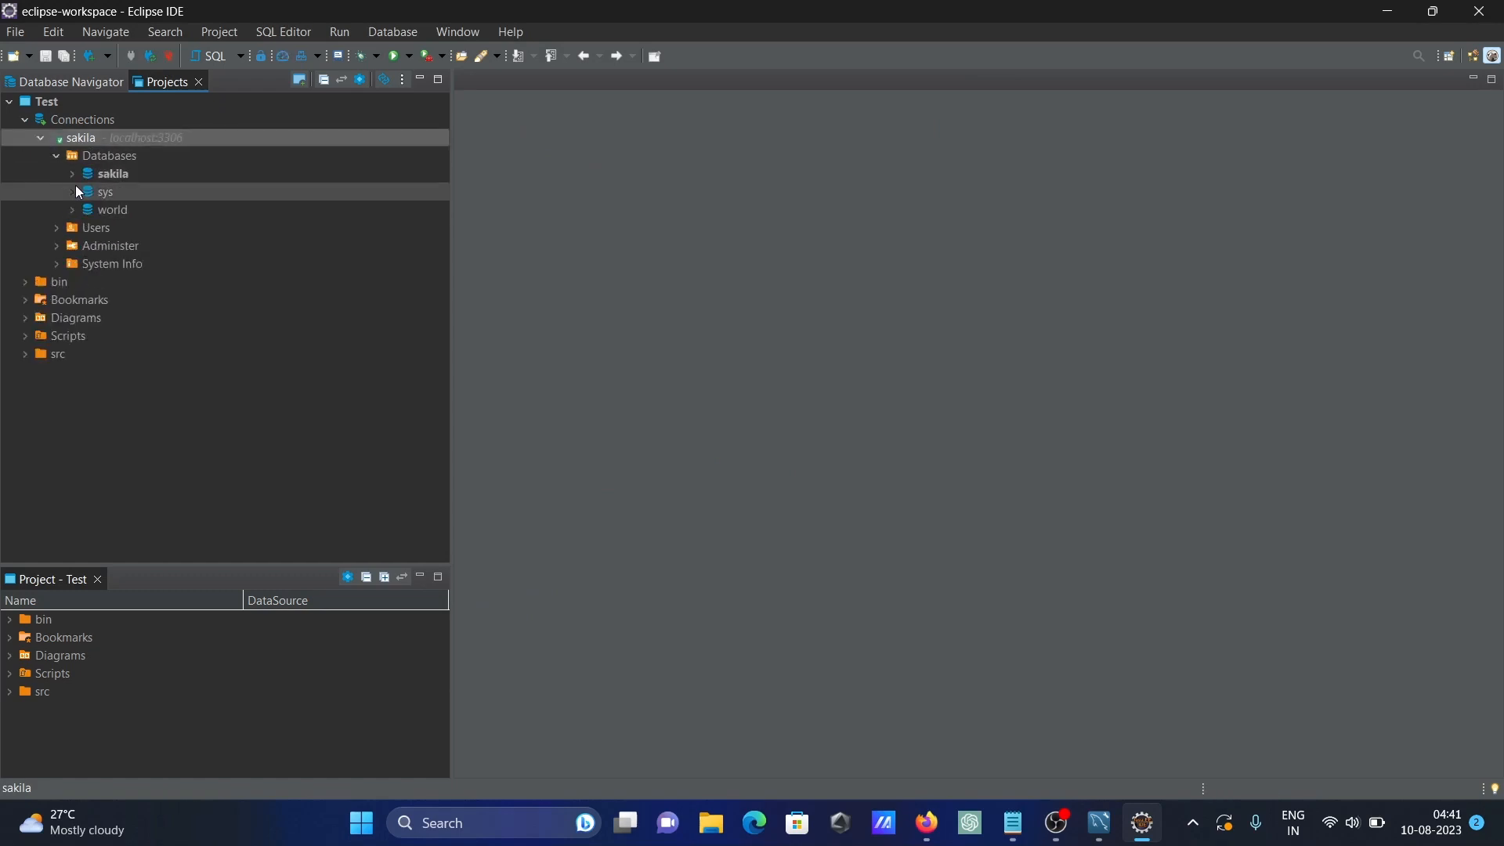
left_click(112, 174)
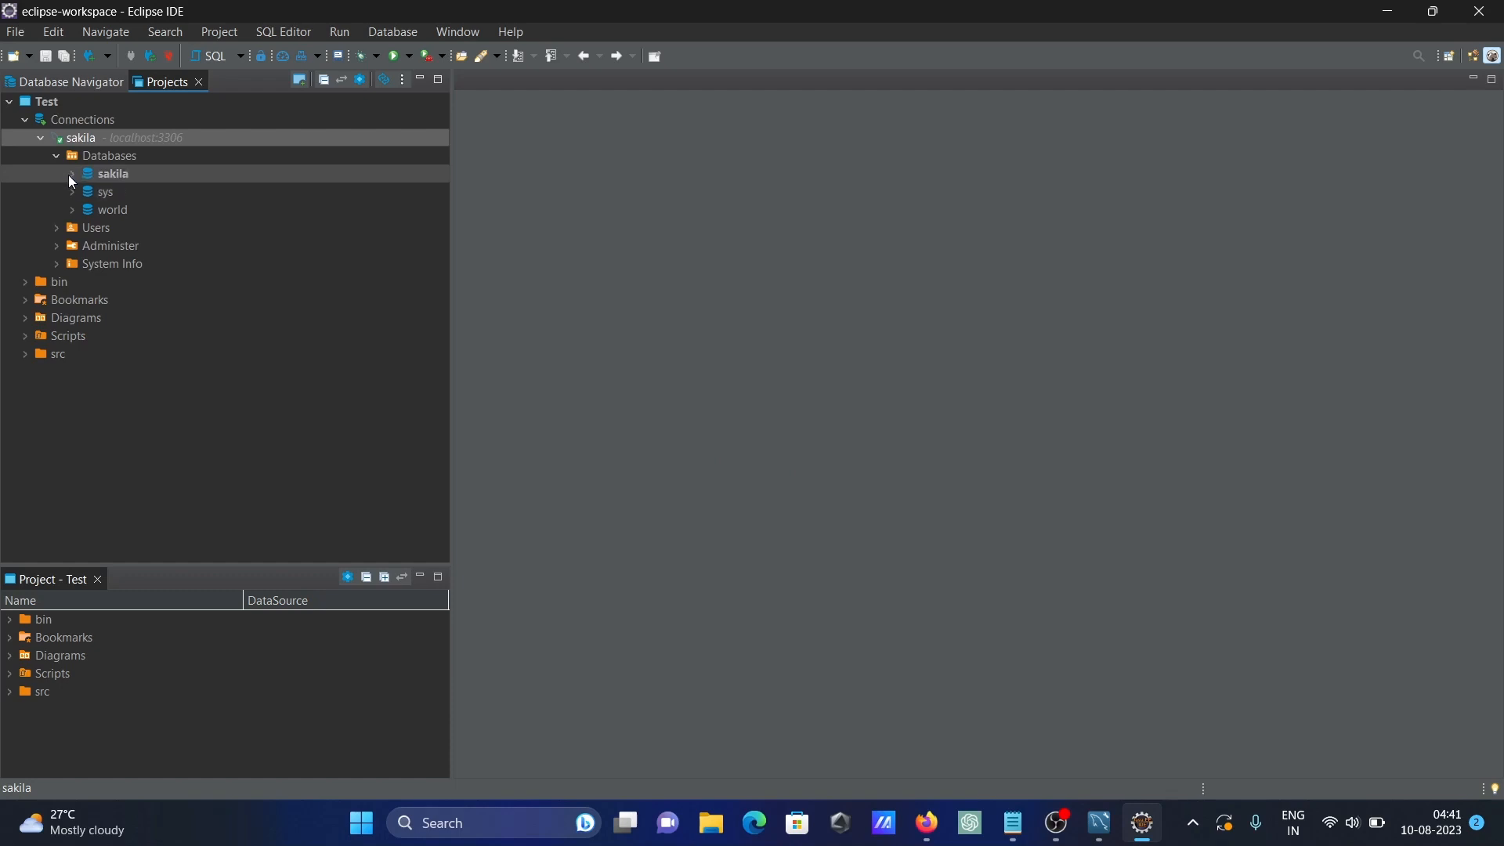
left_click(73, 174)
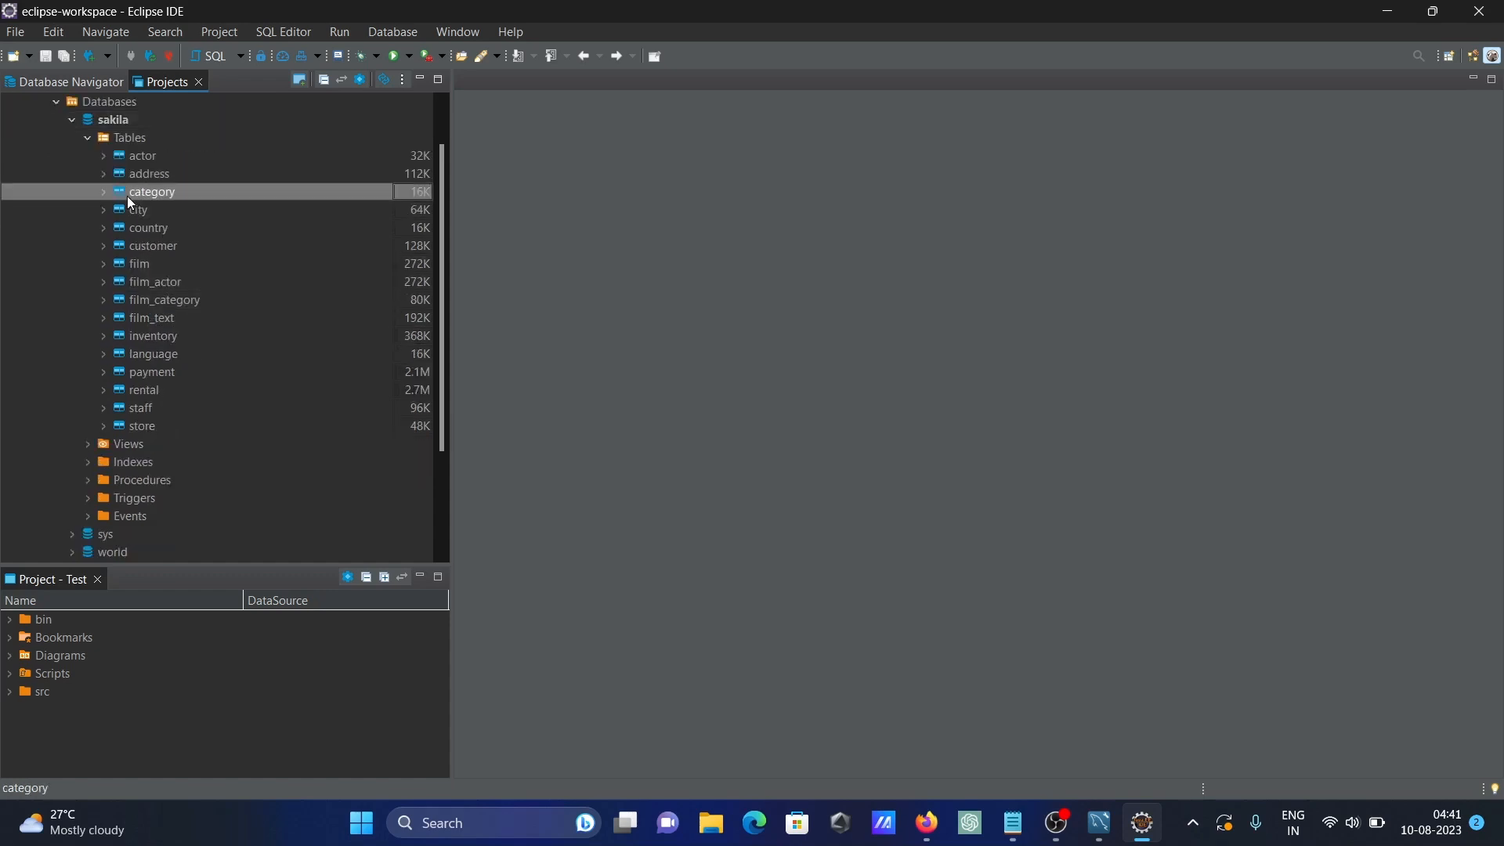
Step: Open the category table, view its 16 rows and ER diagram with film_category, then return to Properties
right_click(151, 192)
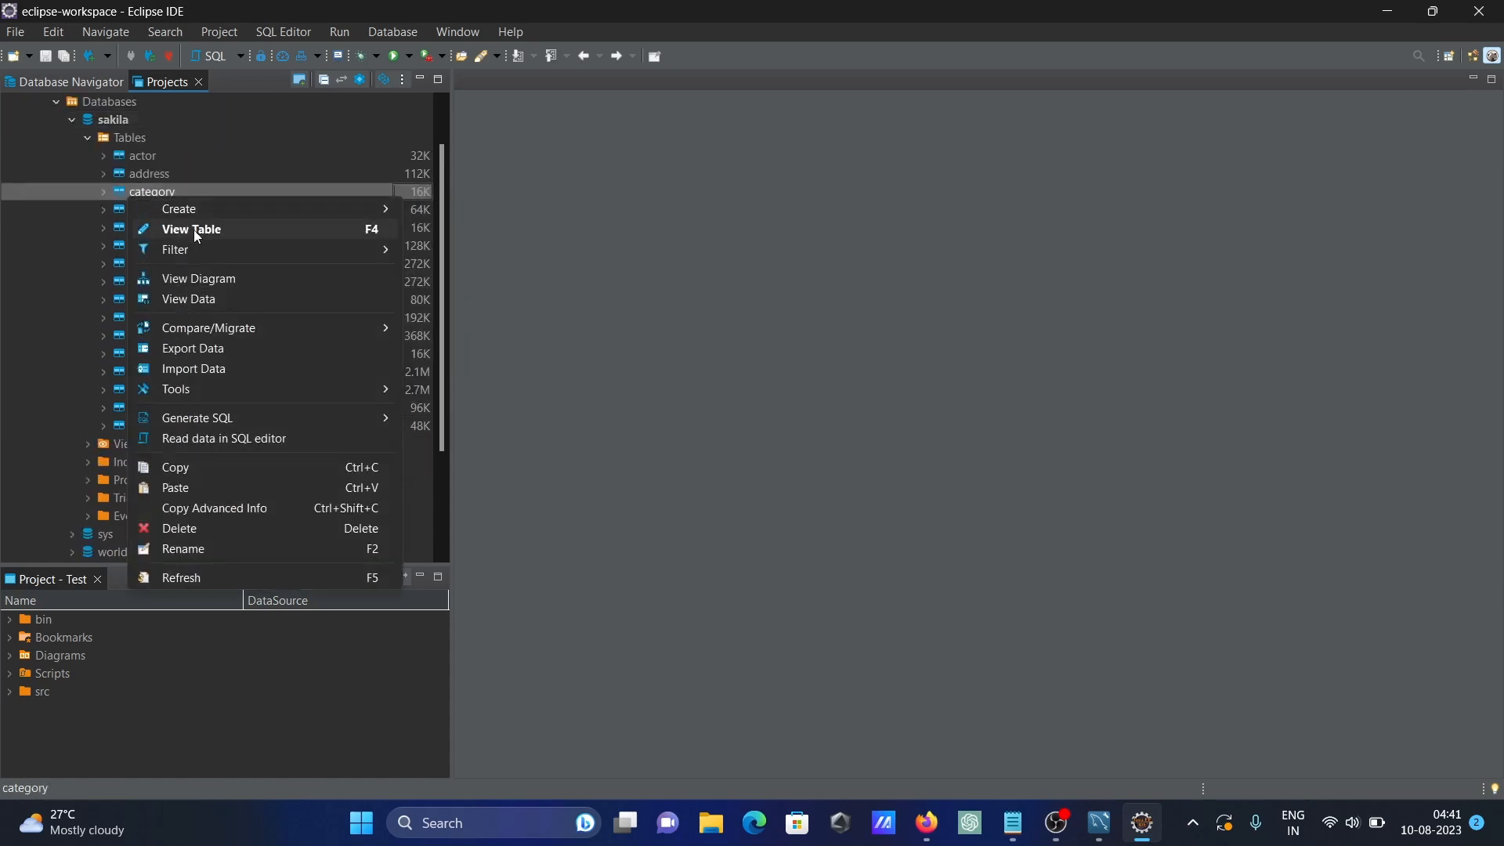
left_click(191, 230)
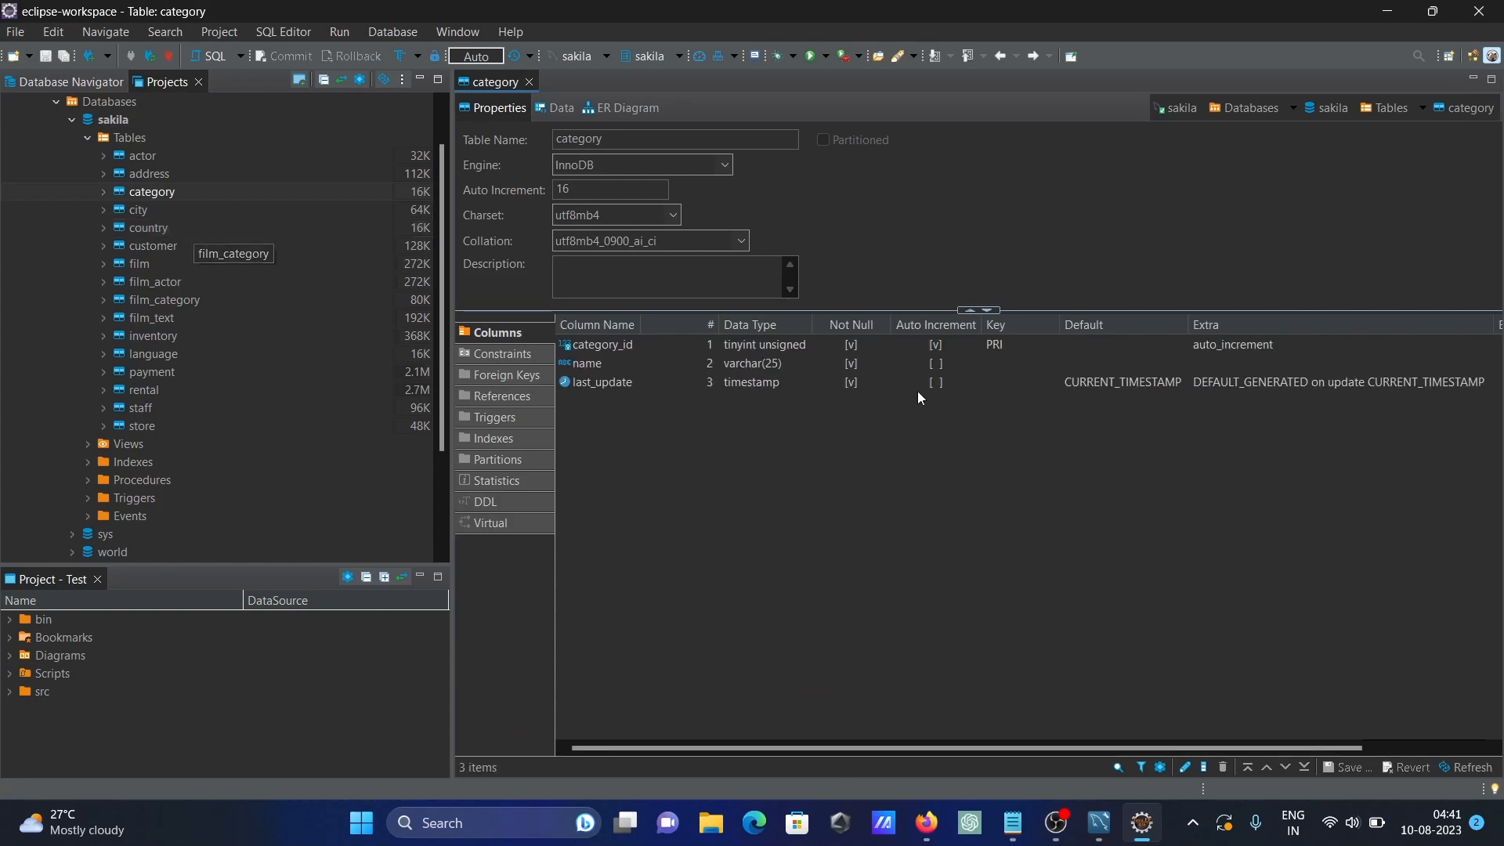
mouse_move(512, 120)
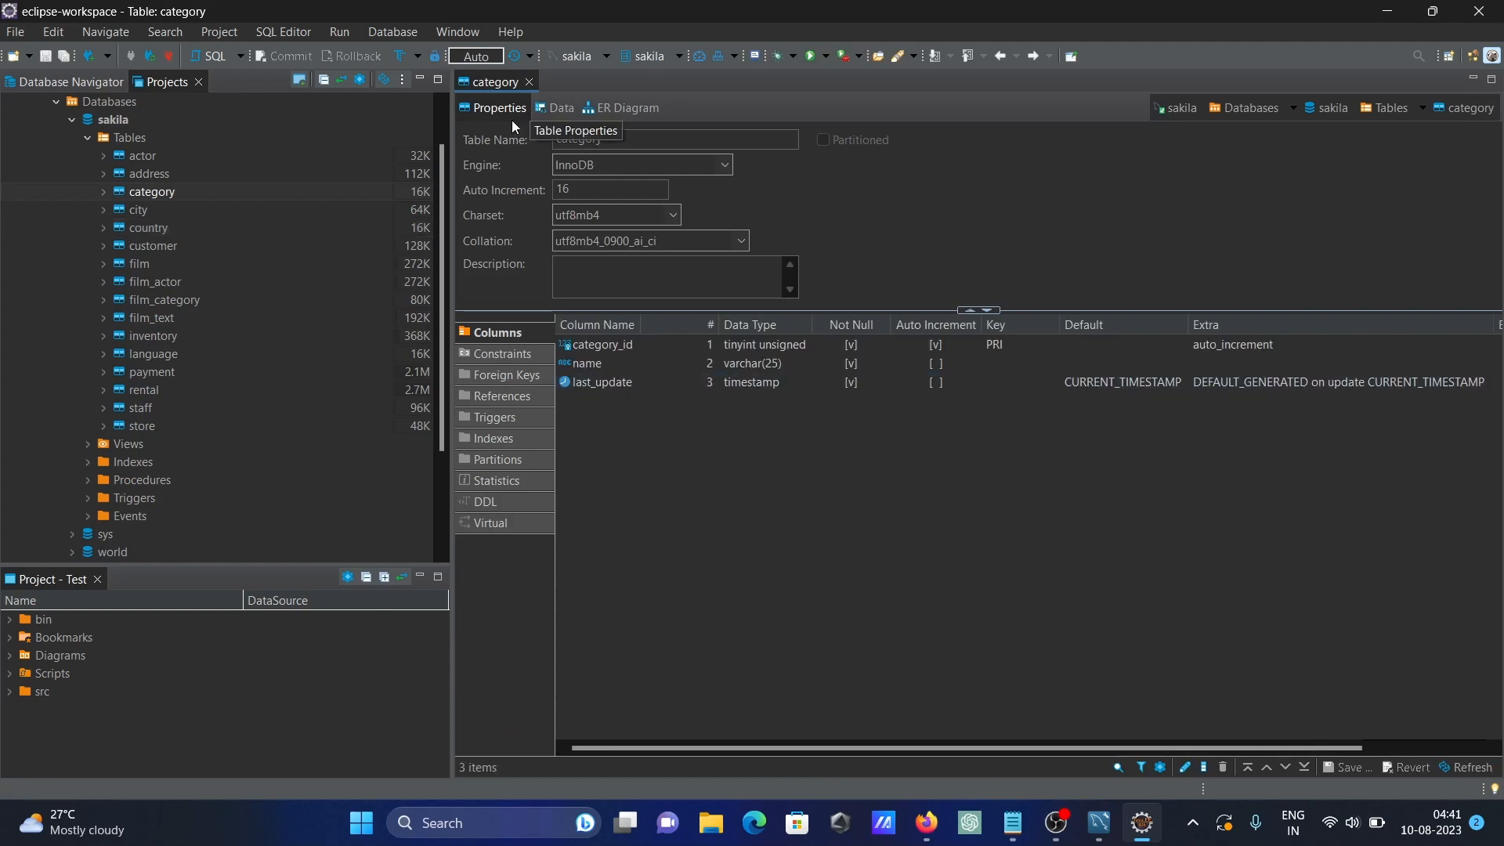
left_click(561, 108)
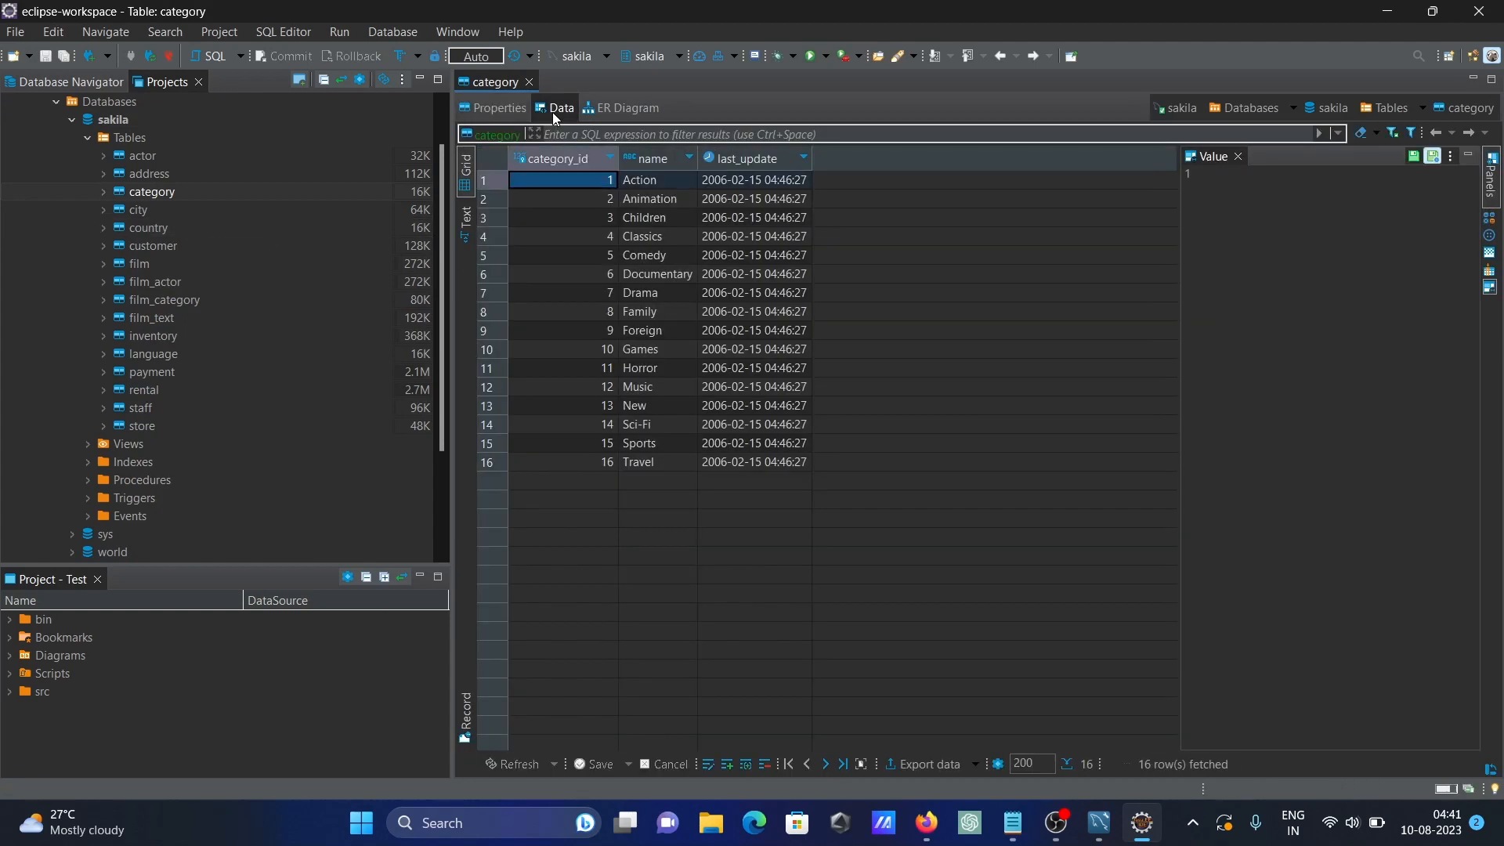
left_click(624, 107)
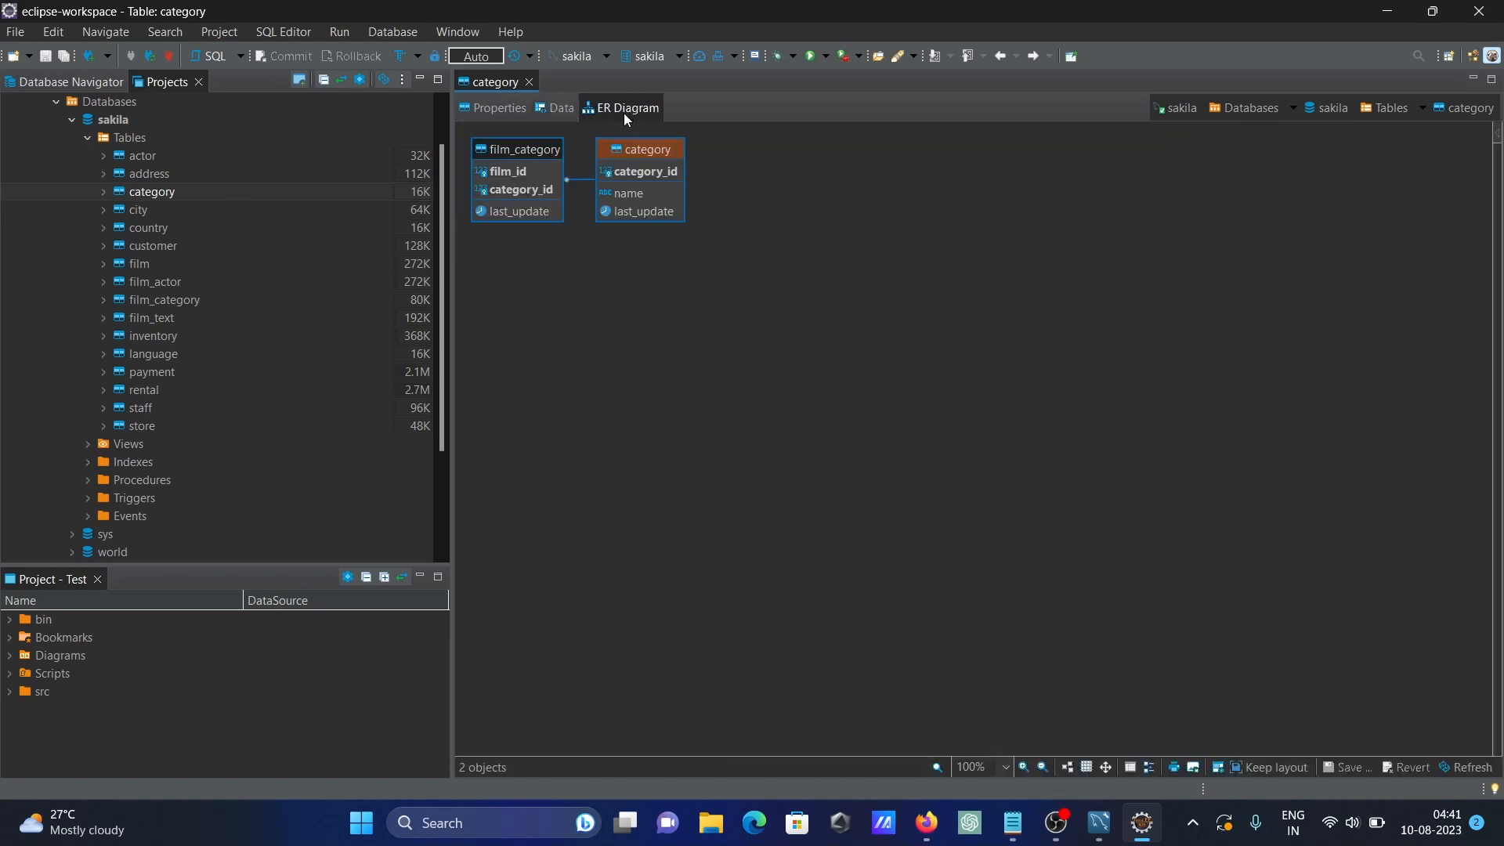
left_click(499, 107)
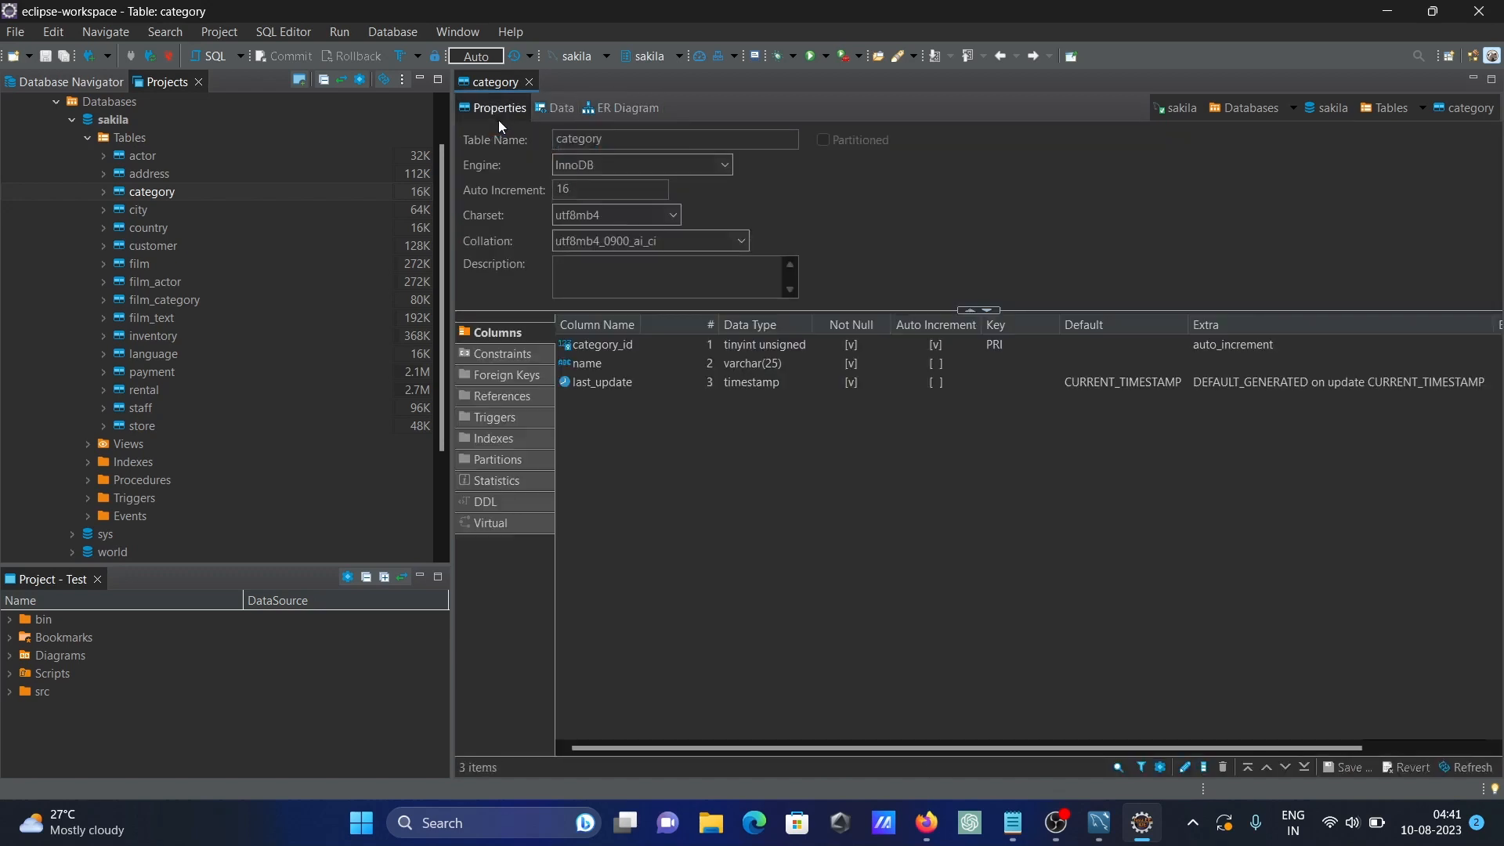